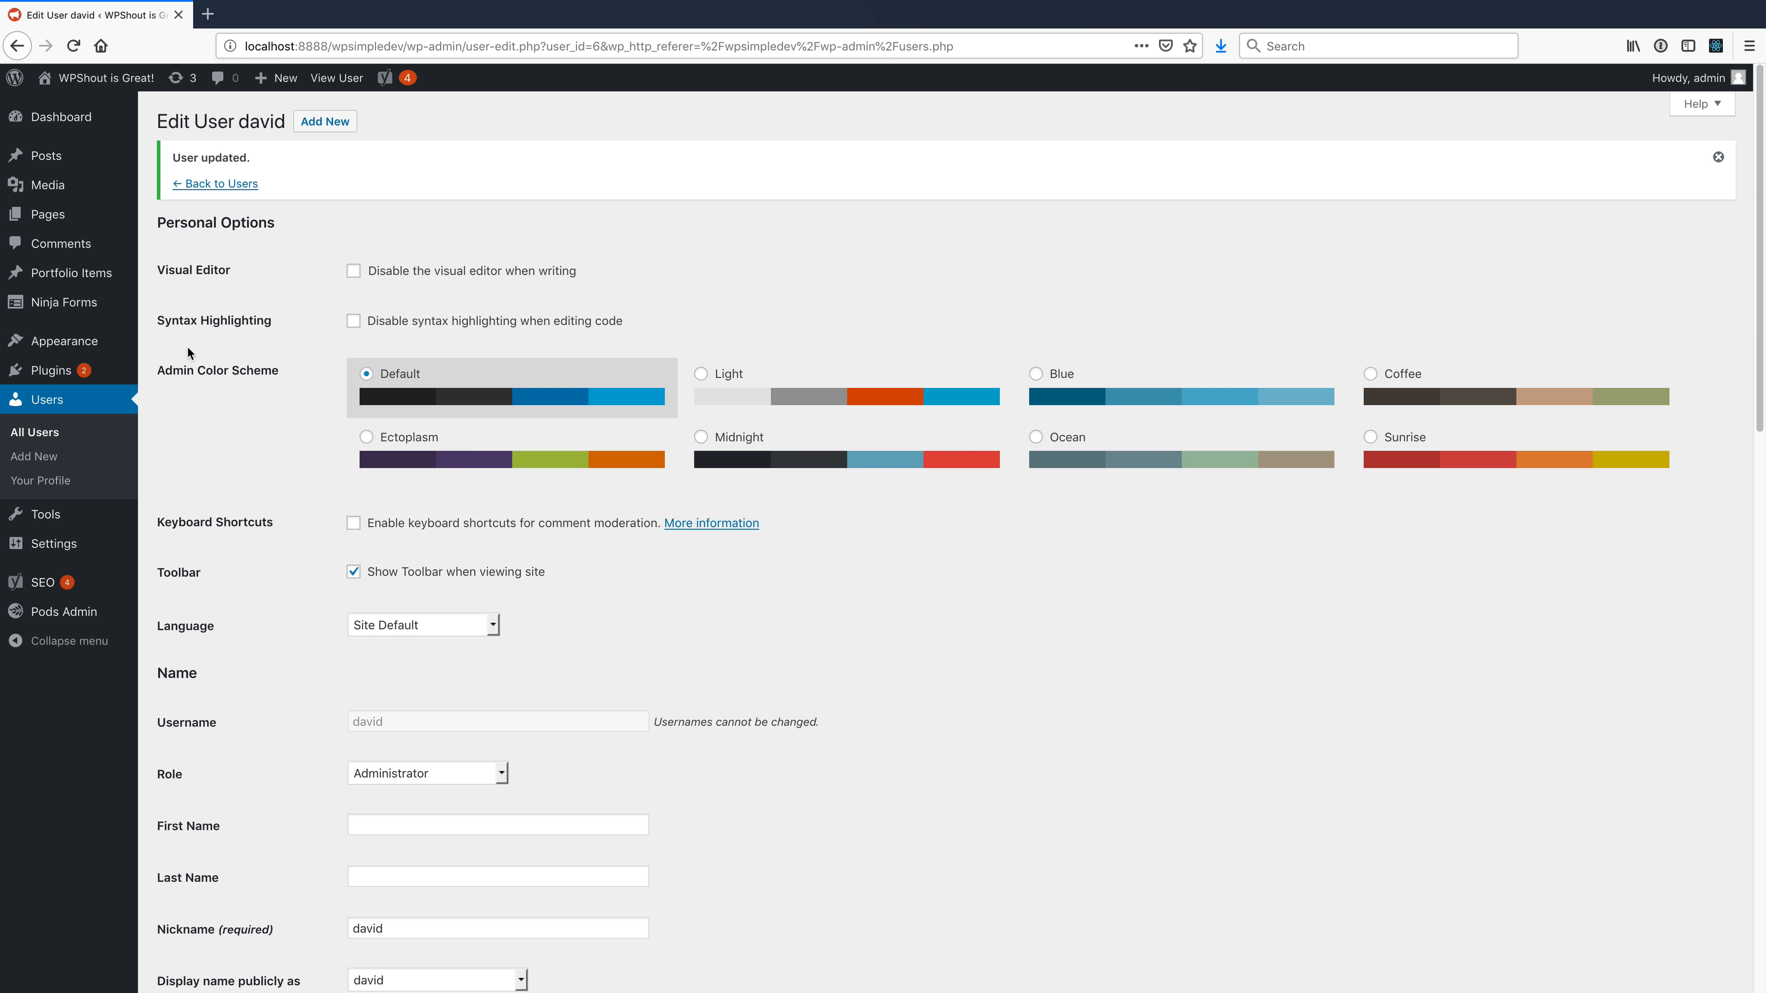
# - Navigate via Appearance to the installed Plugins list and start Add New
pyautogui.click(65, 340)
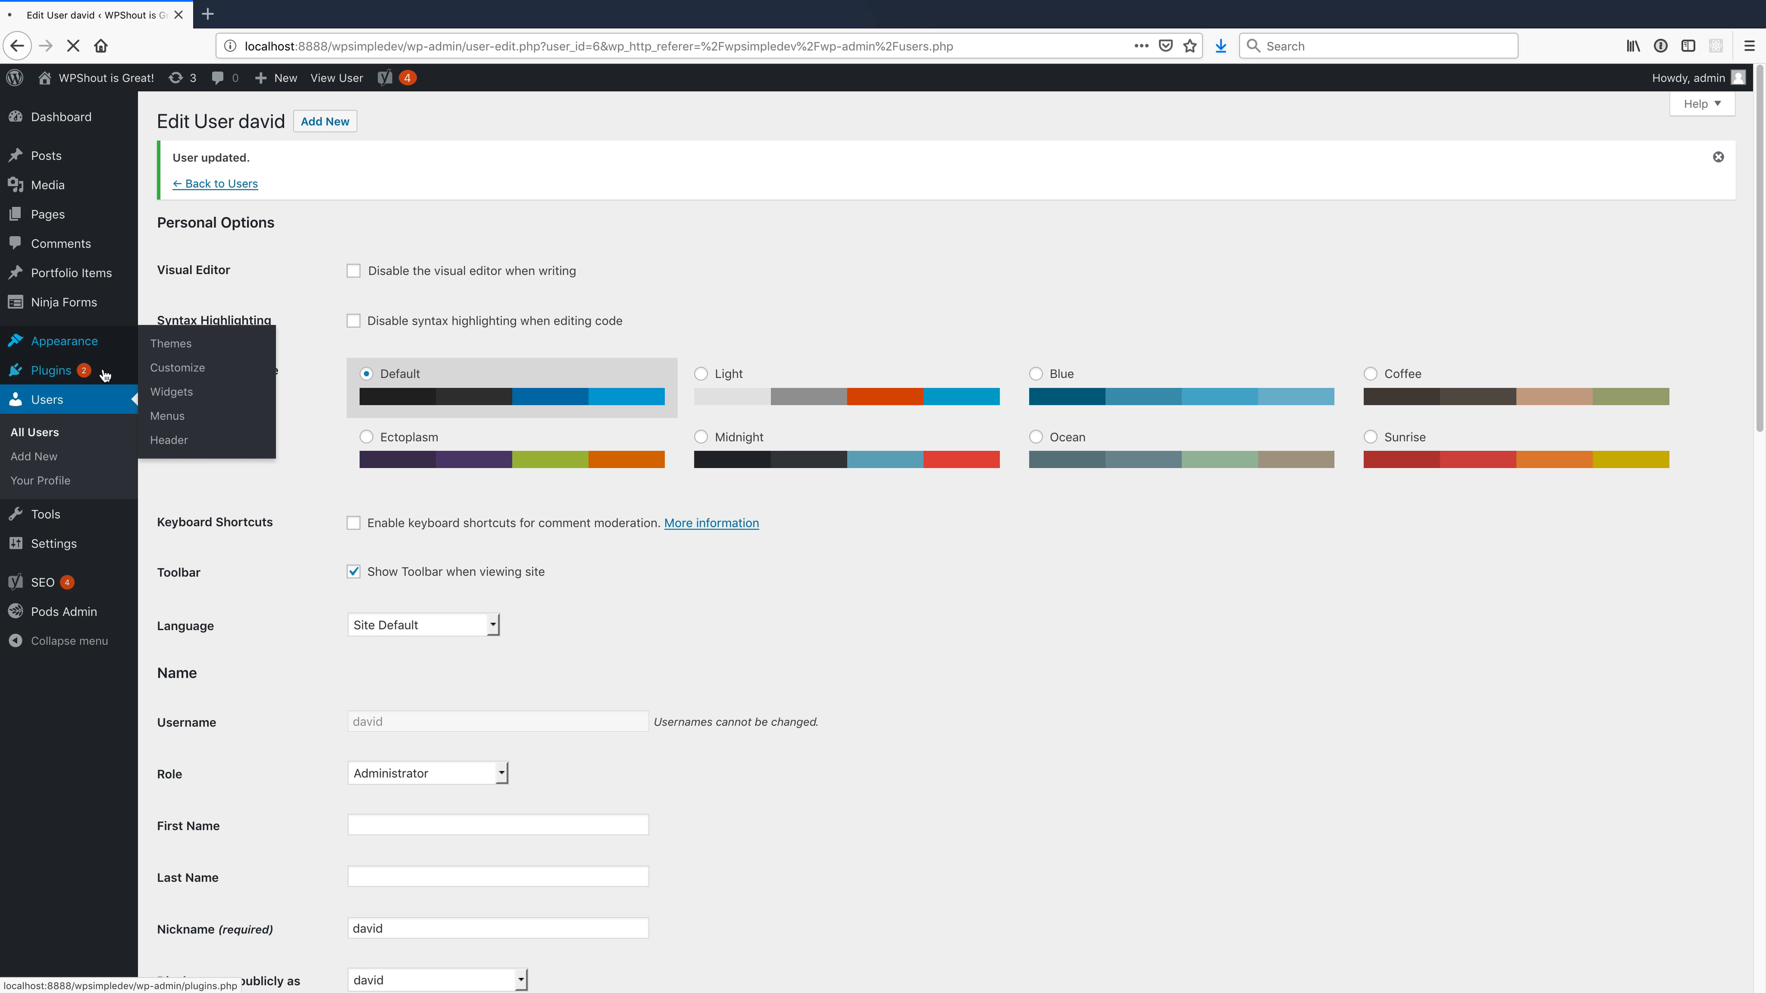
pyautogui.click(171, 344)
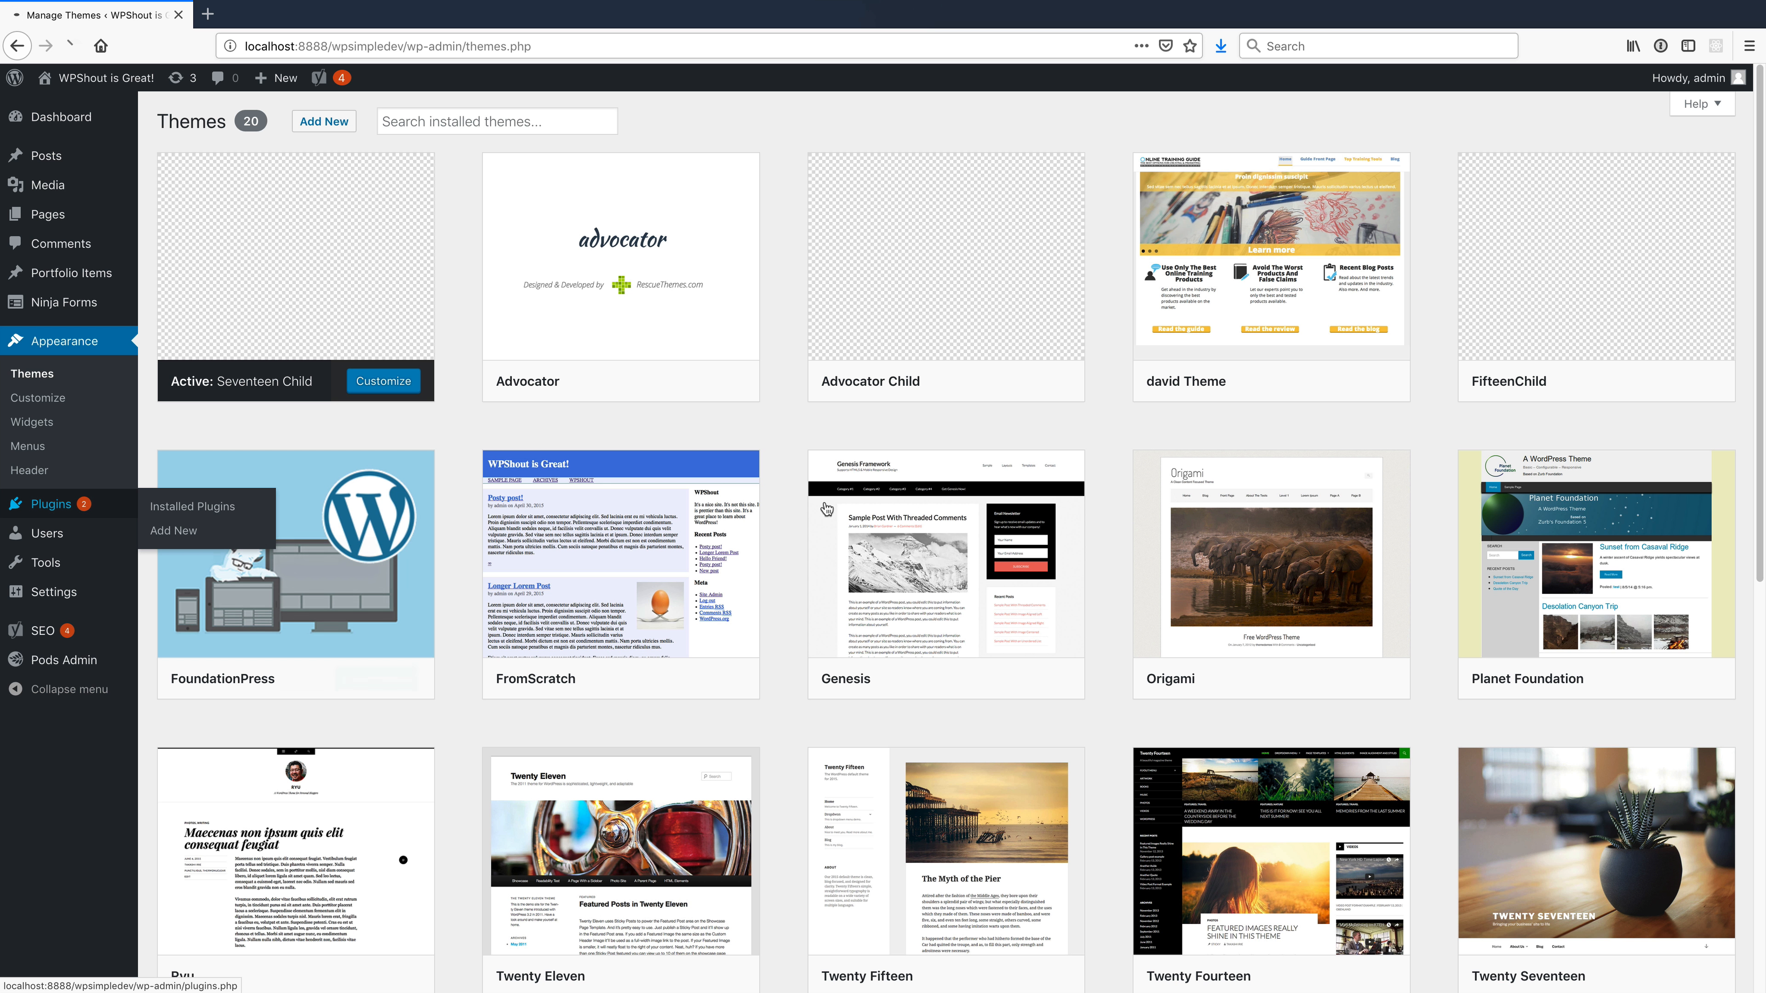
pyautogui.click(192, 505)
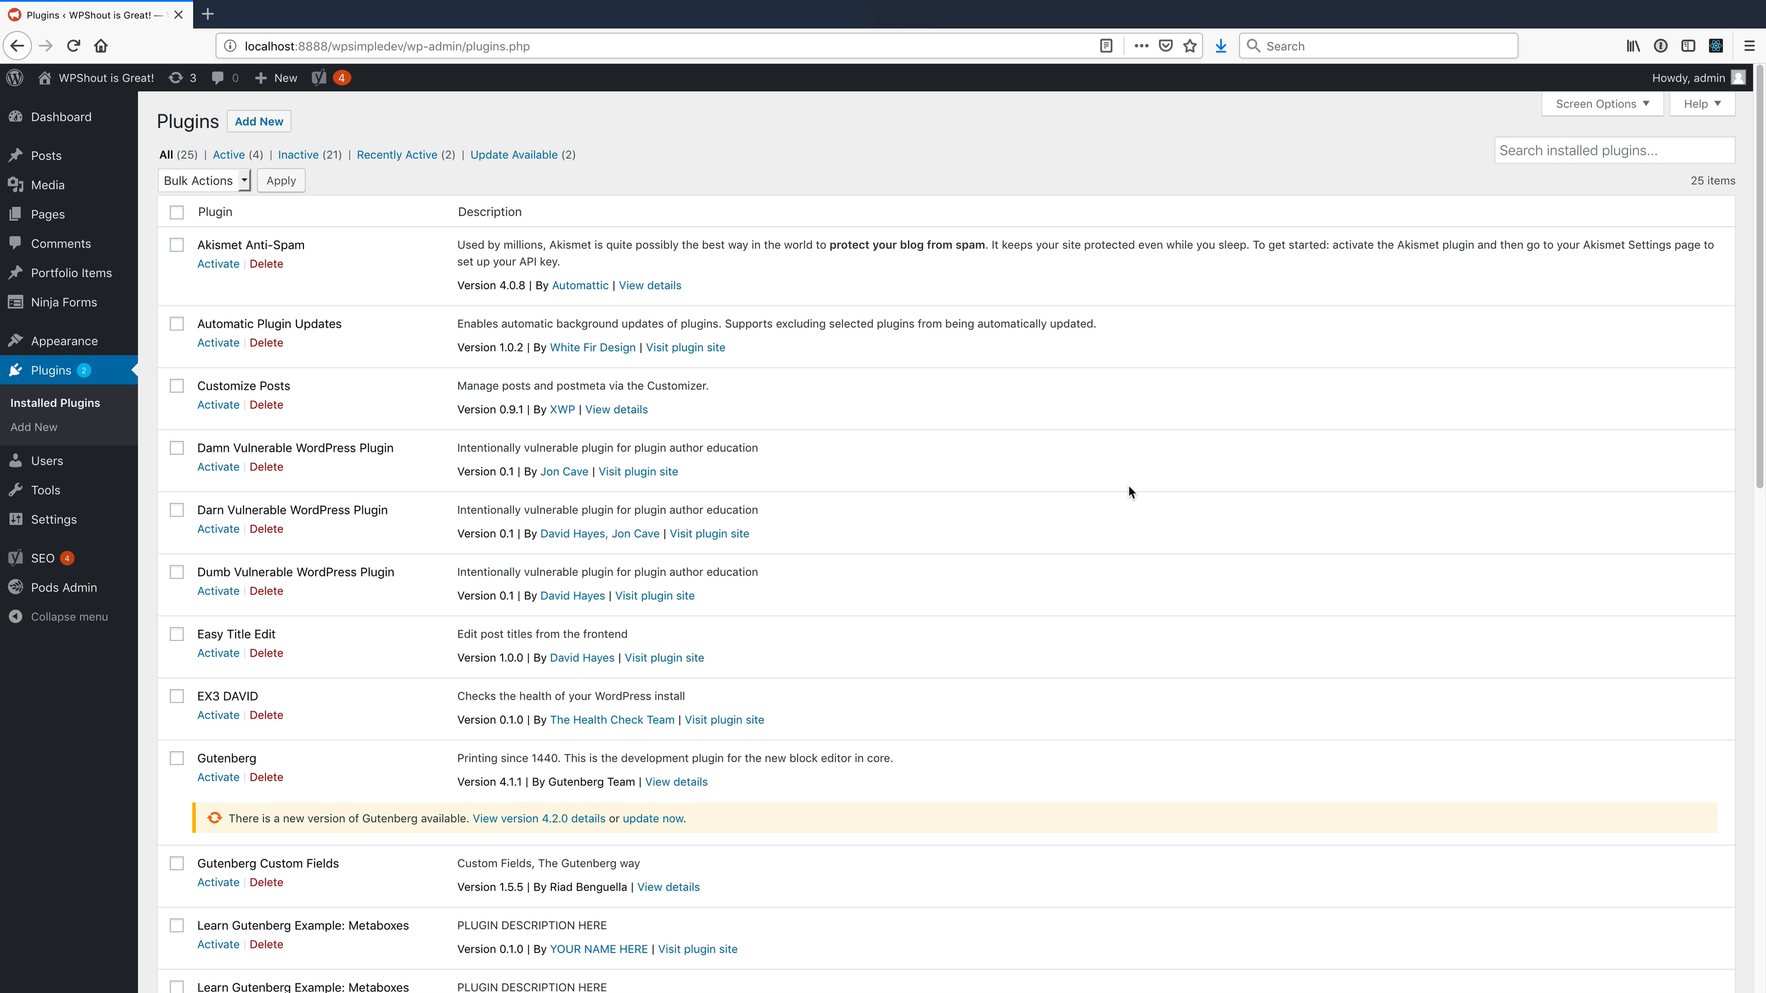
pyautogui.moveTo(278, 125)
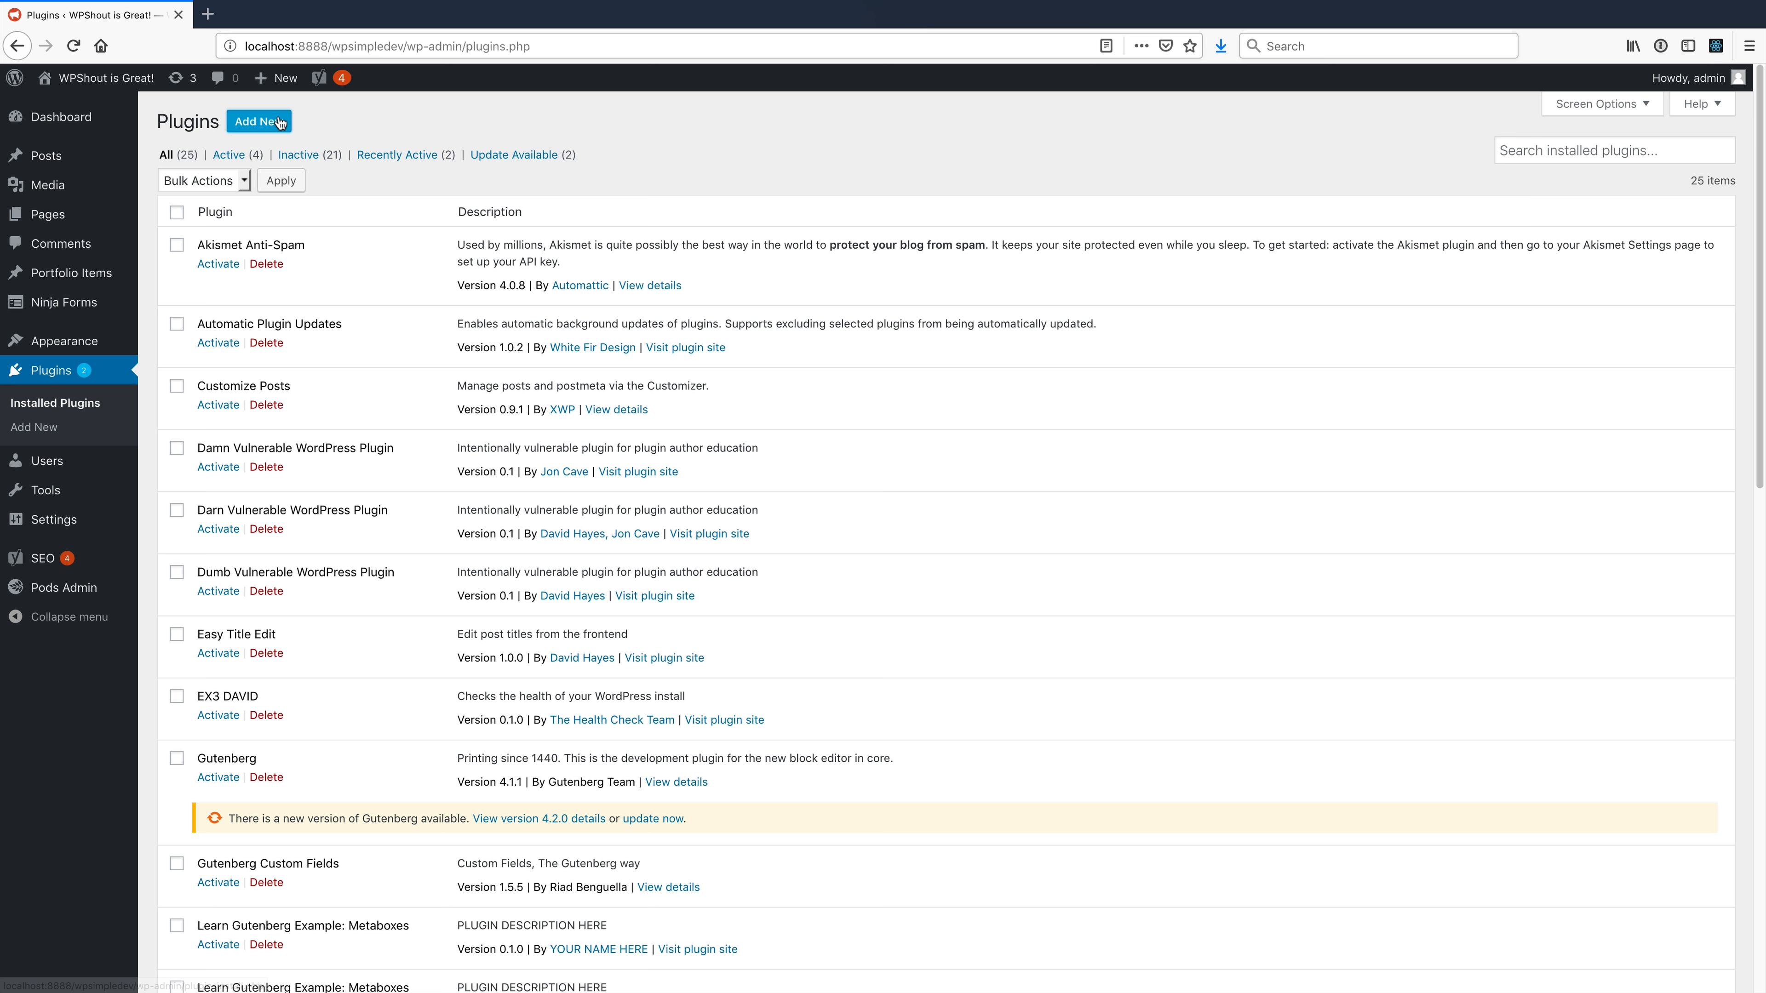
pyautogui.click(260, 121)
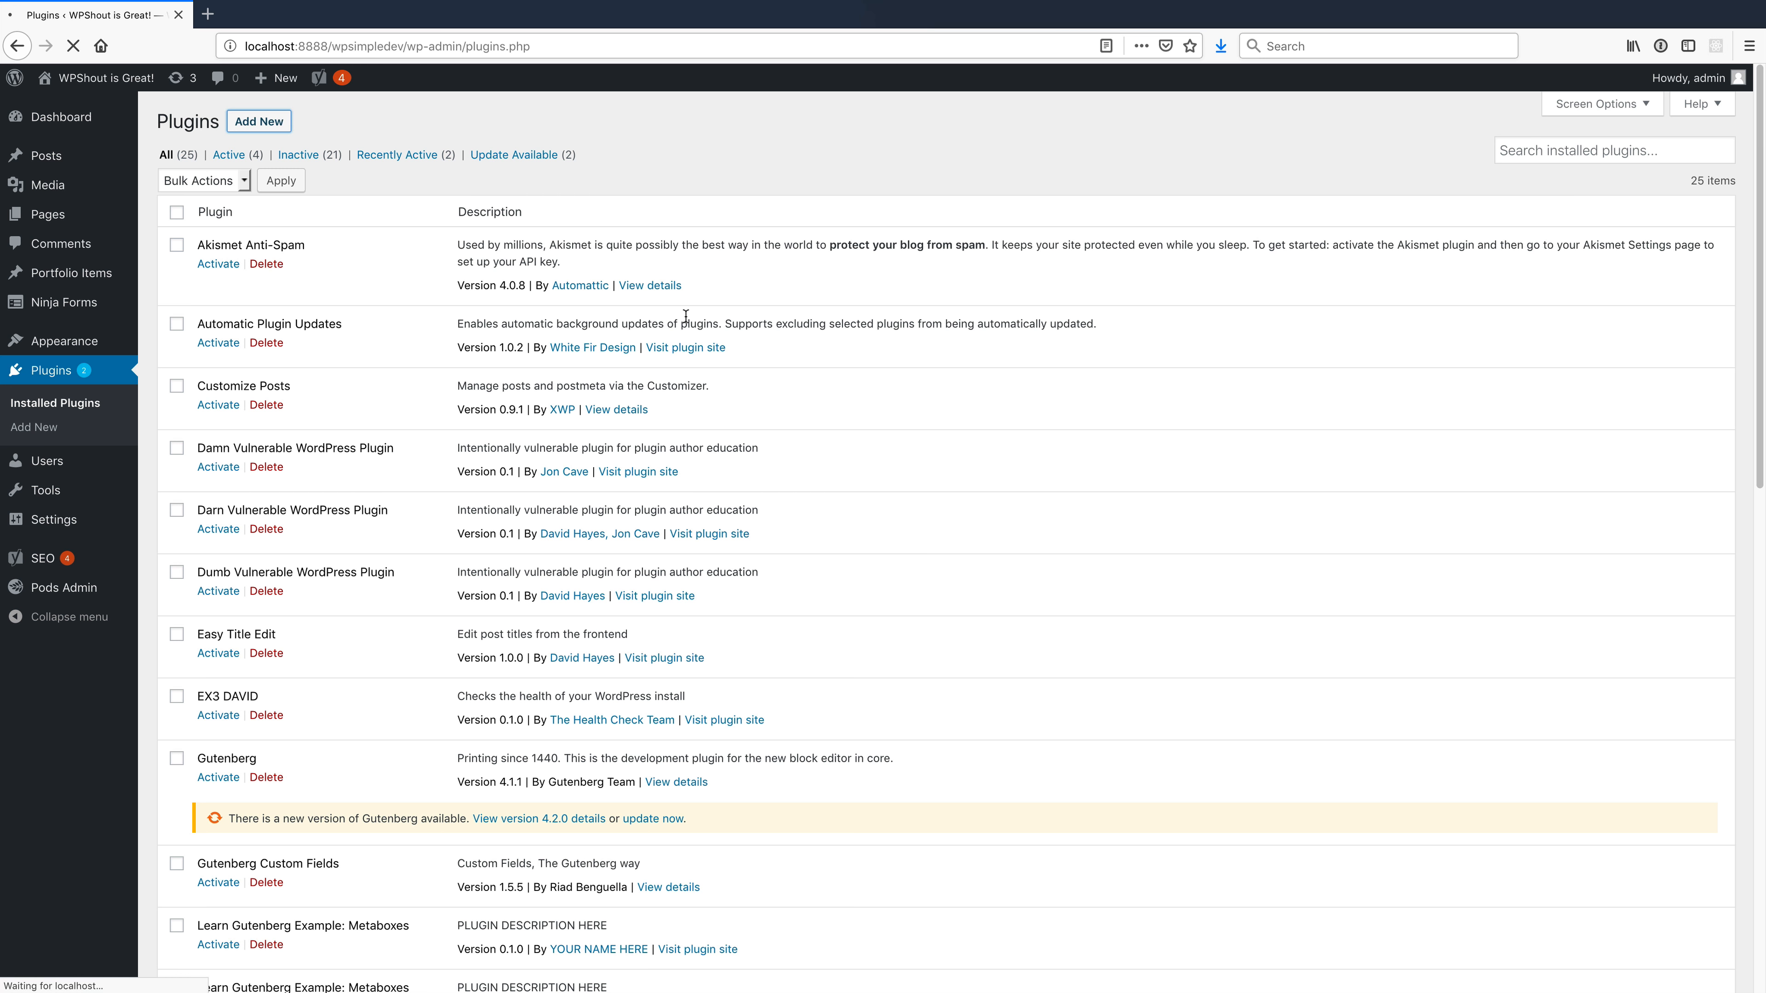
# - Search the plugin directory for 'audit log' and install WP Security Audit Log
pyautogui.click(259, 122)
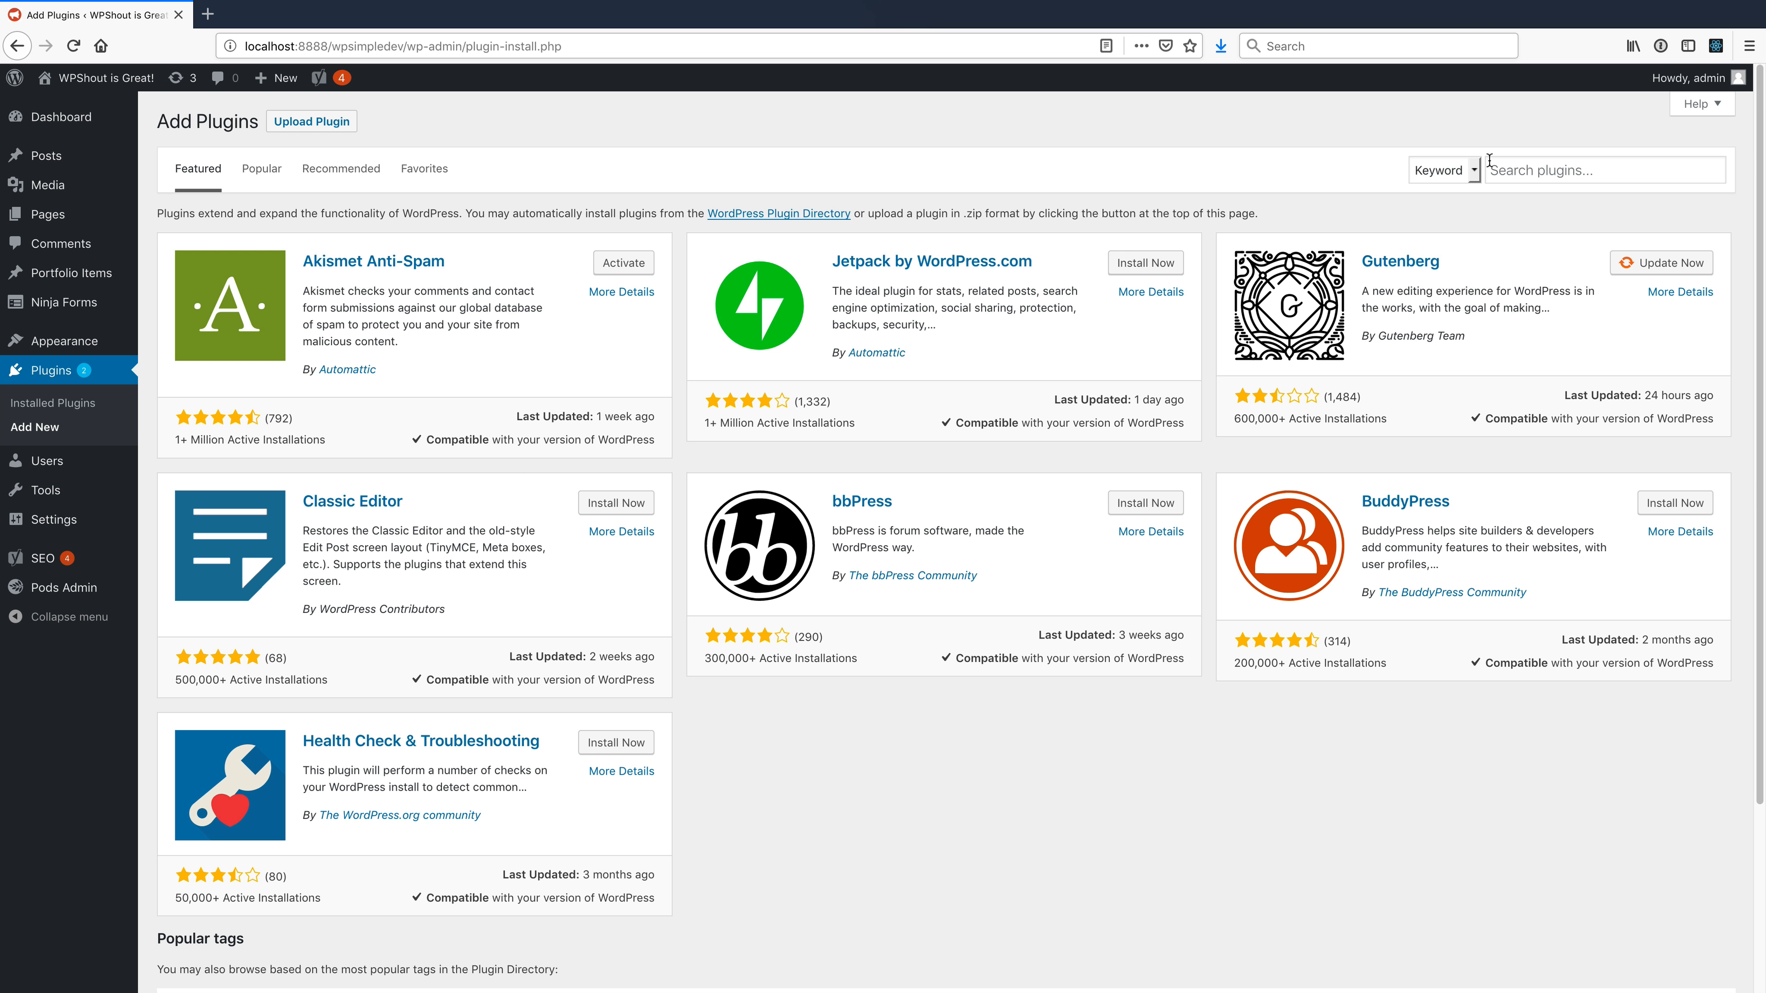
pyautogui.write('audit log')
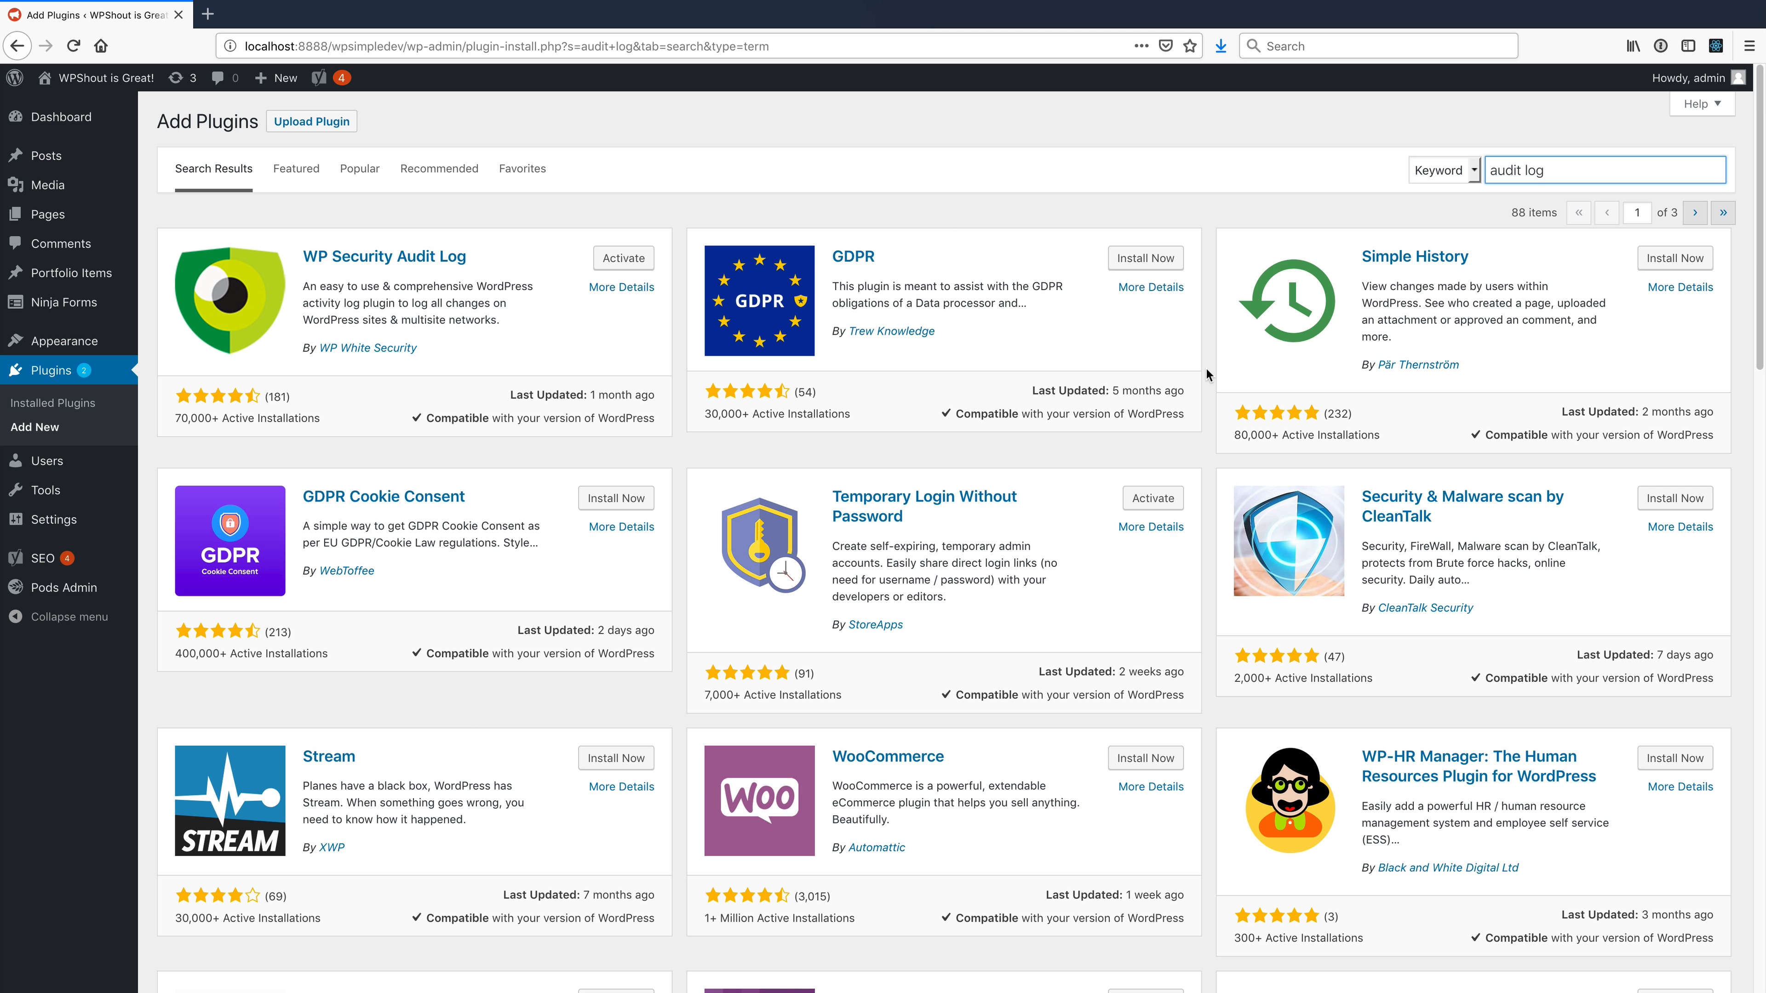
pyautogui.click(624, 258)
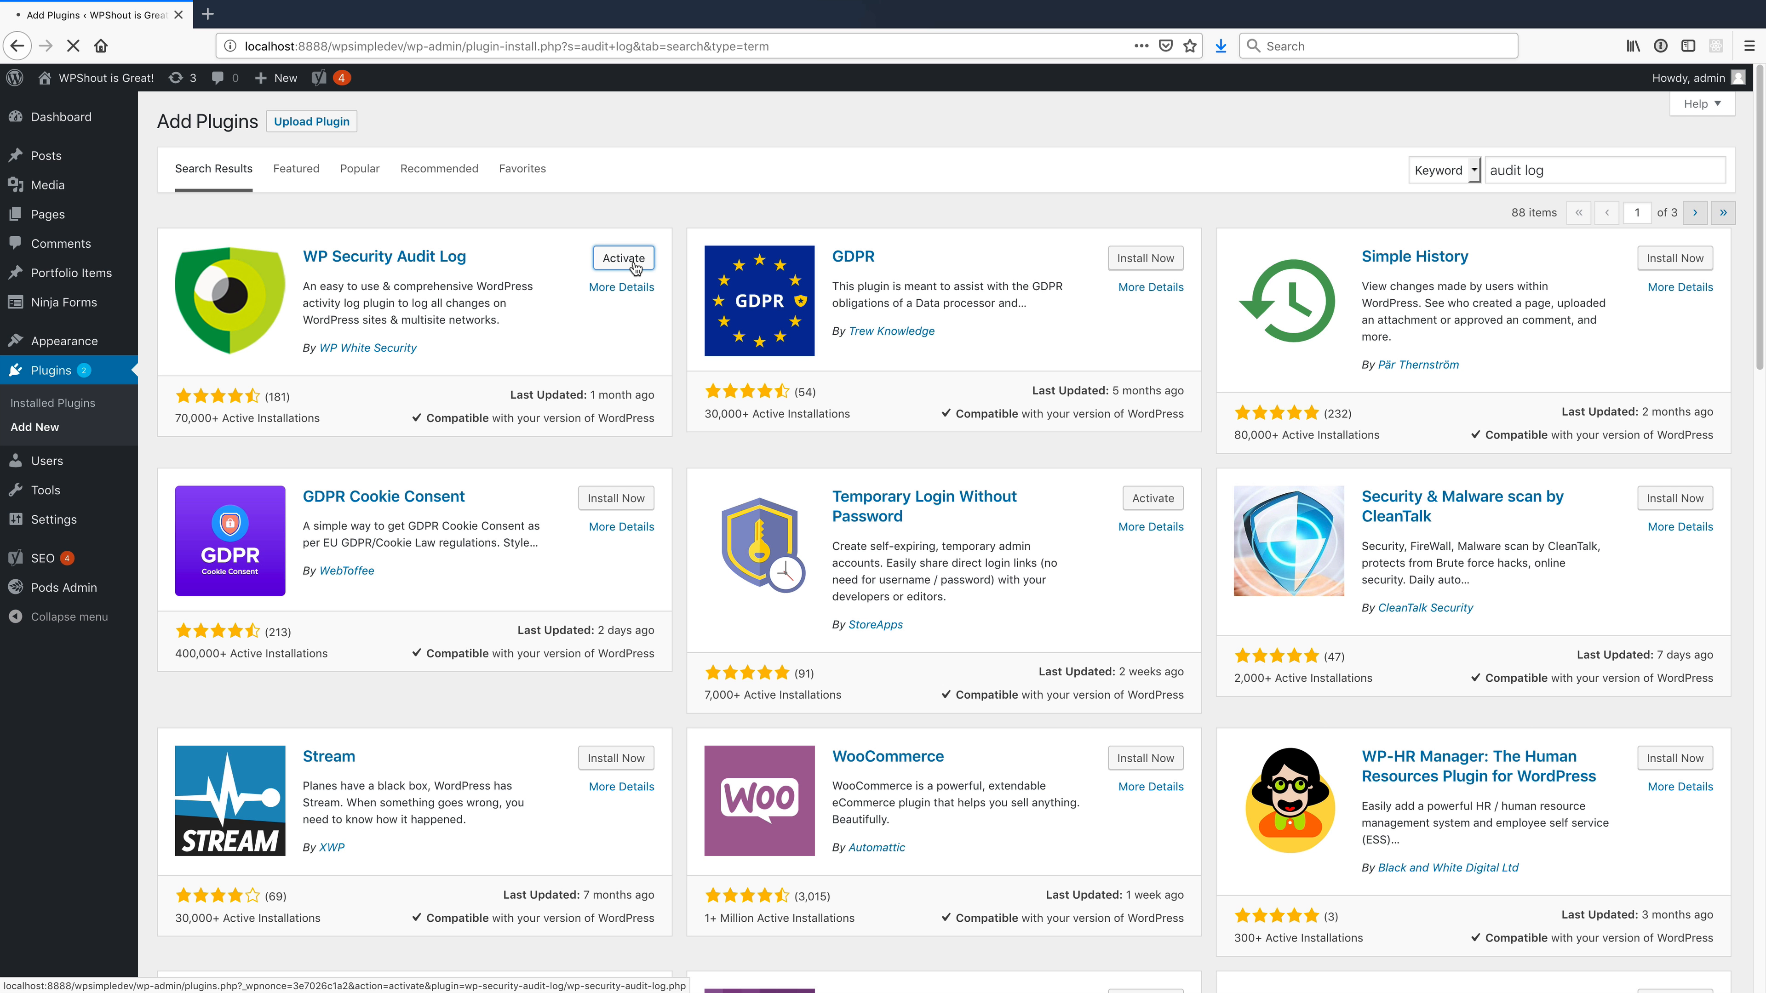
# - Activate WP Security Audit Log, bringing up its setup wizard welcome step
pyautogui.click(624, 257)
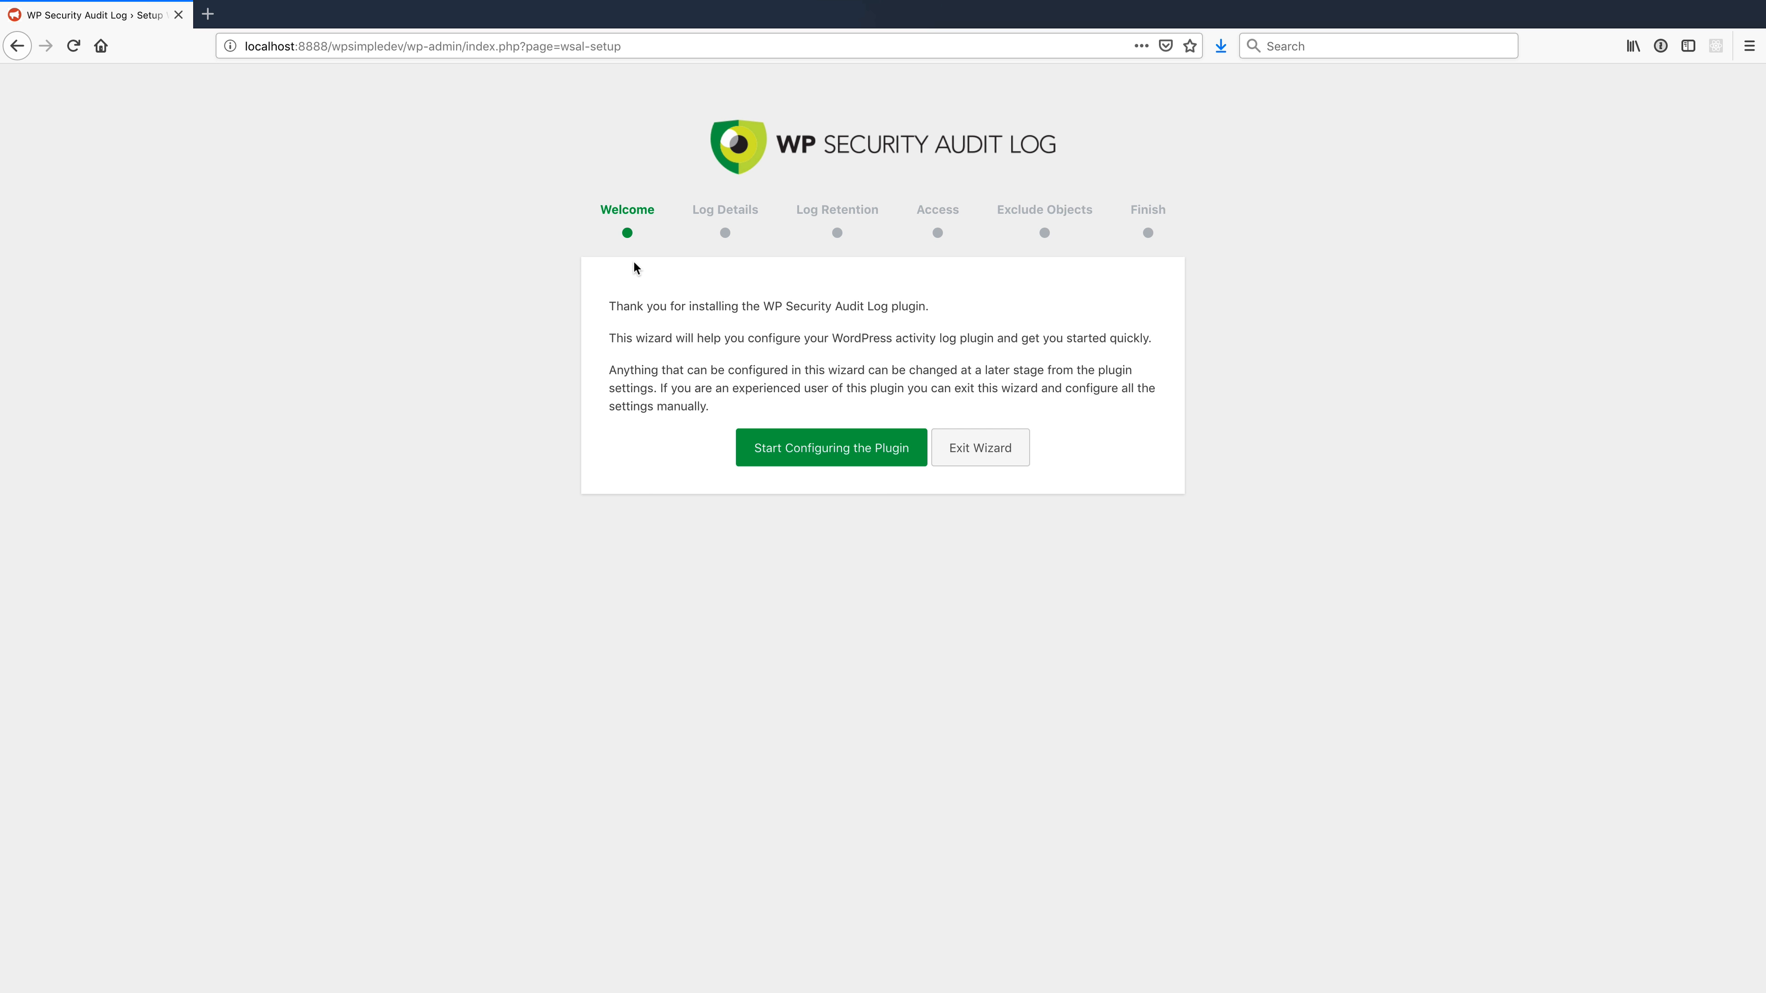
pyautogui.moveTo(801, 325)
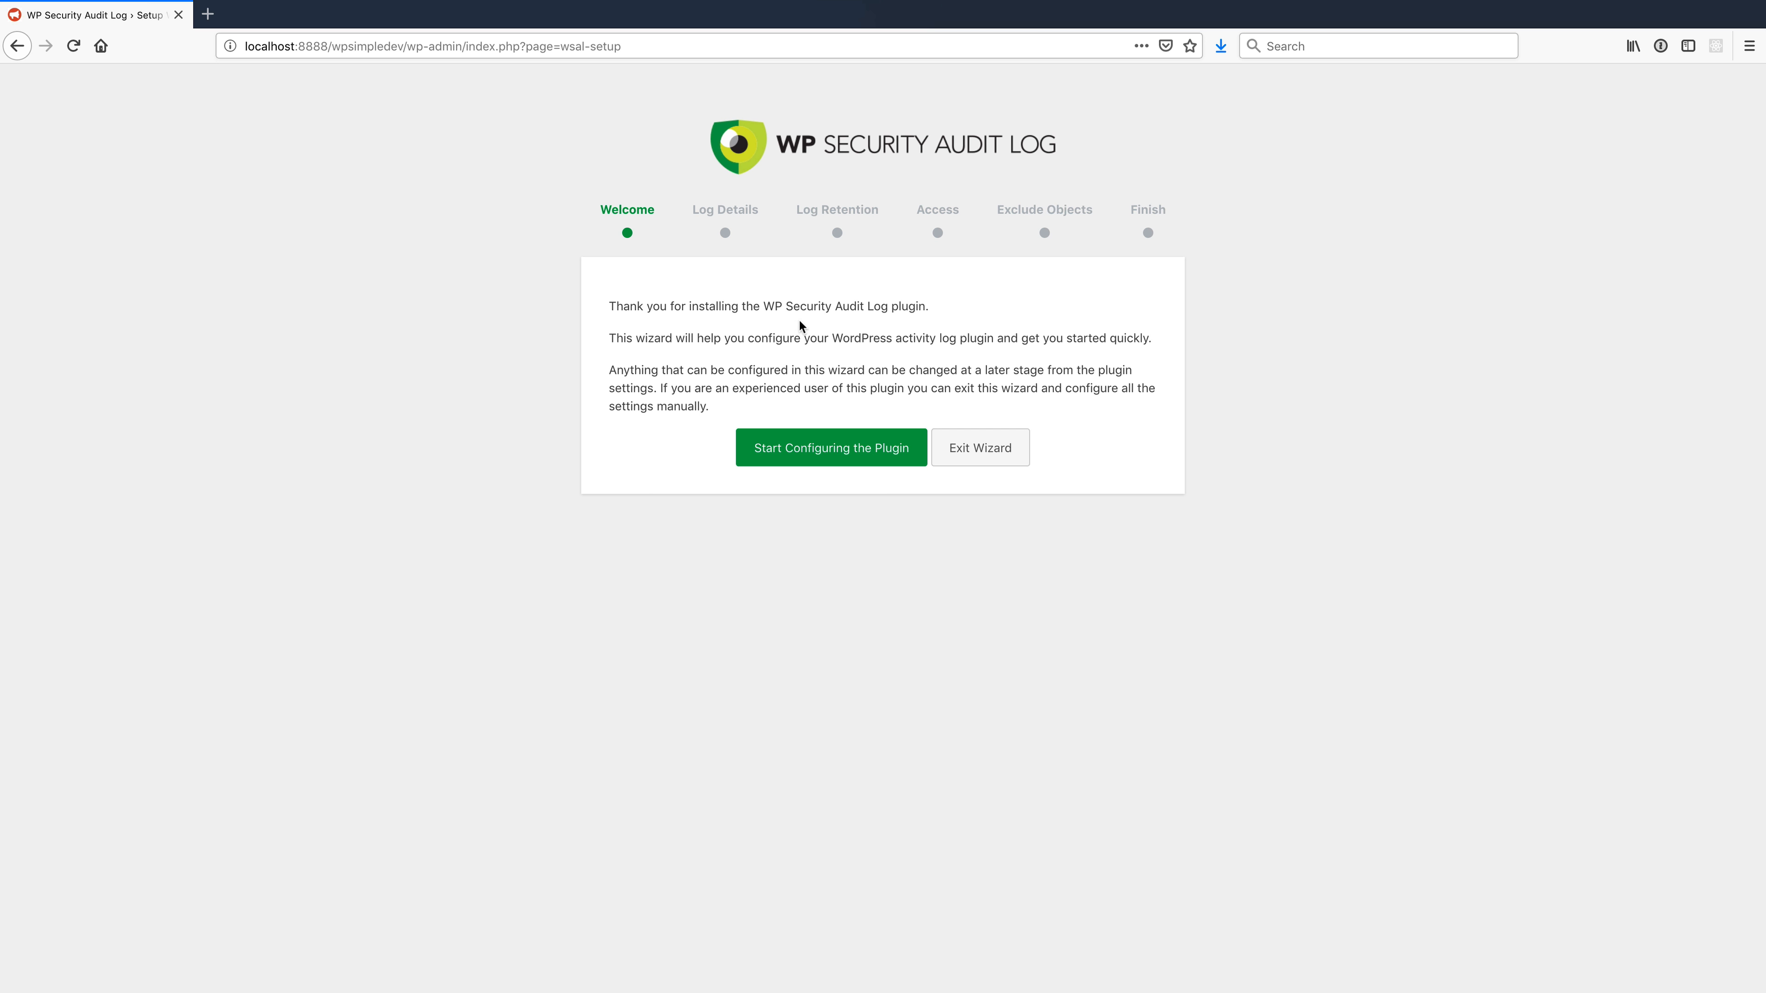
pyautogui.moveTo(1063, 245)
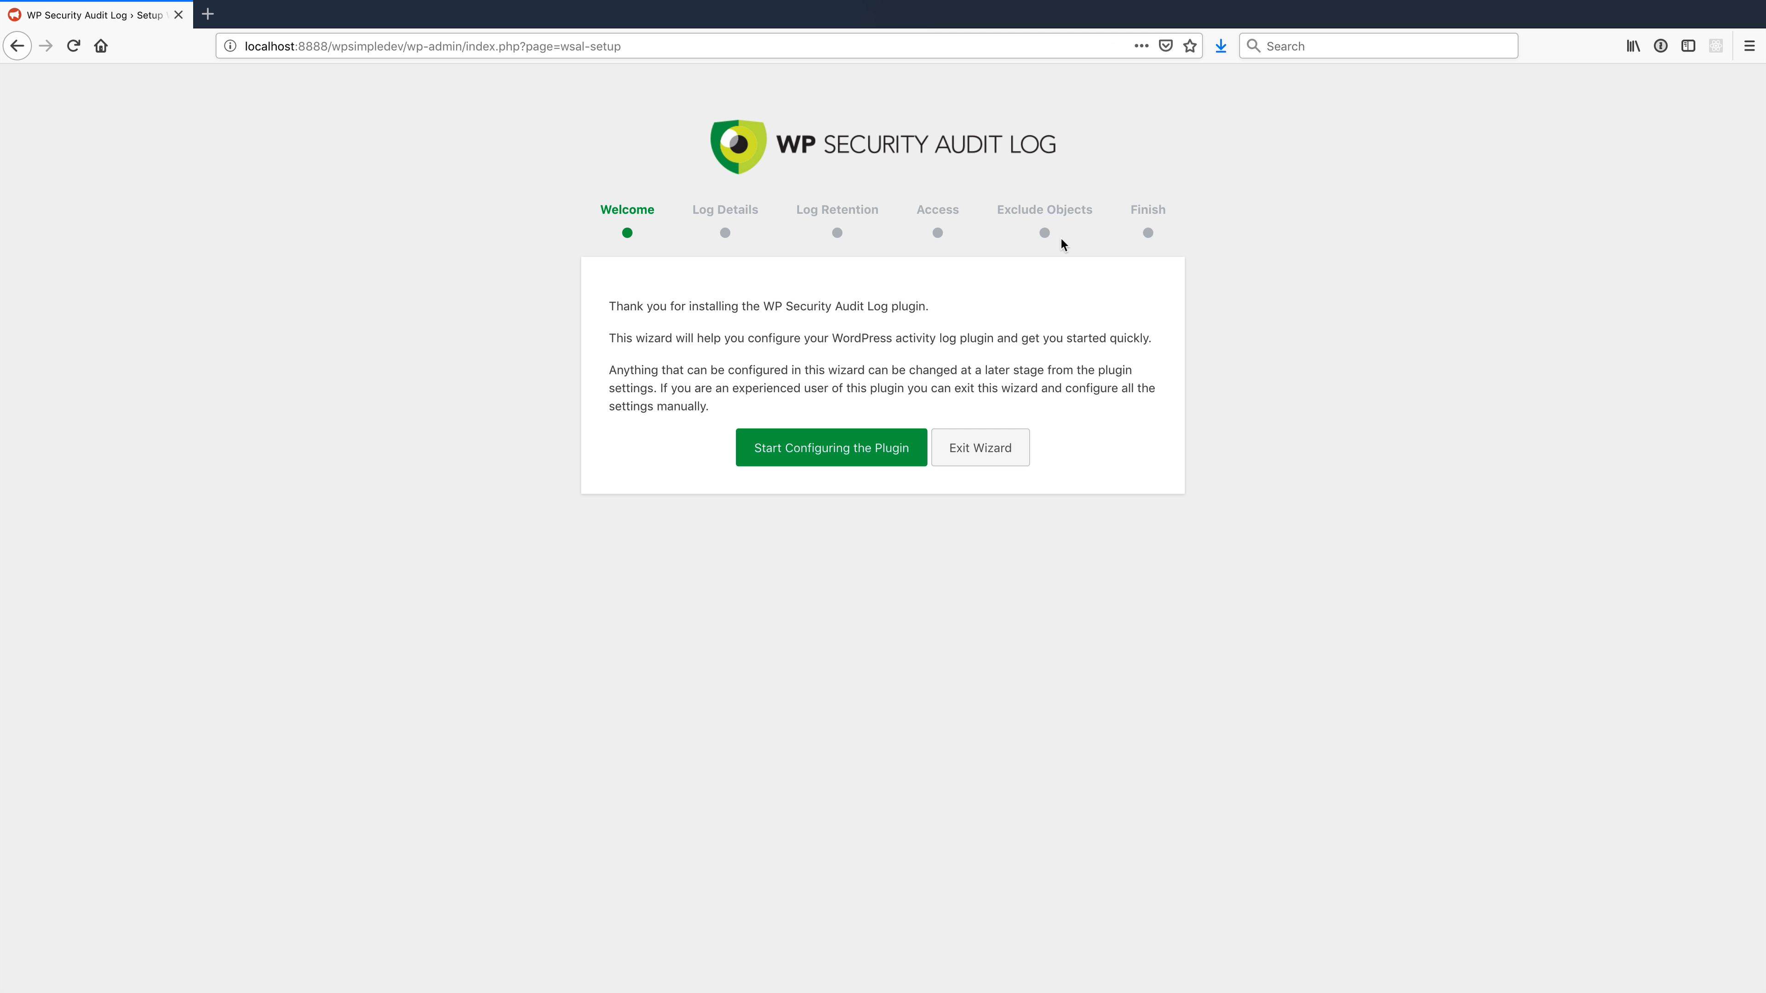
pyautogui.moveTo(872, 440)
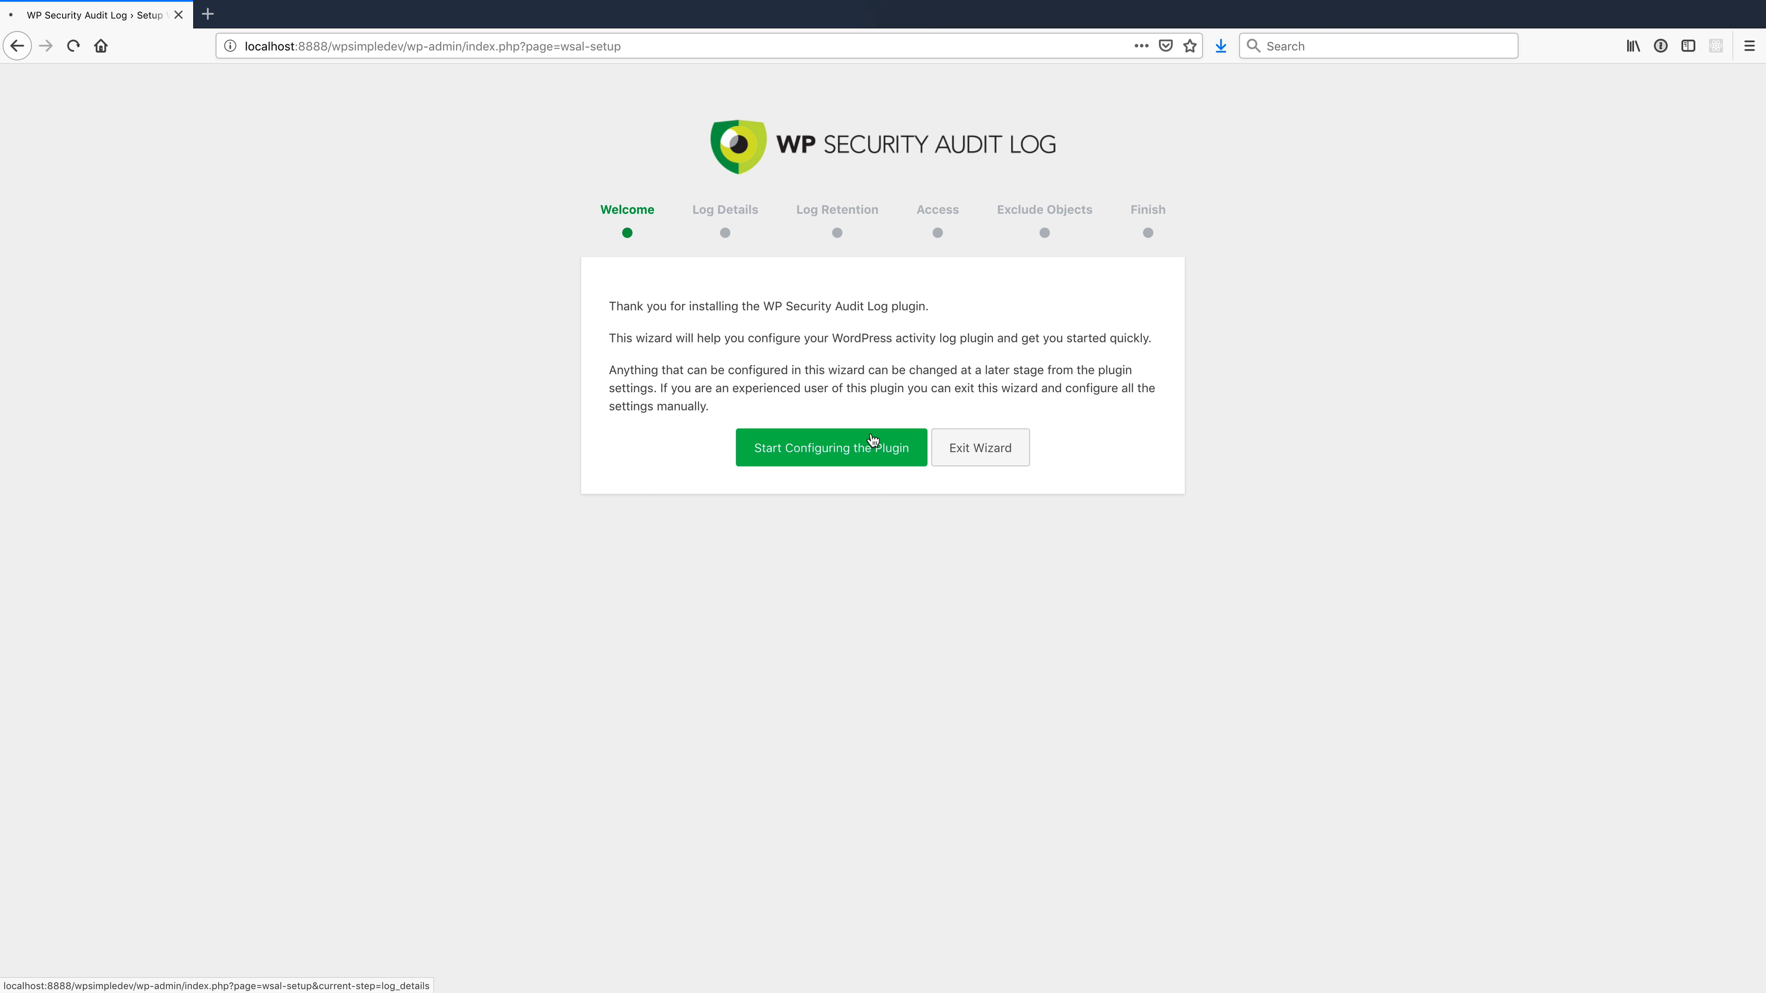
# - Start configuring, keeping the Geek detail level and 6 months of log retention
pyautogui.click(870, 442)
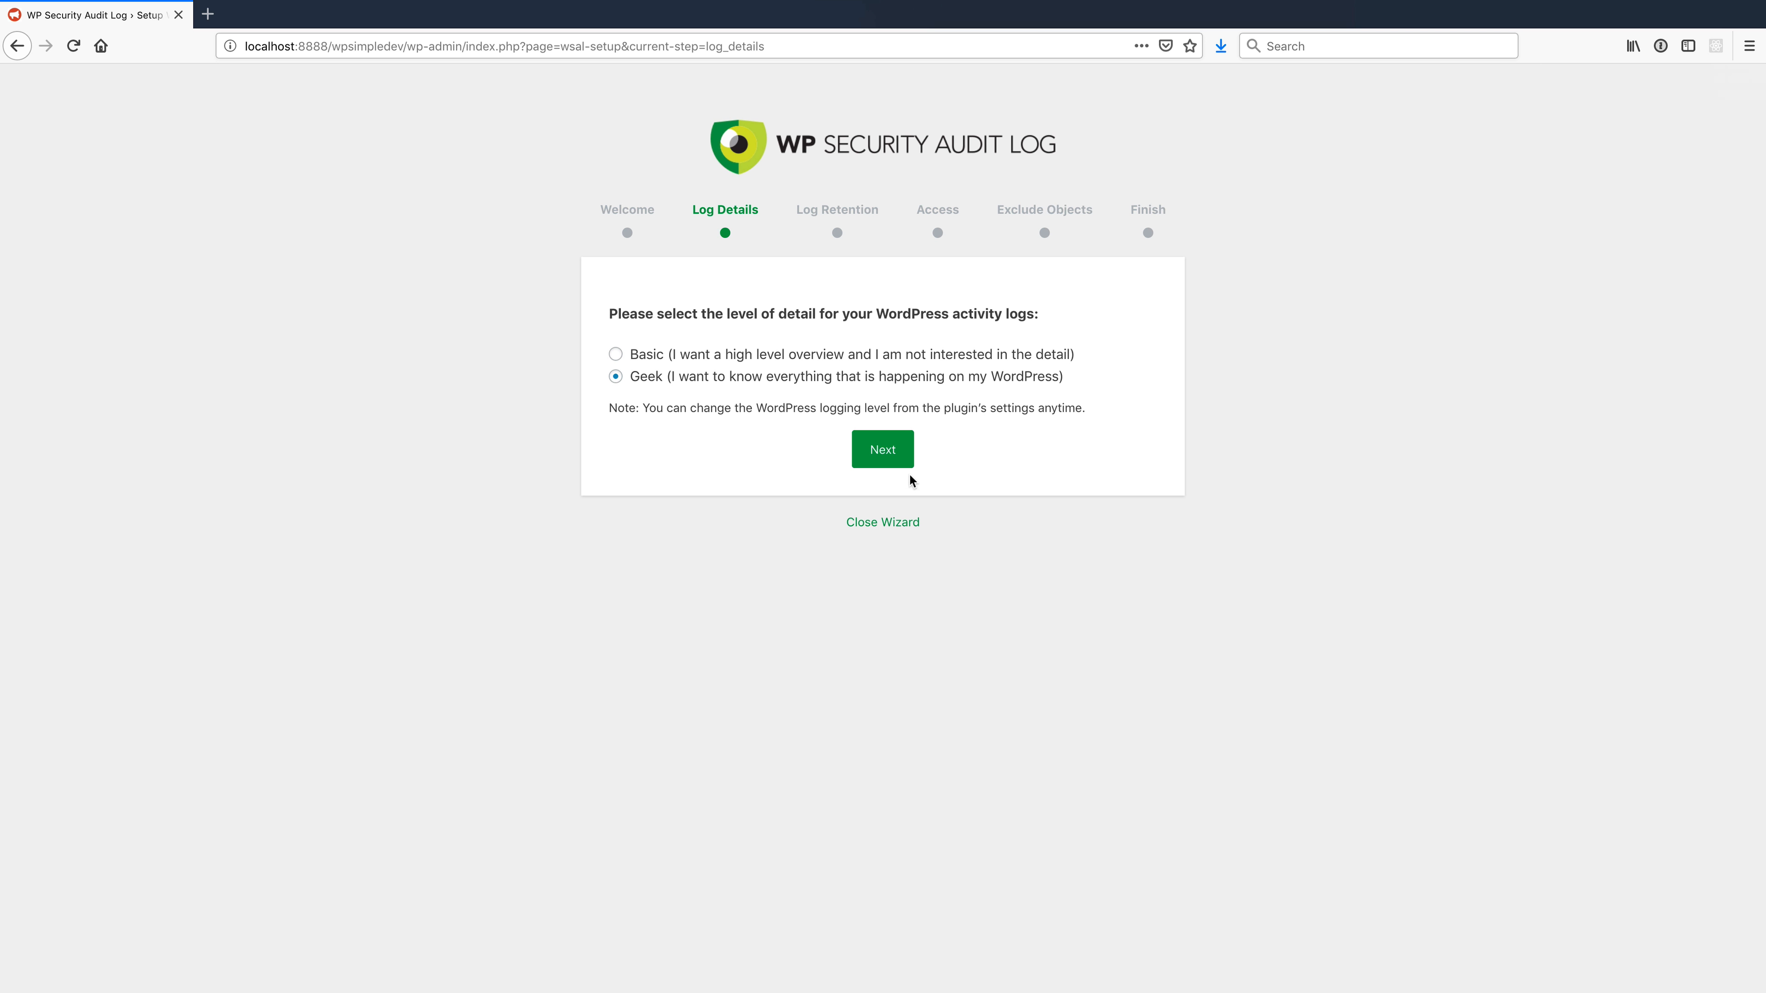
pyautogui.moveTo(884, 368)
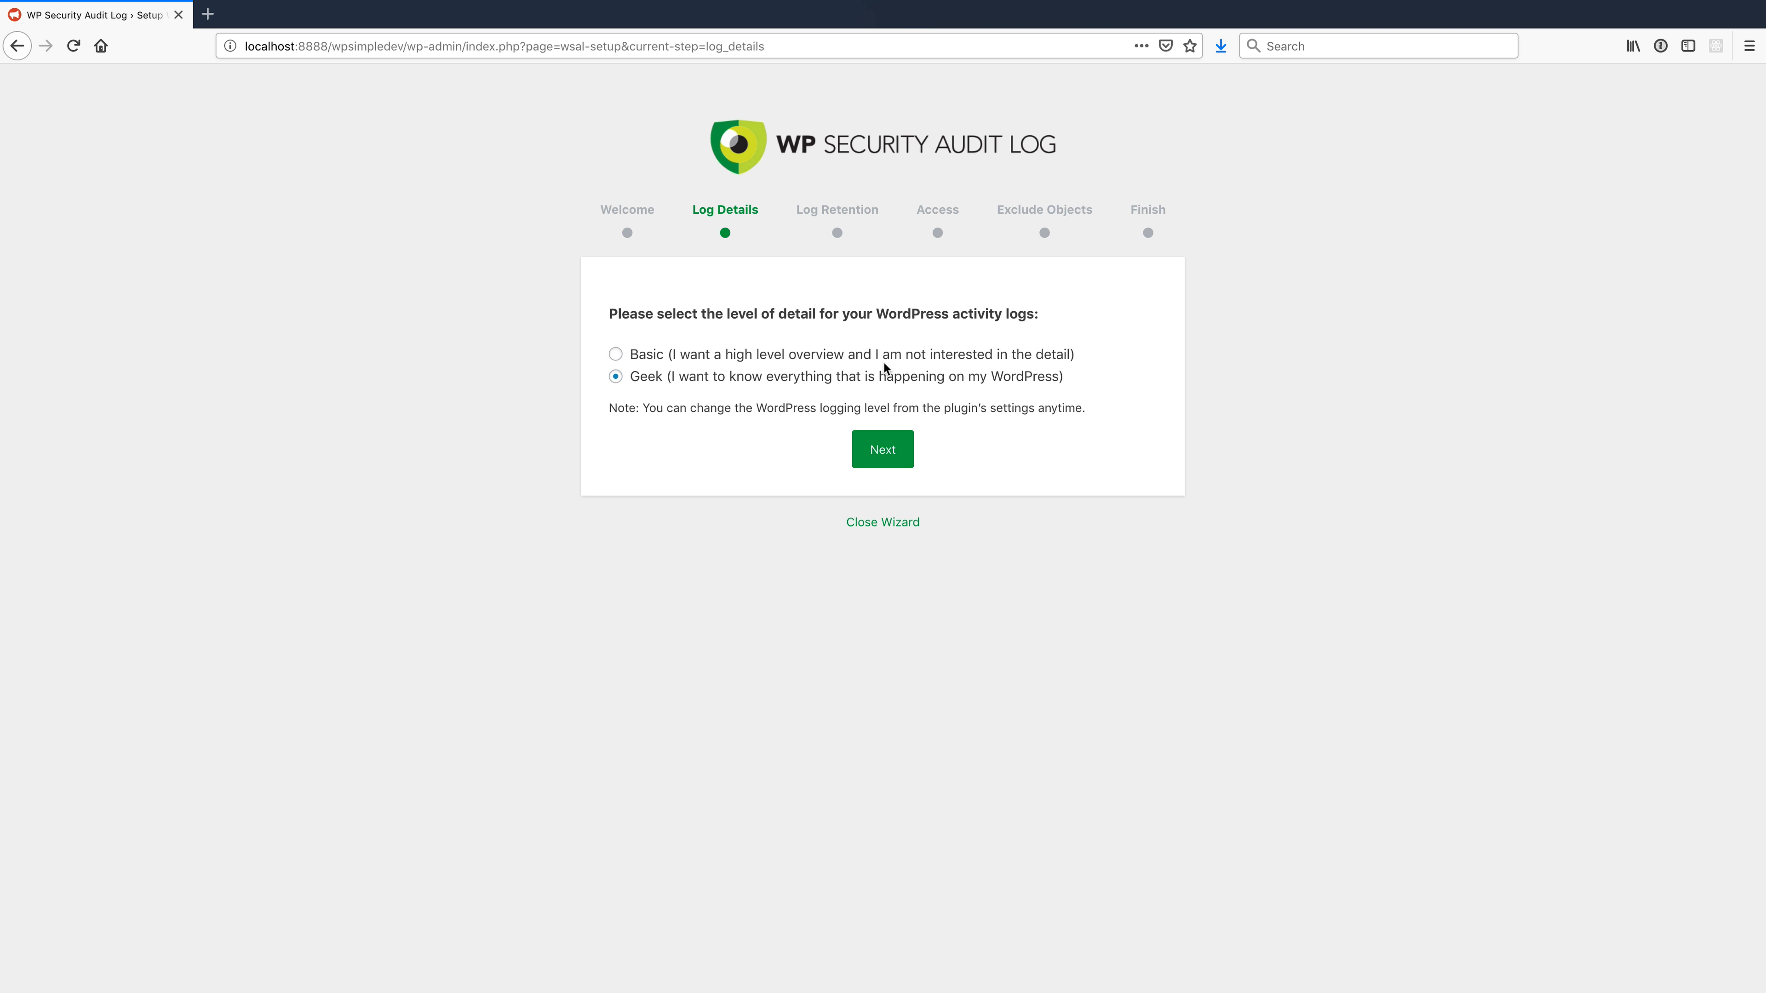
pyautogui.moveTo(966, 399)
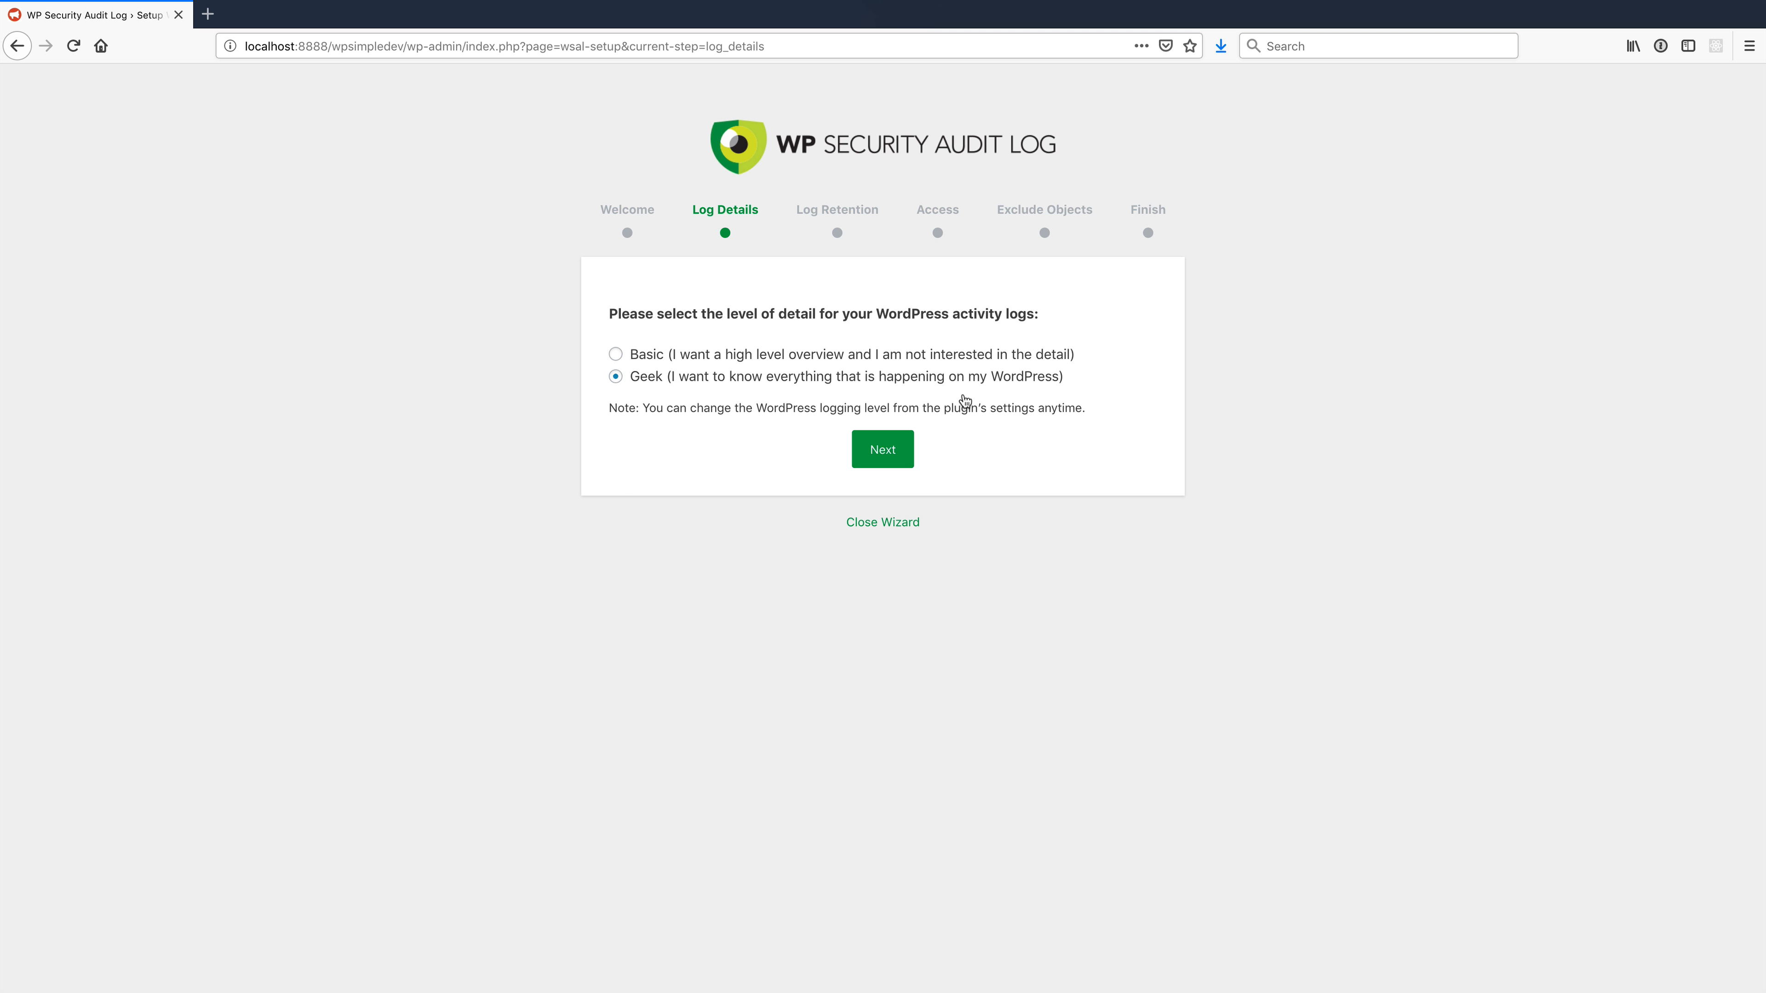
pyautogui.click(883, 449)
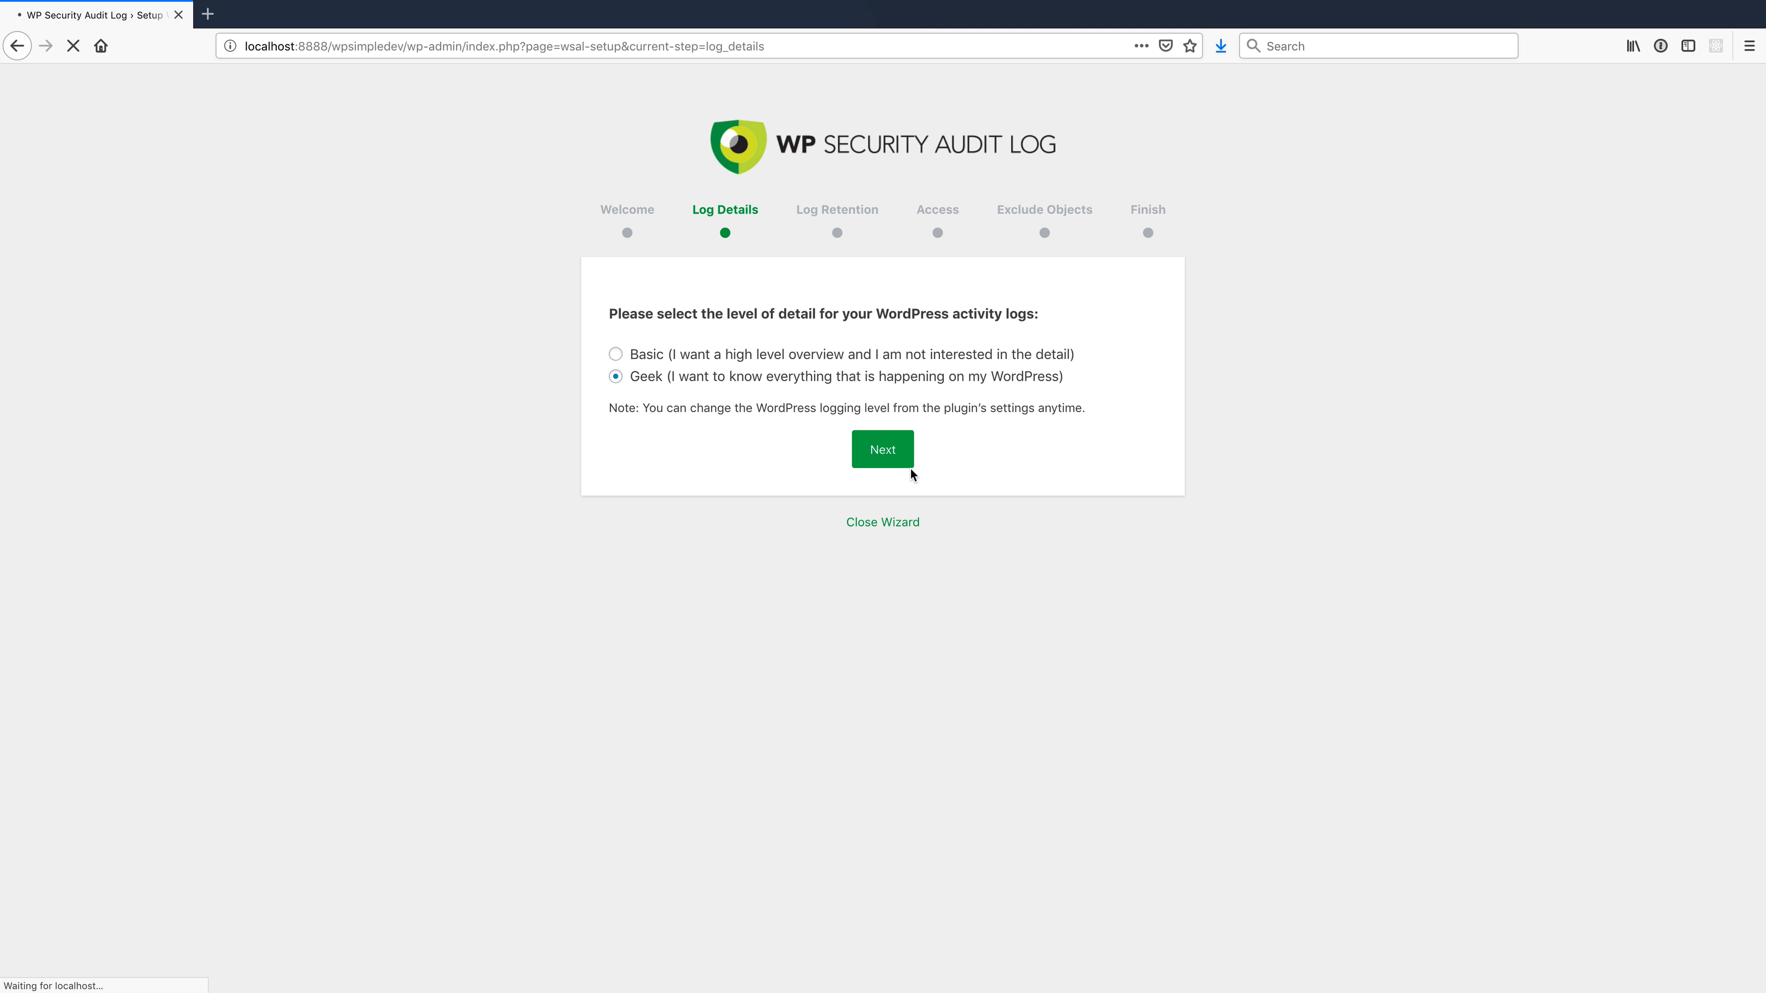
pyautogui.click(883, 449)
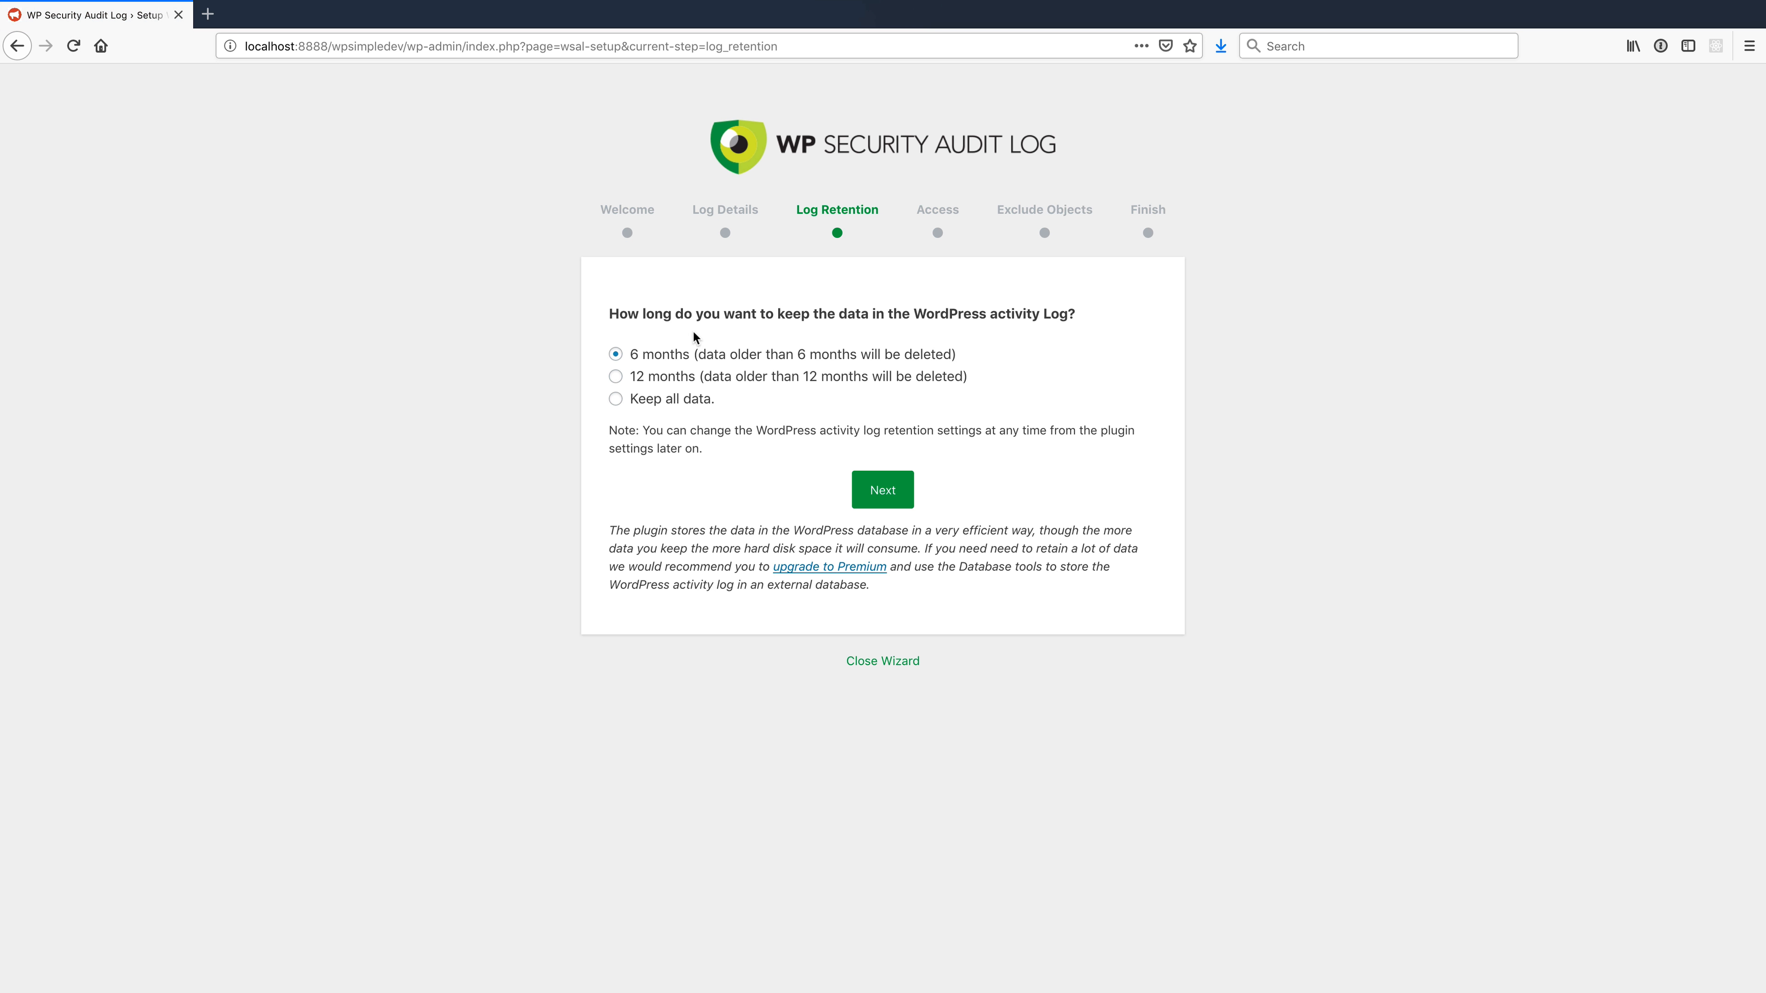
pyautogui.moveTo(889, 483)
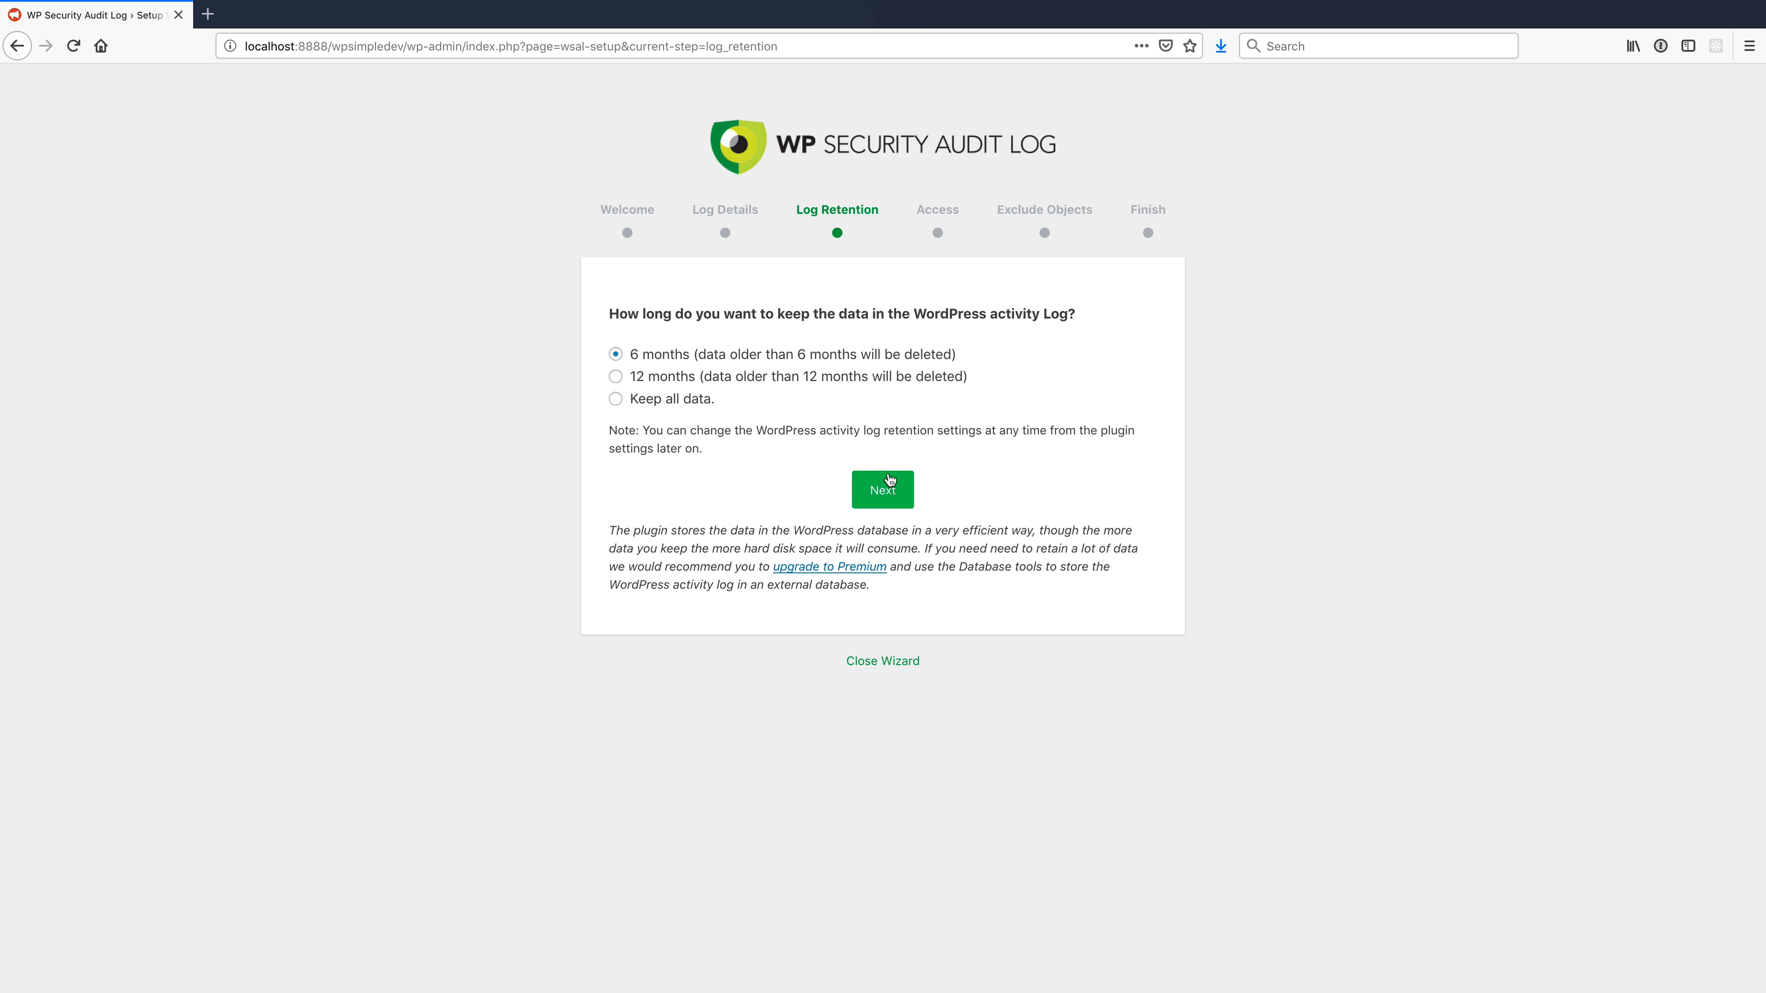
pyautogui.click(883, 489)
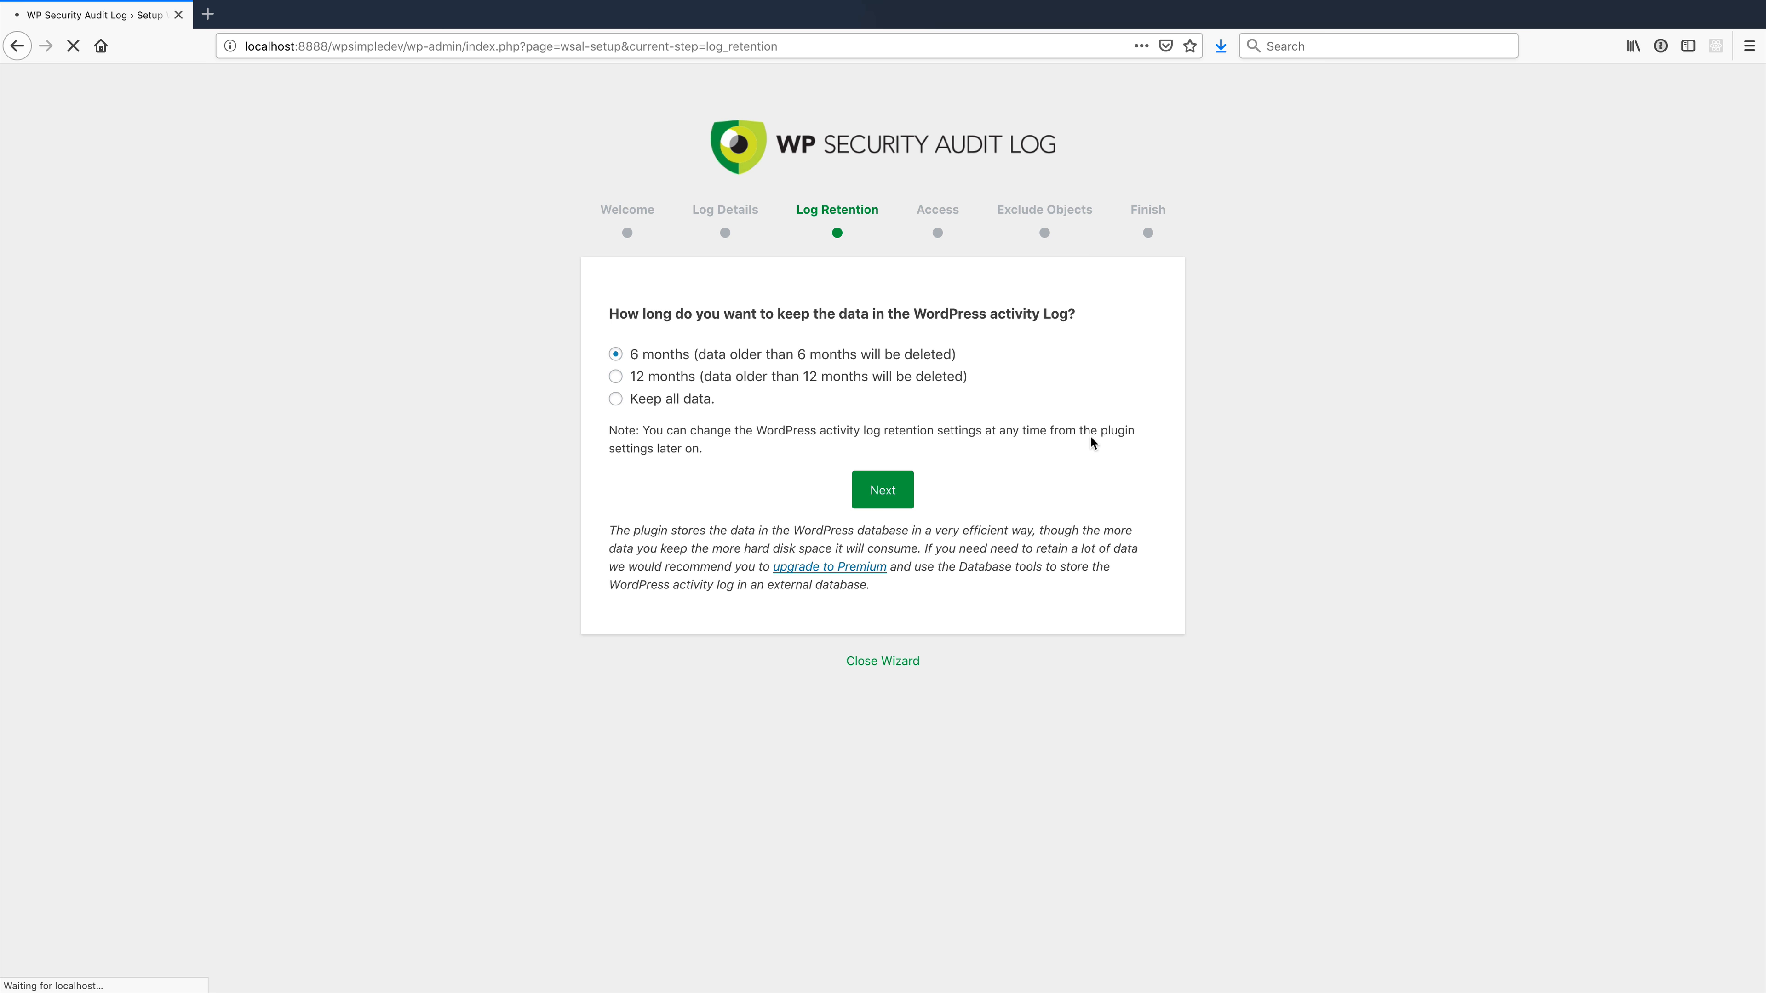
# - Read the access question and keep activity log access limited to administrators
pyautogui.click(883, 490)
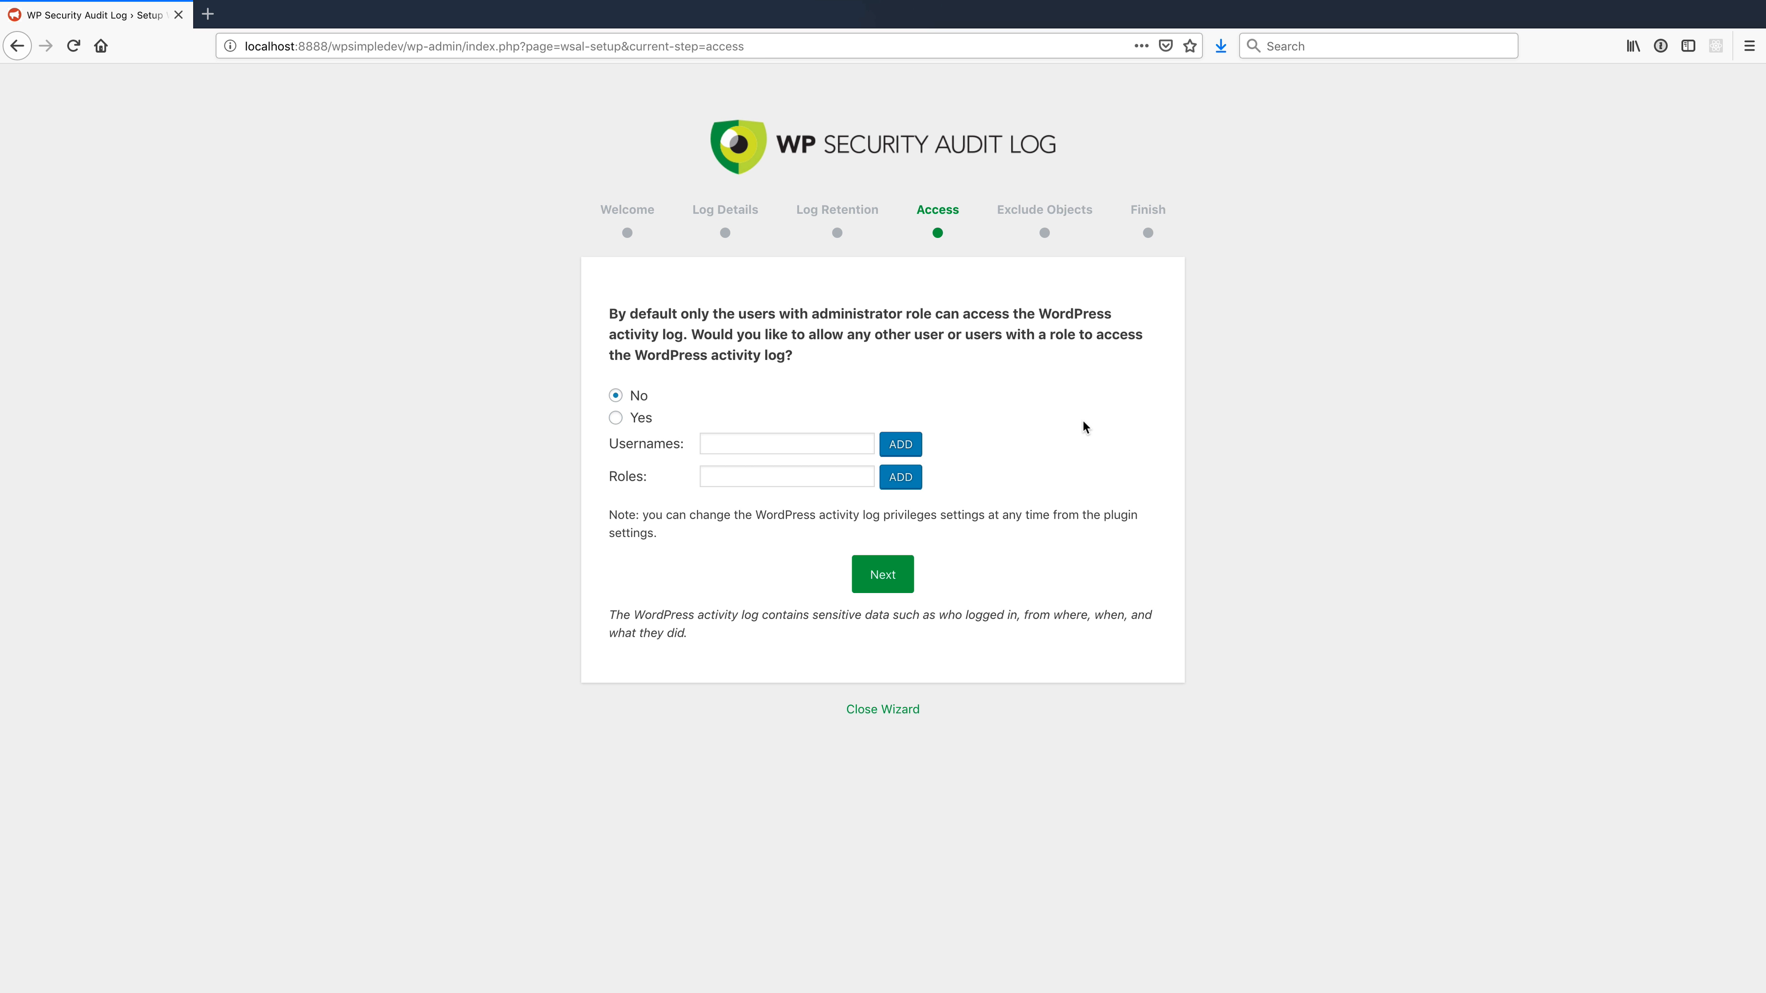
pyautogui.moveTo(684, 312); pyautogui.dragTo(833, 312)
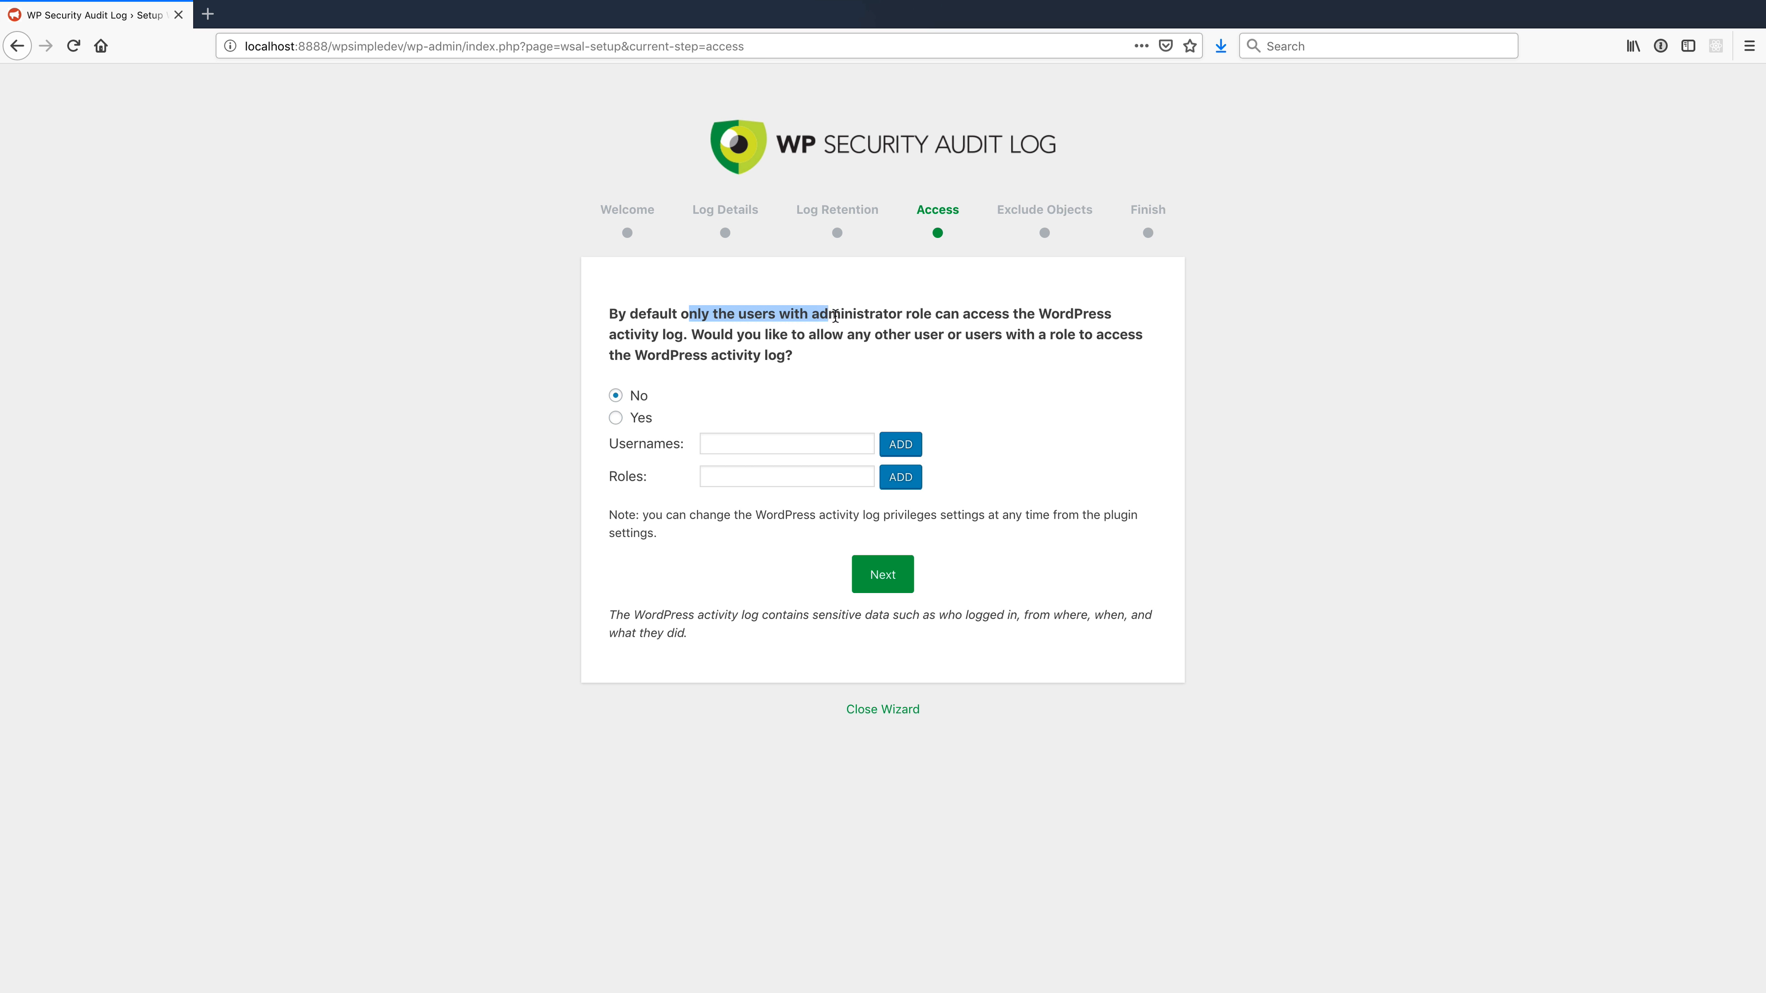
pyautogui.moveTo(688, 313); pyautogui.dragTo(766, 335)
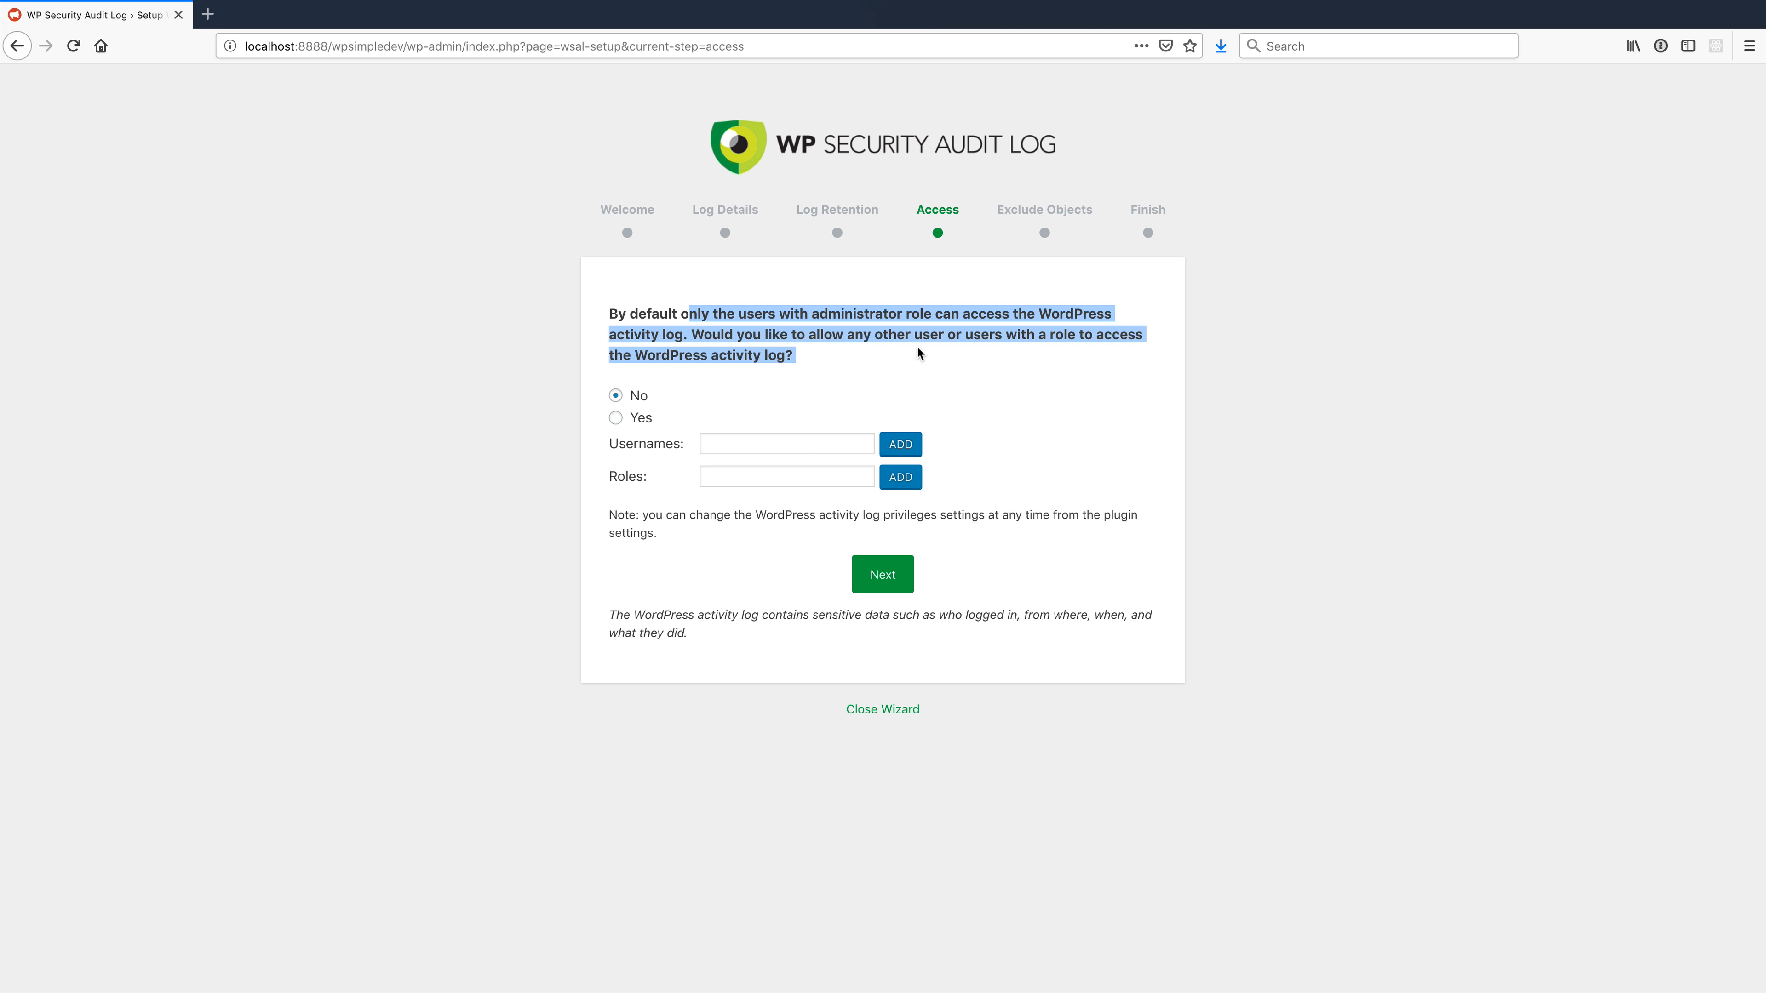
pyautogui.click(882, 574)
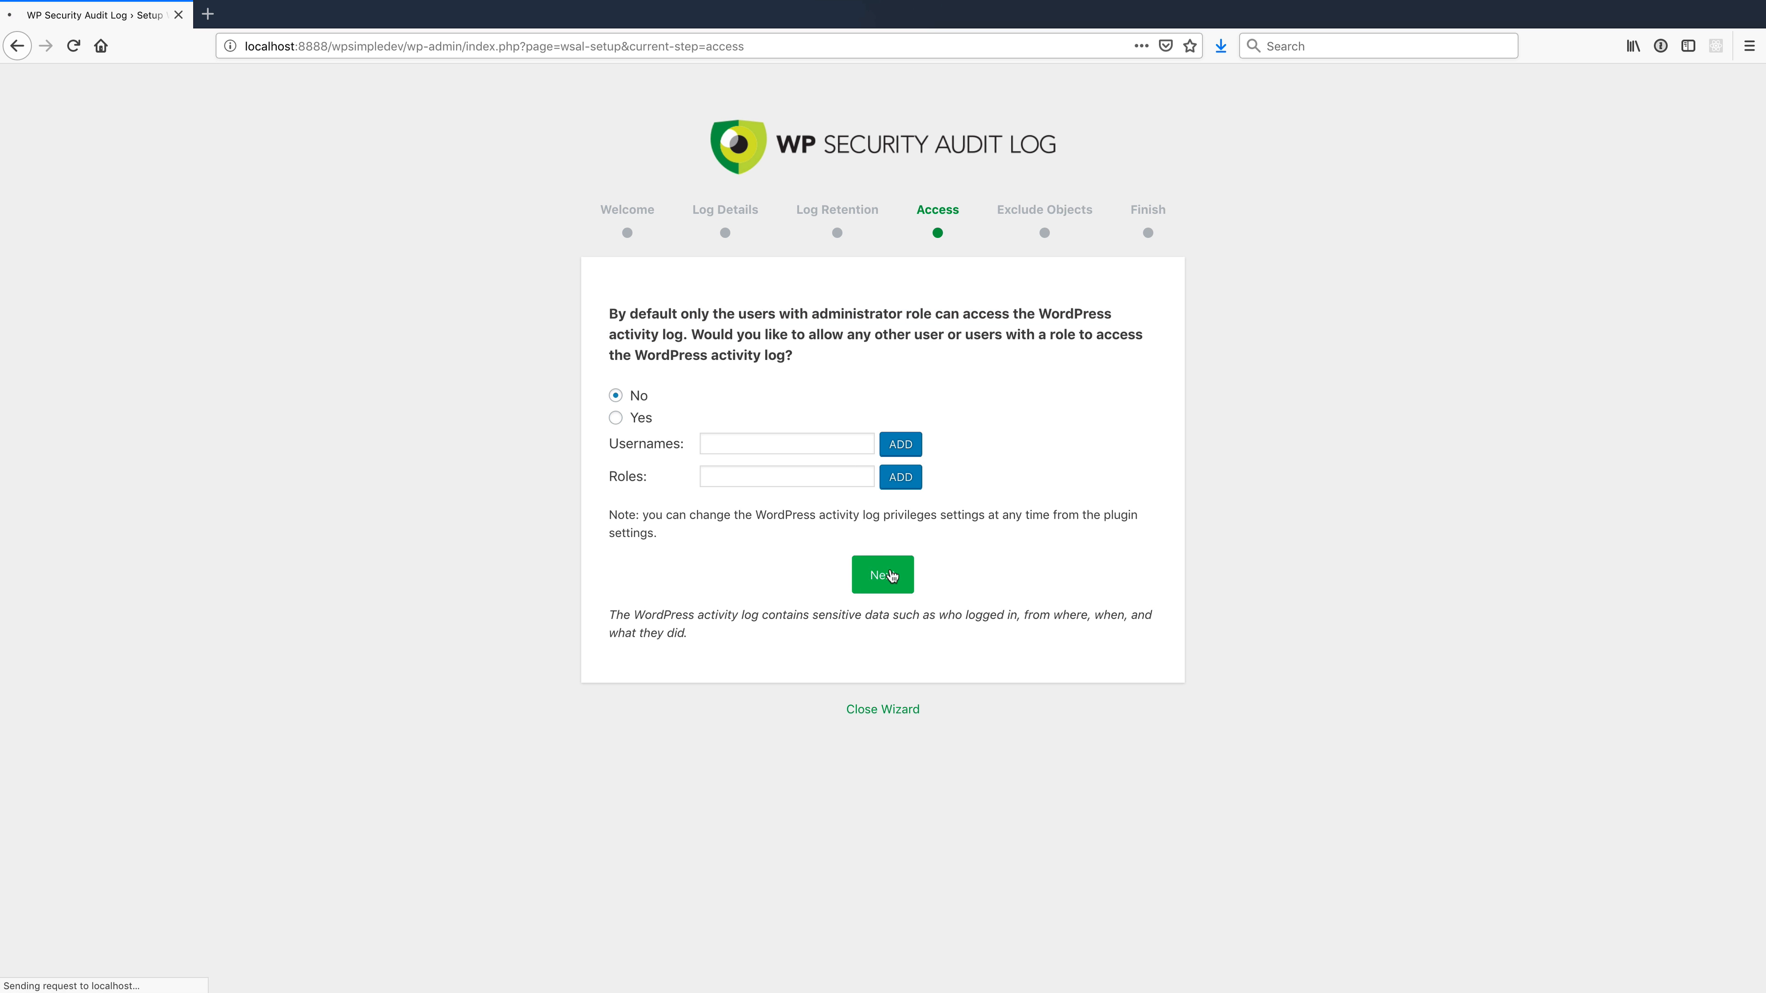
pyautogui.click(883, 575)
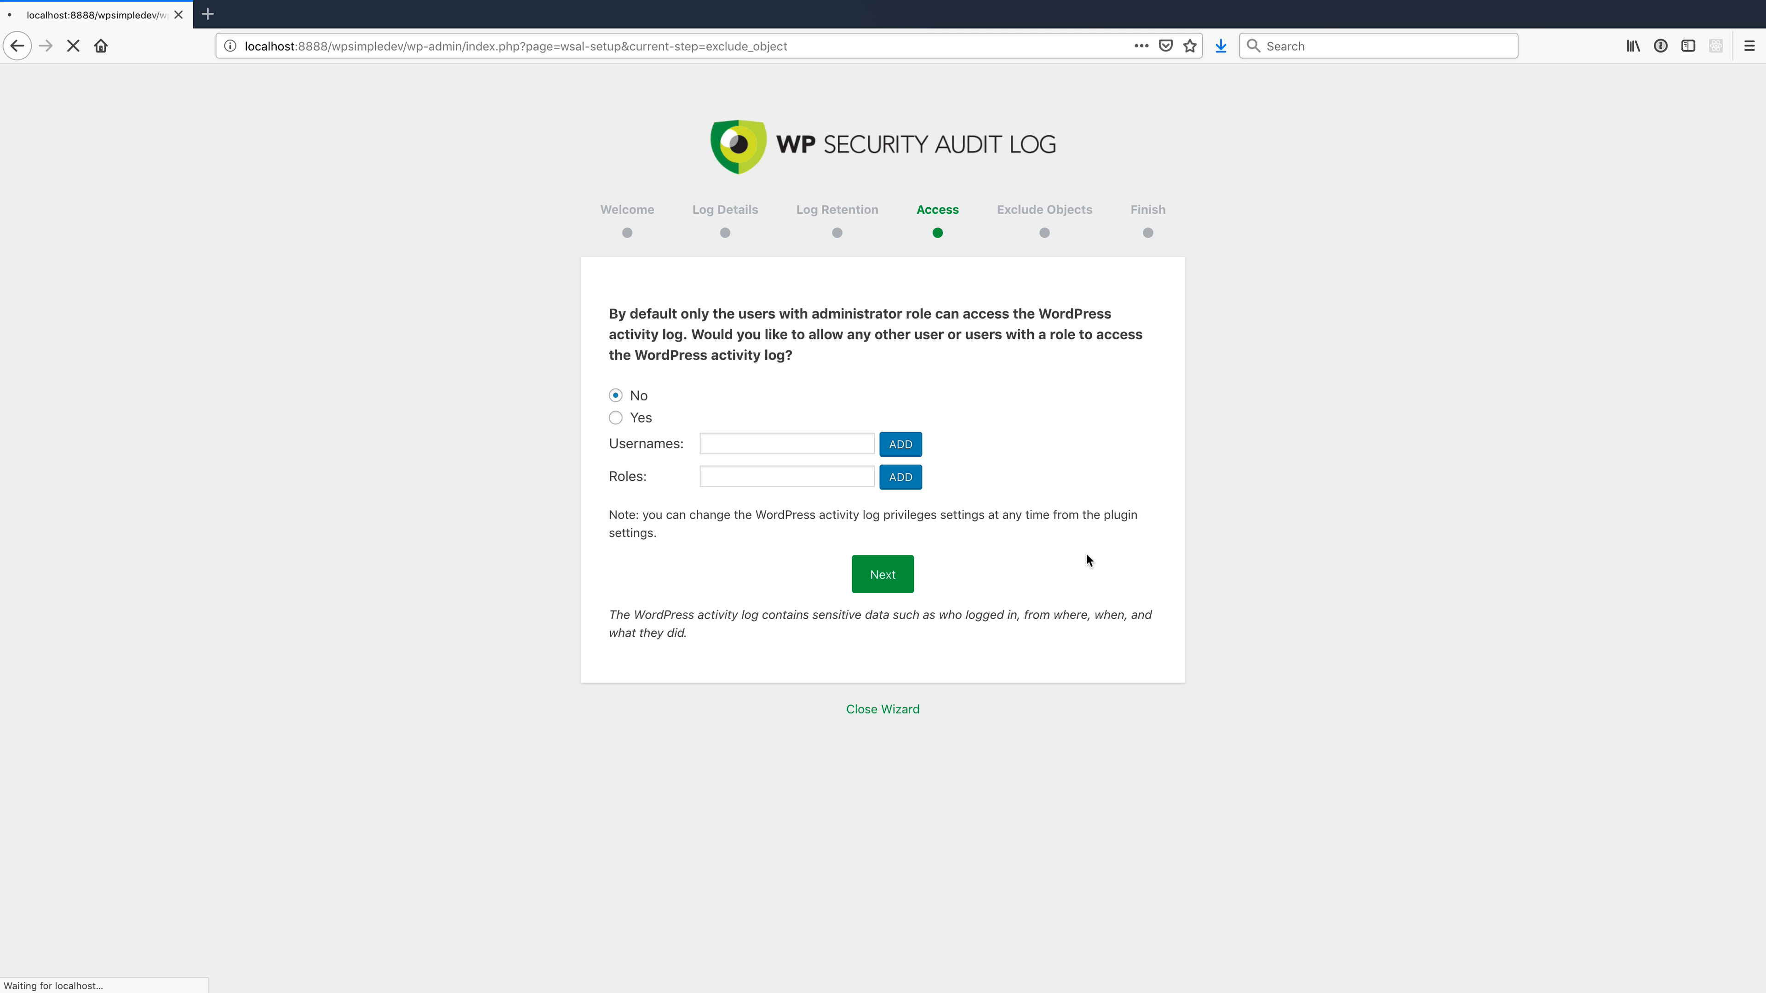
# - Skip user, role and IP exclusions and finish the wizard, returning to the dashboard
pyautogui.click(883, 574)
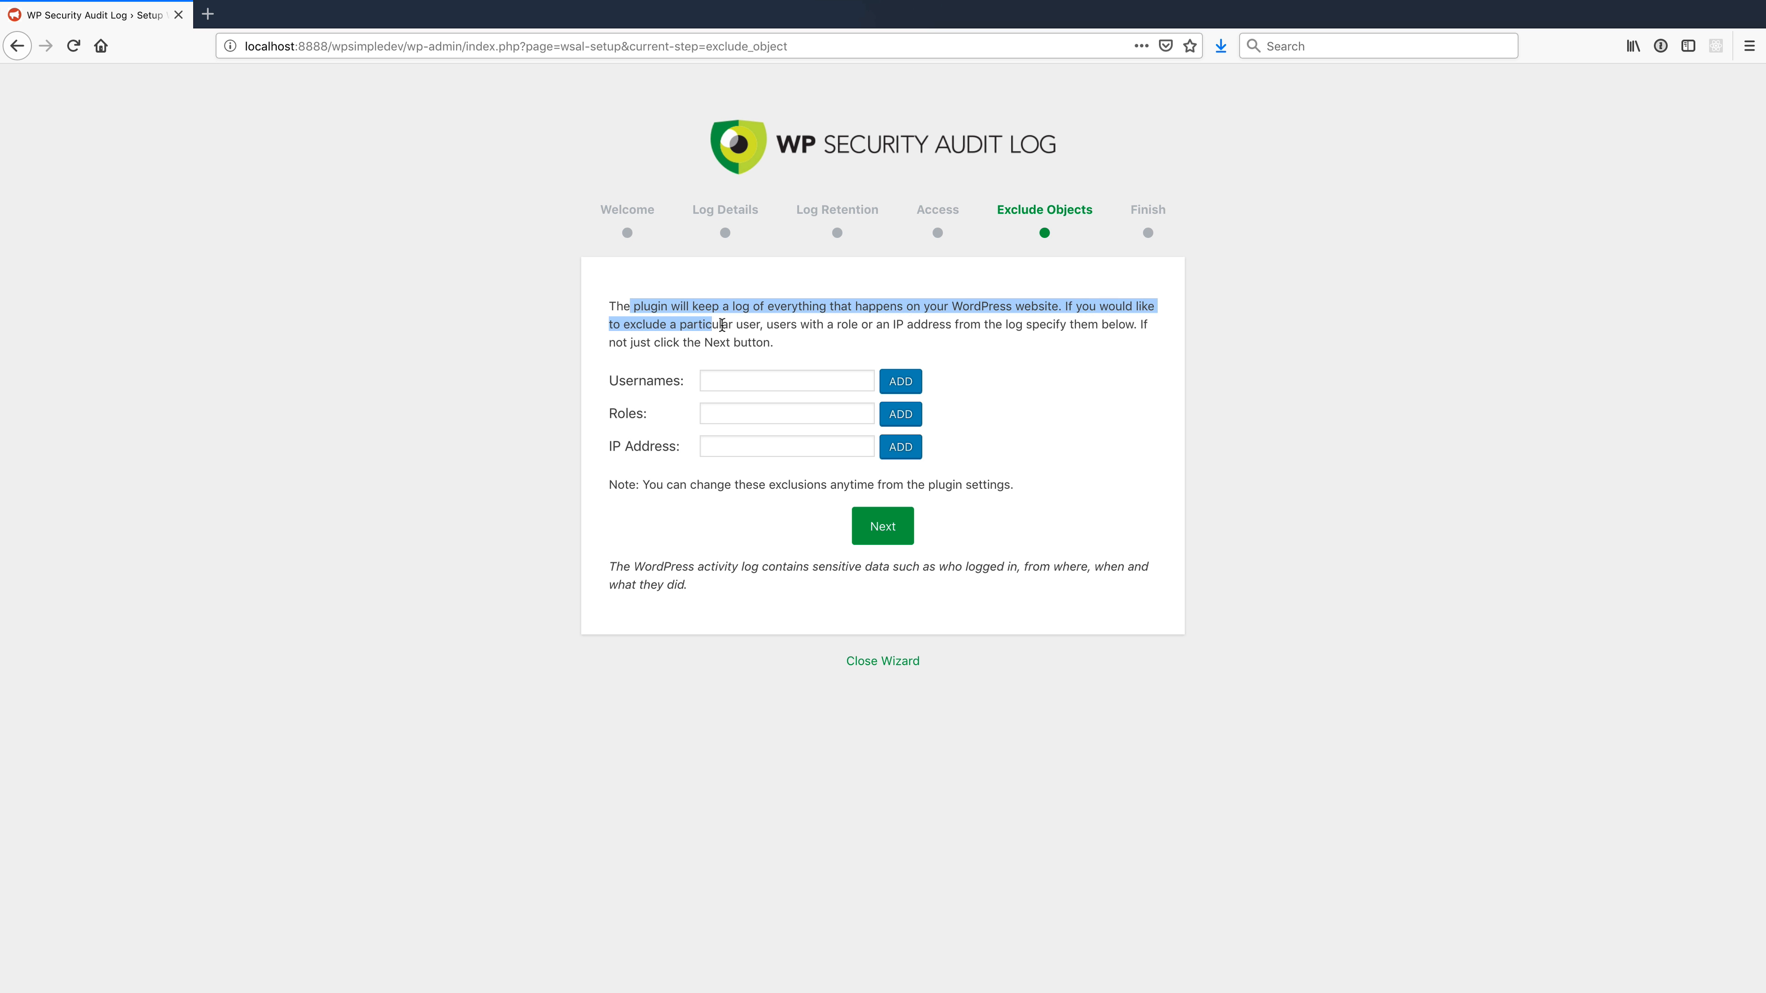
pyautogui.moveTo(718, 323); pyautogui.dragTo(856, 306)
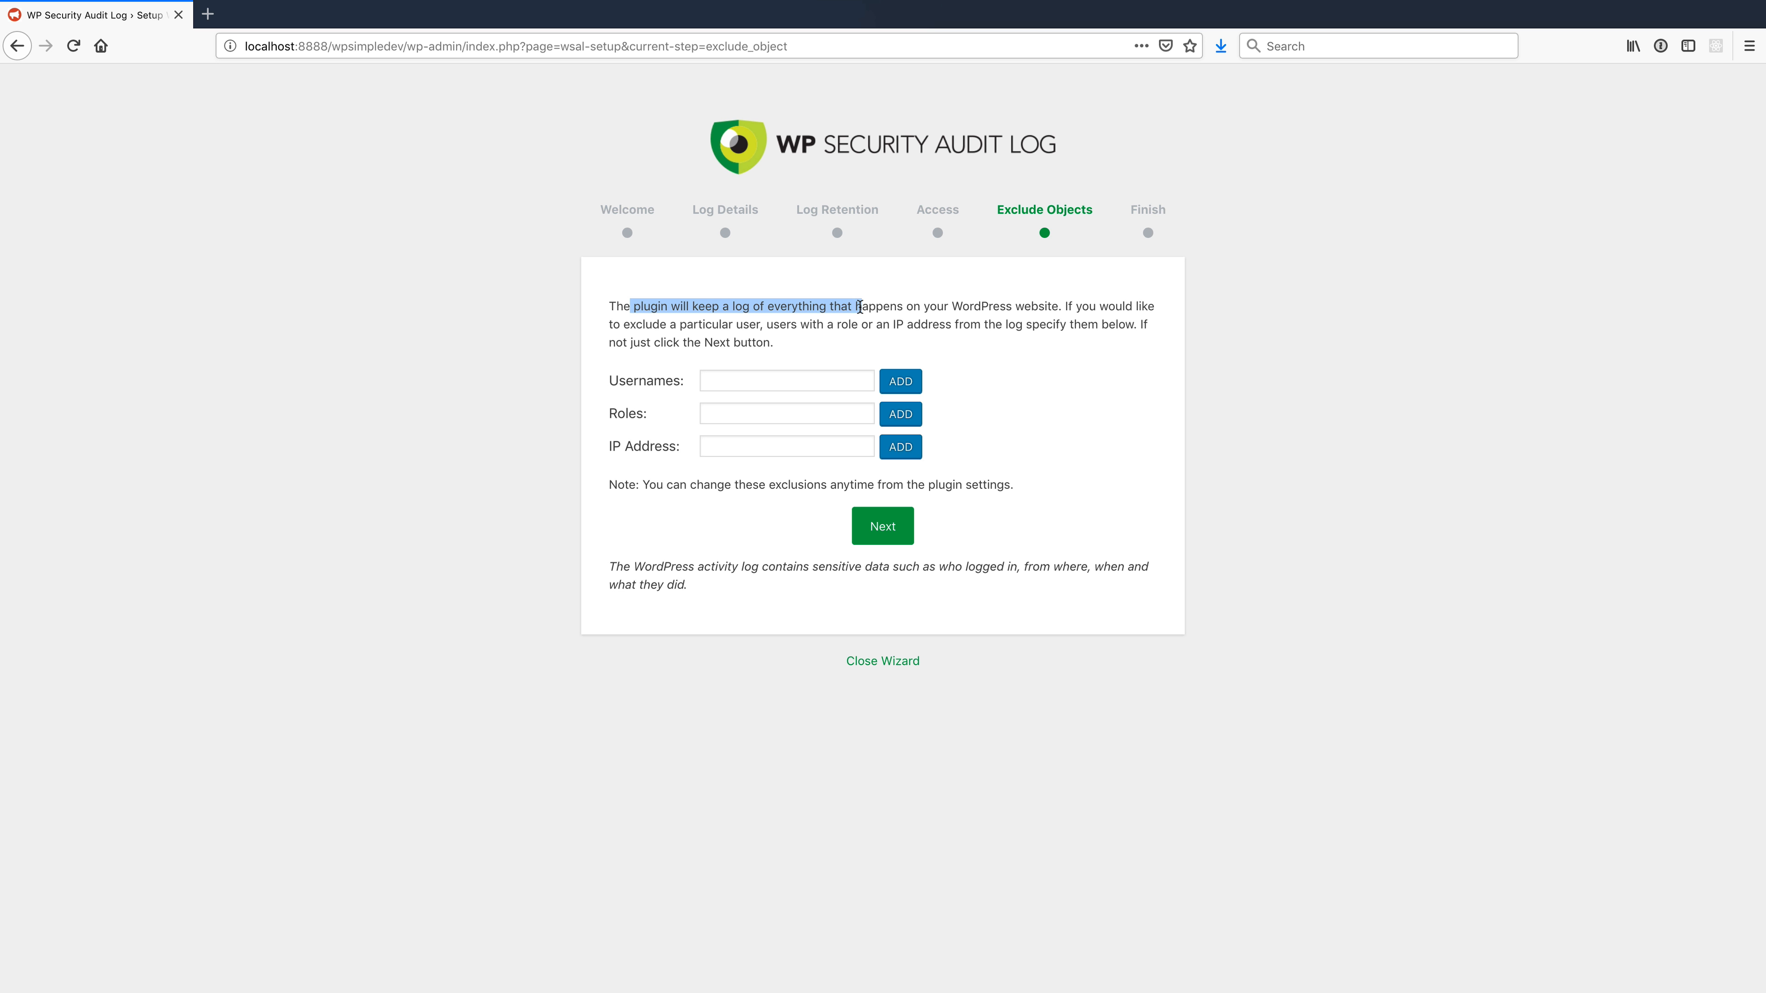
pyautogui.click(946, 320)
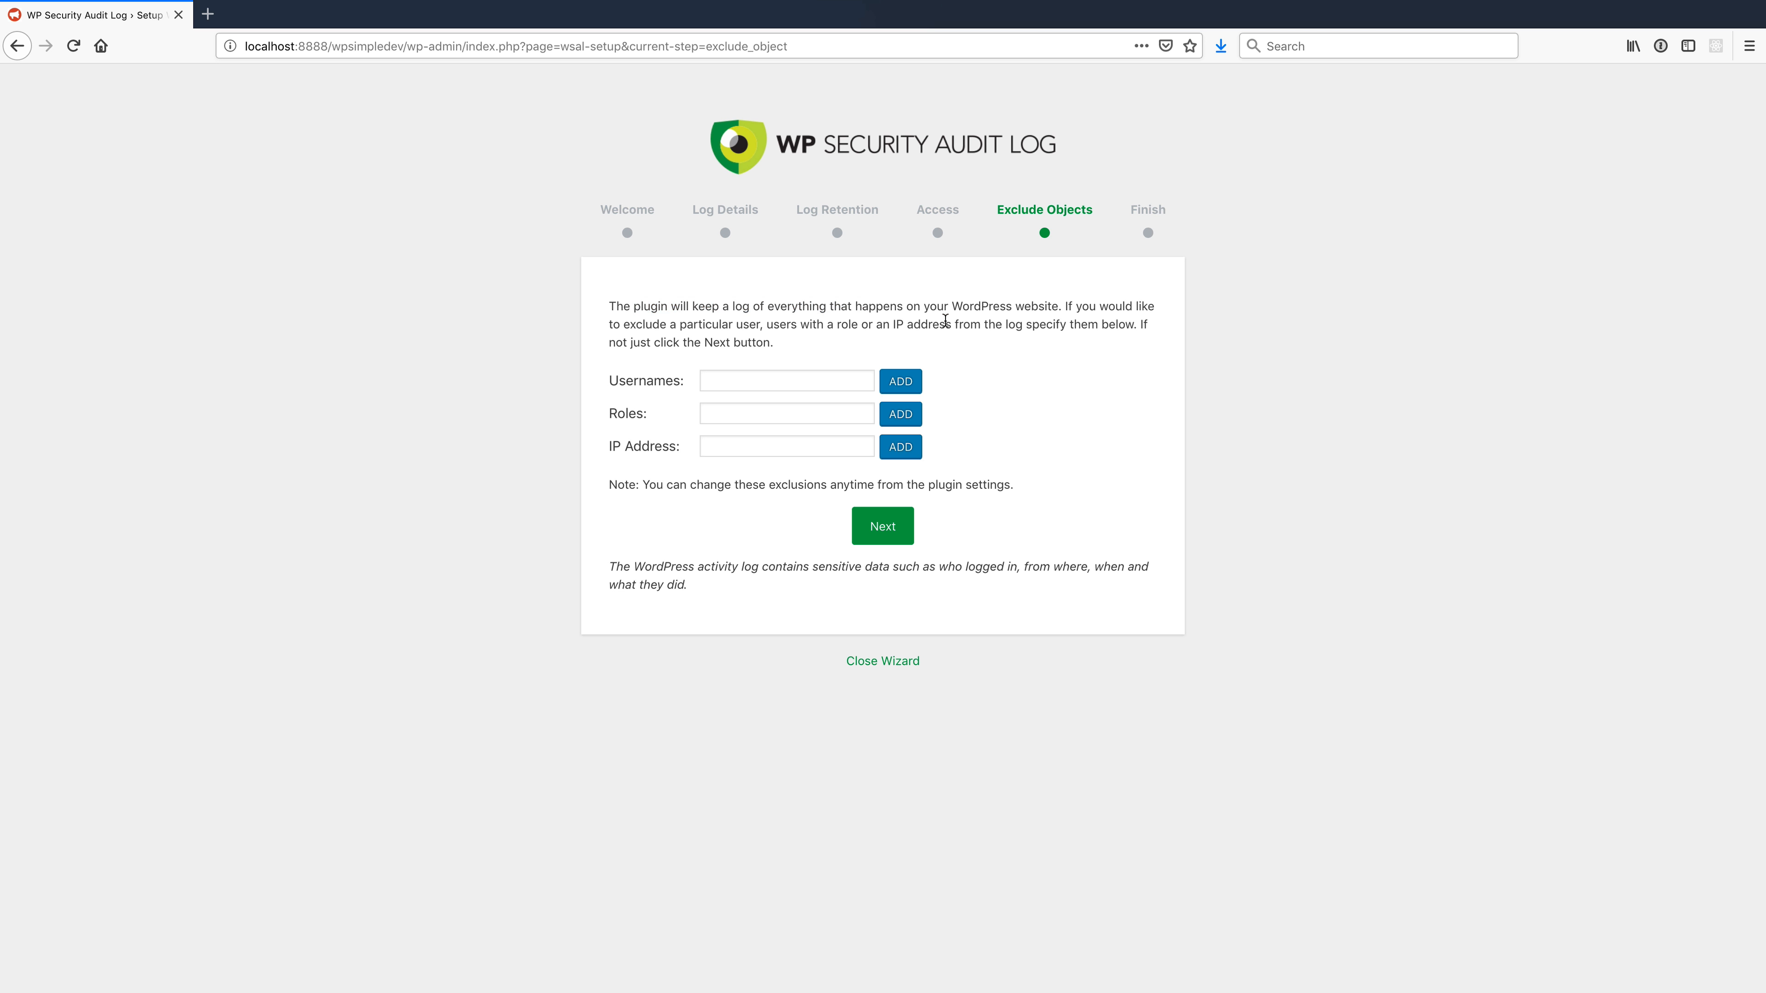
pyautogui.moveTo(899, 541)
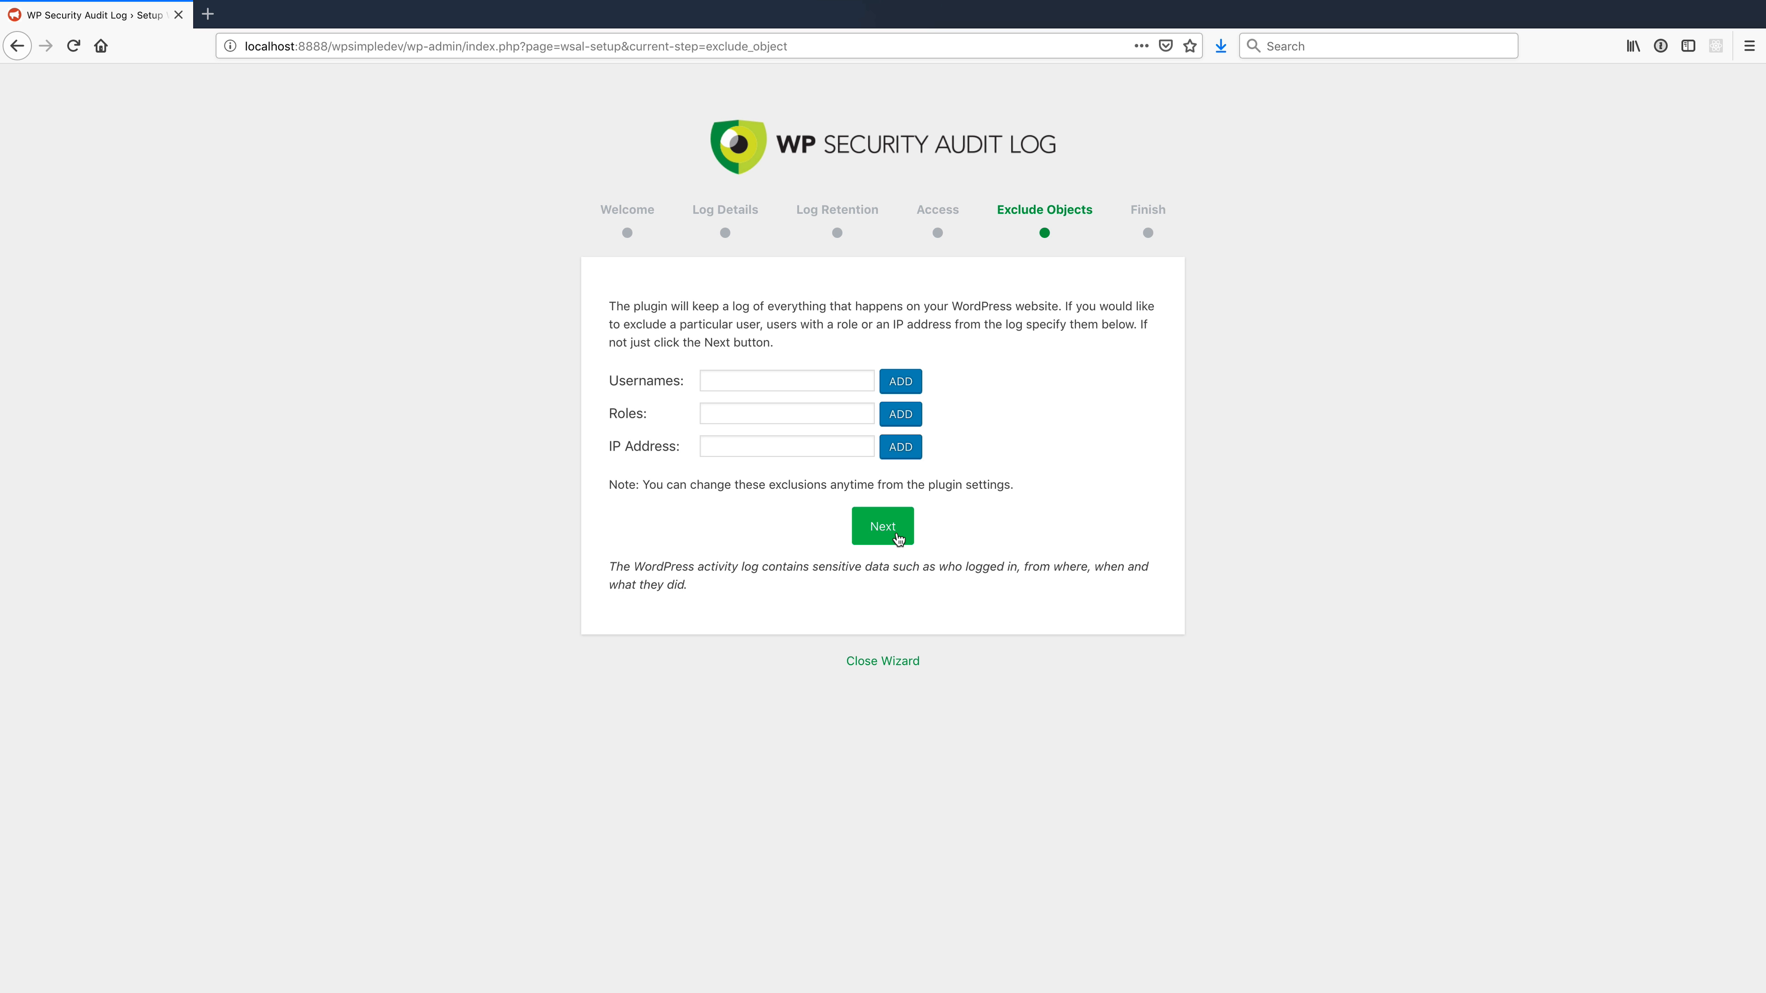
pyautogui.click(883, 526)
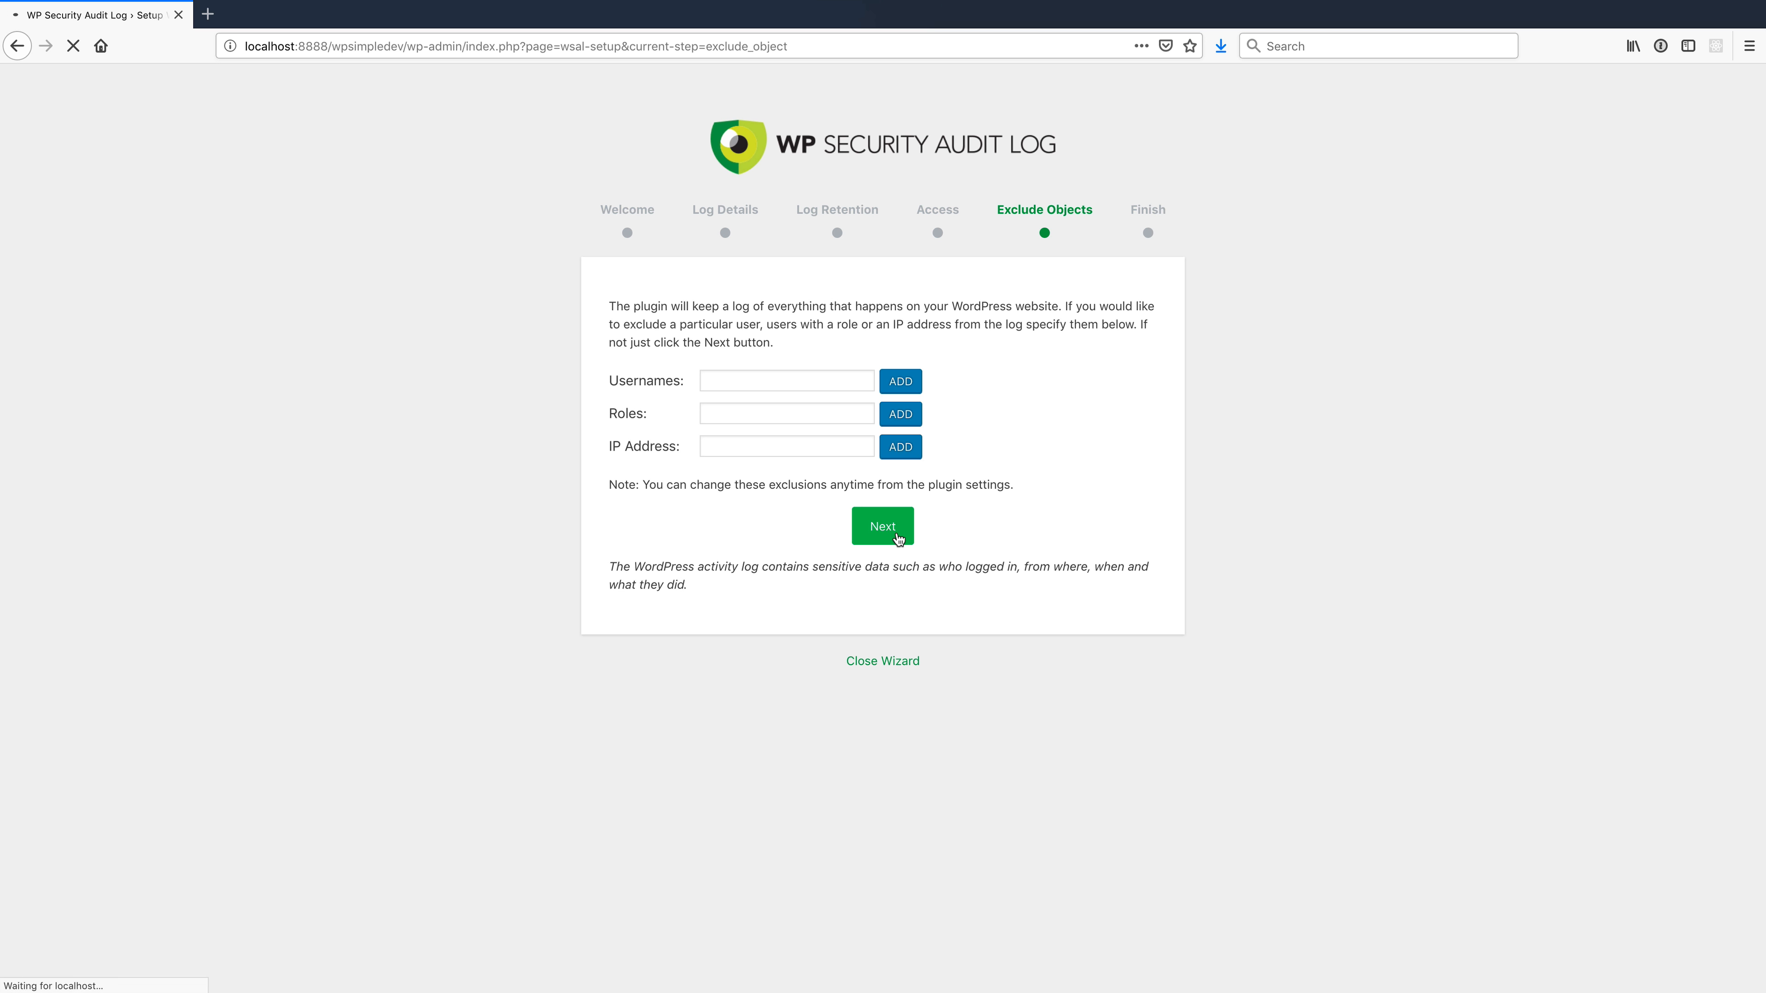
pyautogui.click(882, 527)
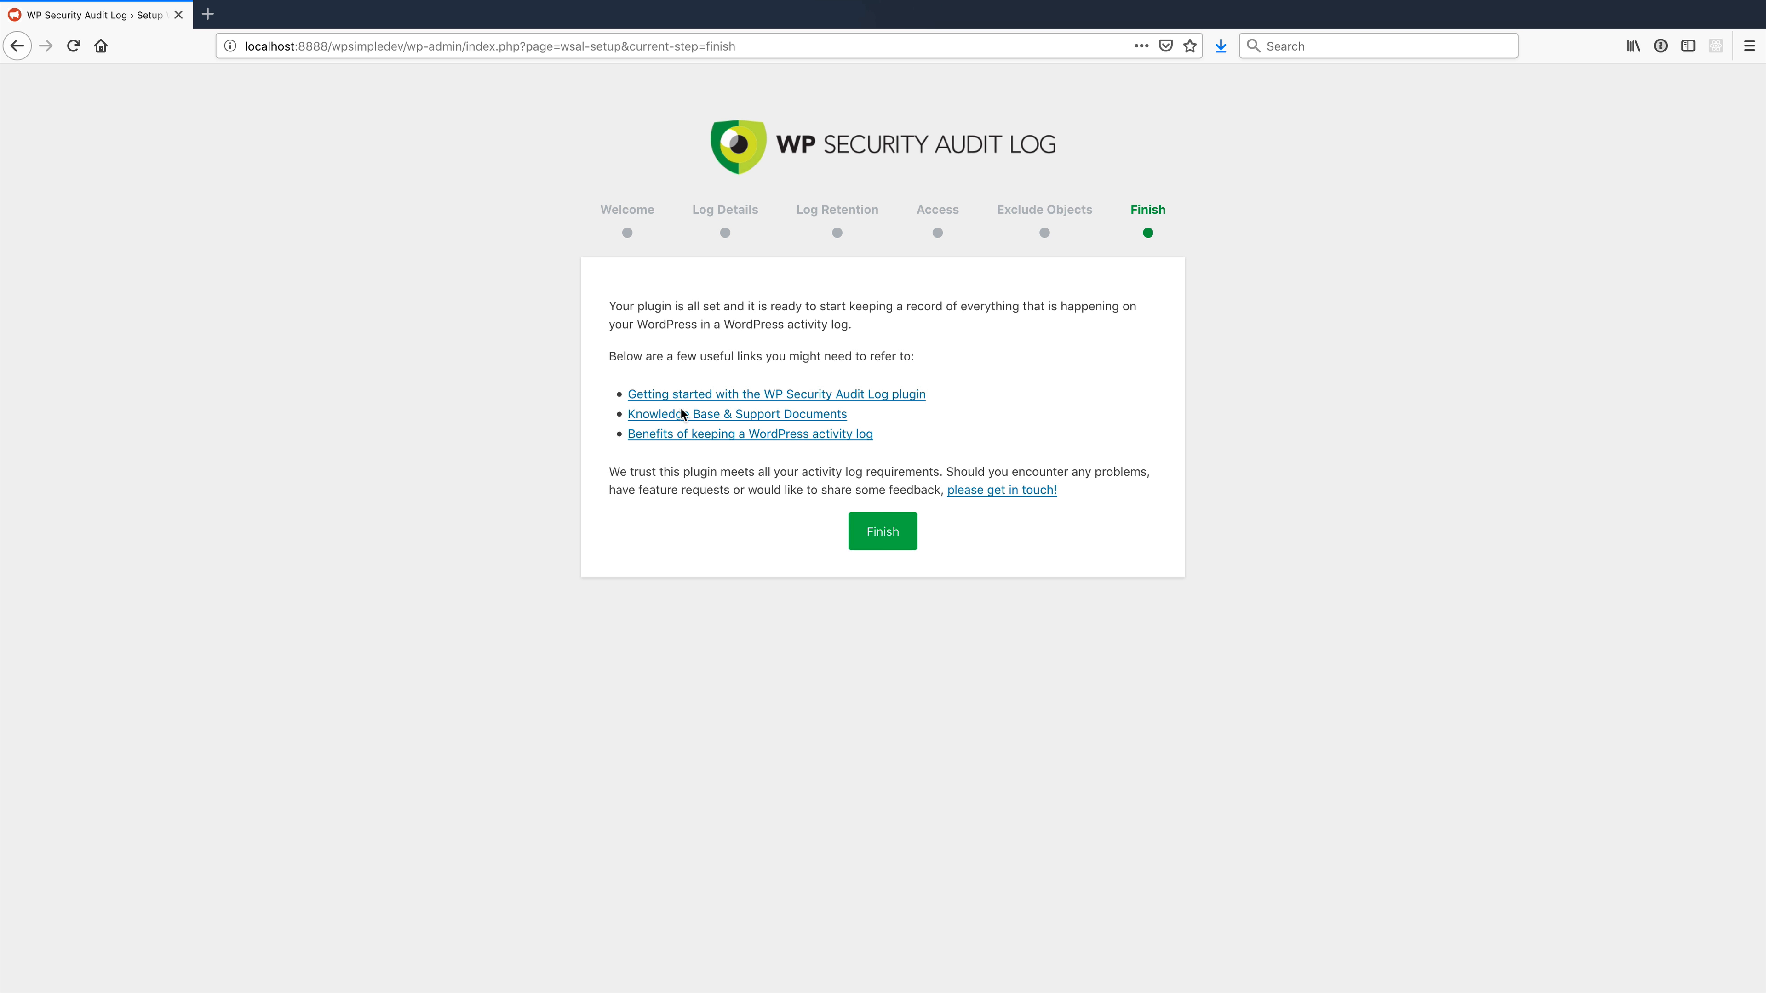
pyautogui.click(883, 532)
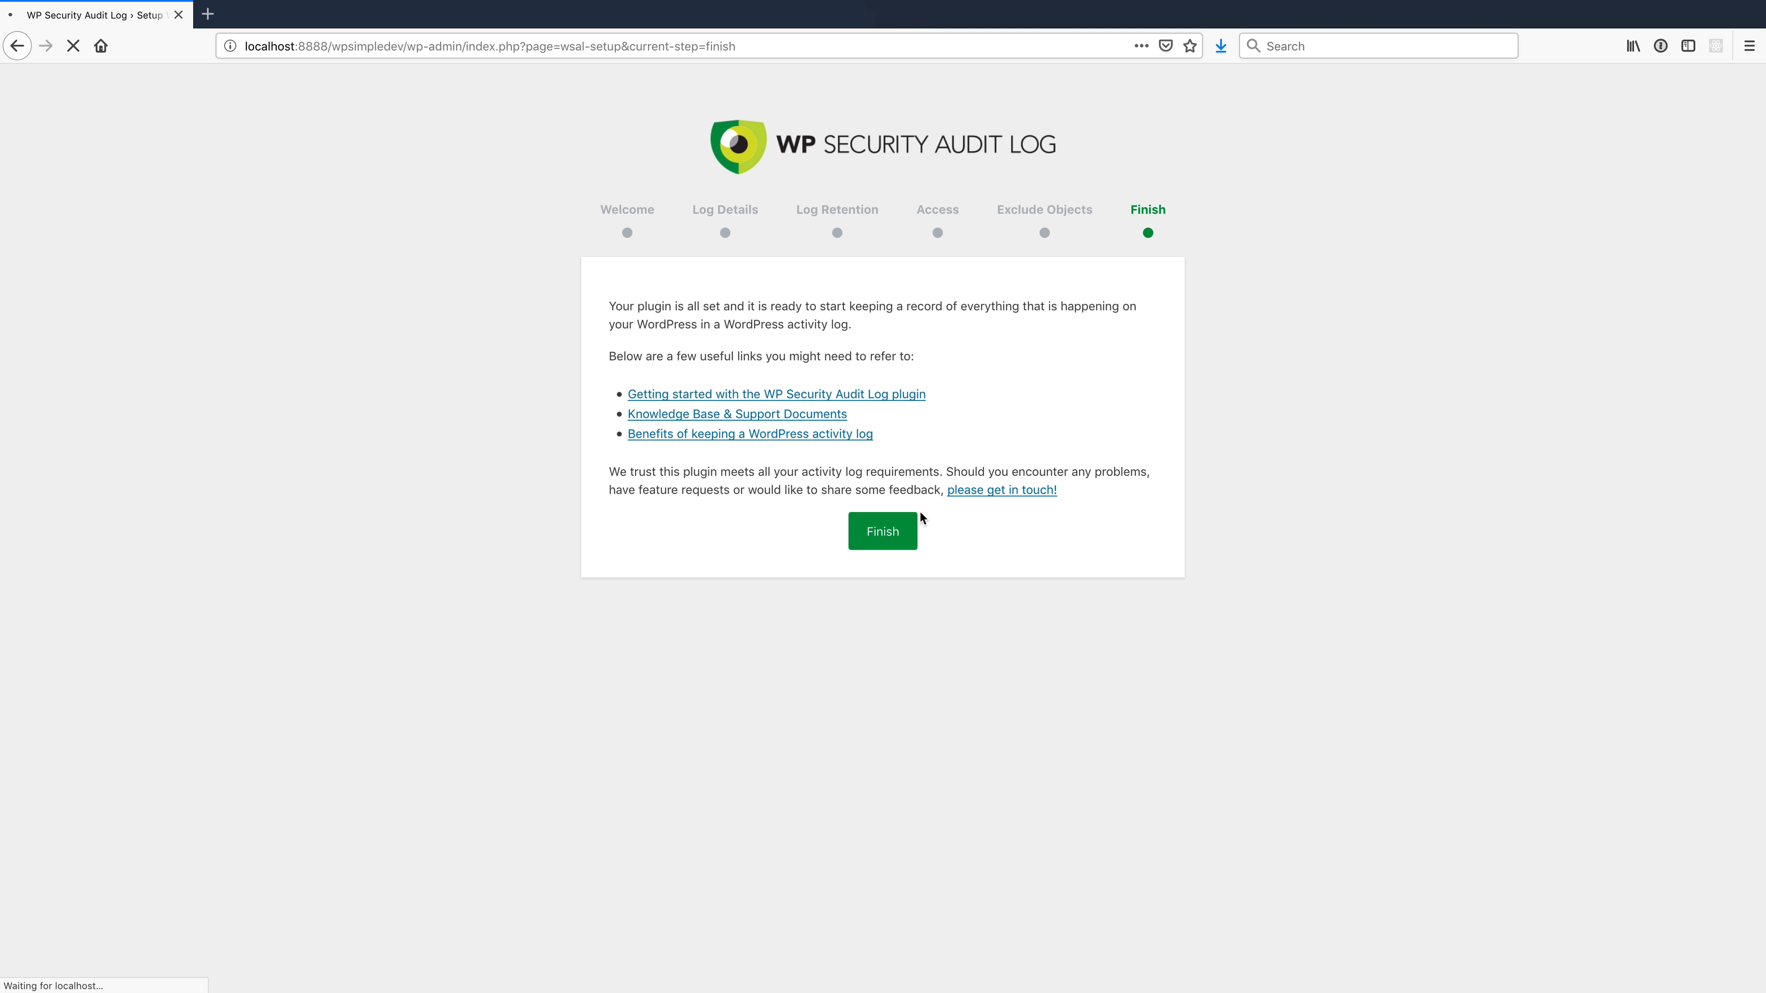
pyautogui.click(883, 532)
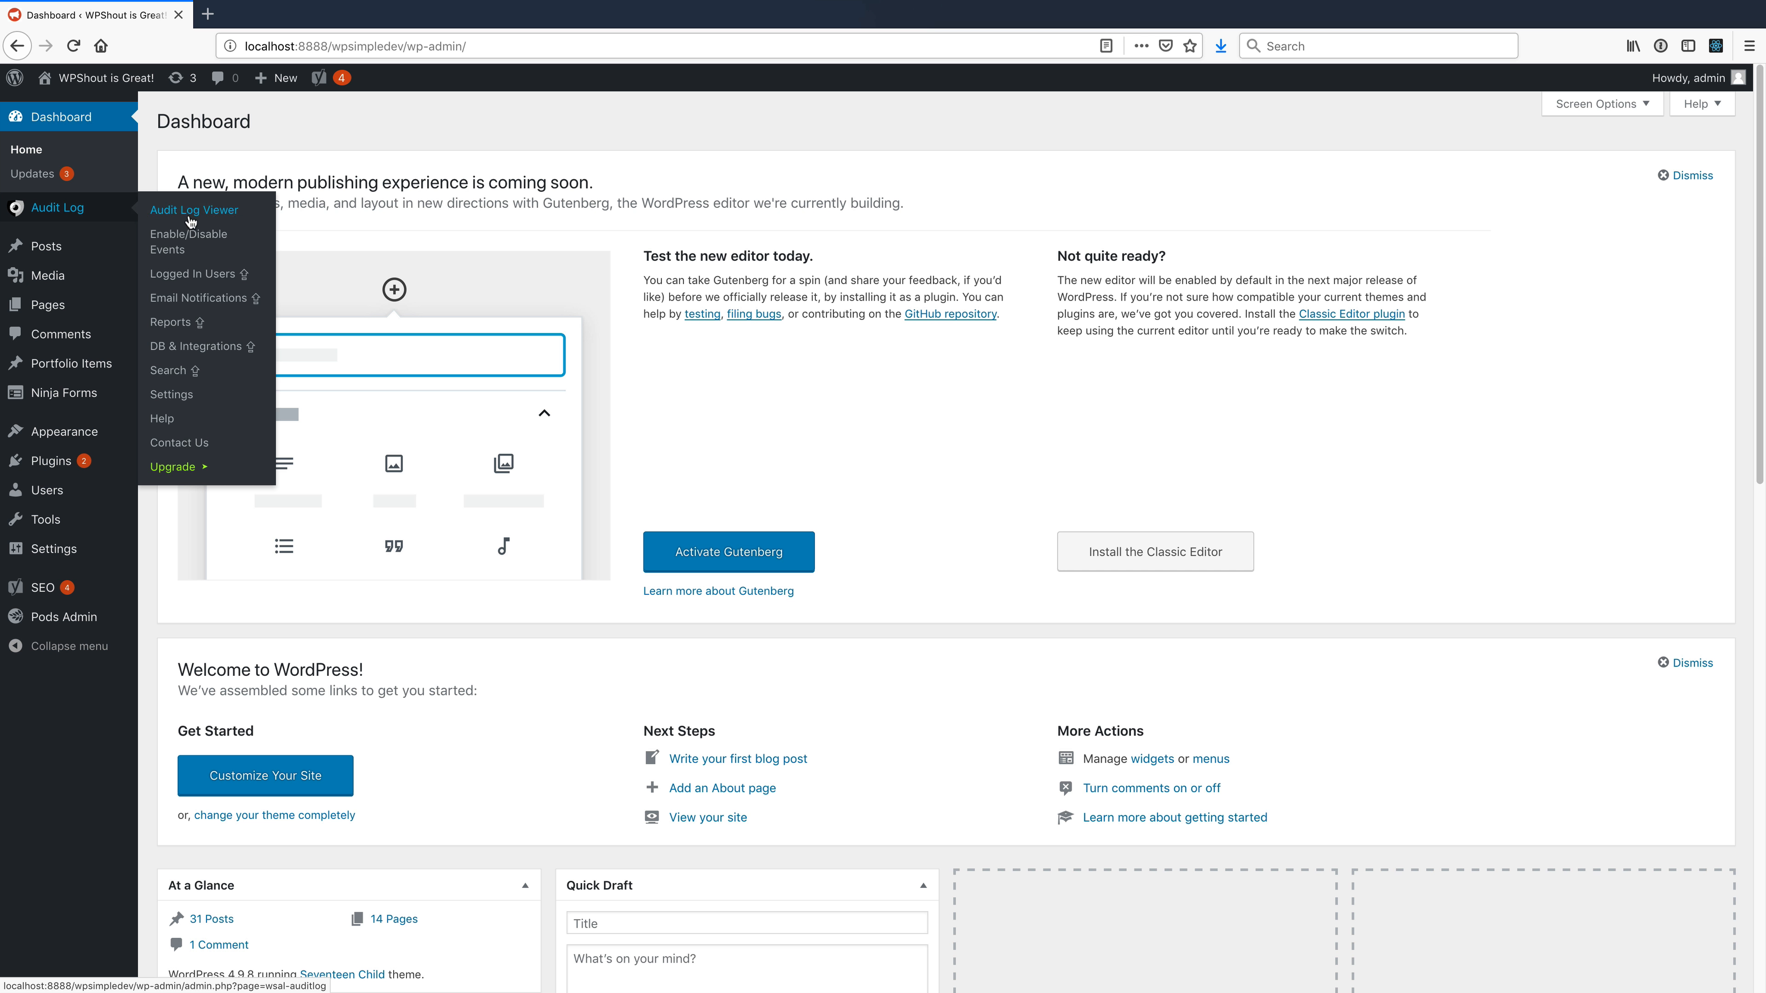
# - Check the empty Audit Log Viewer, deactivate Ninja Forms, then view the site as another user
pyautogui.click(193, 210)
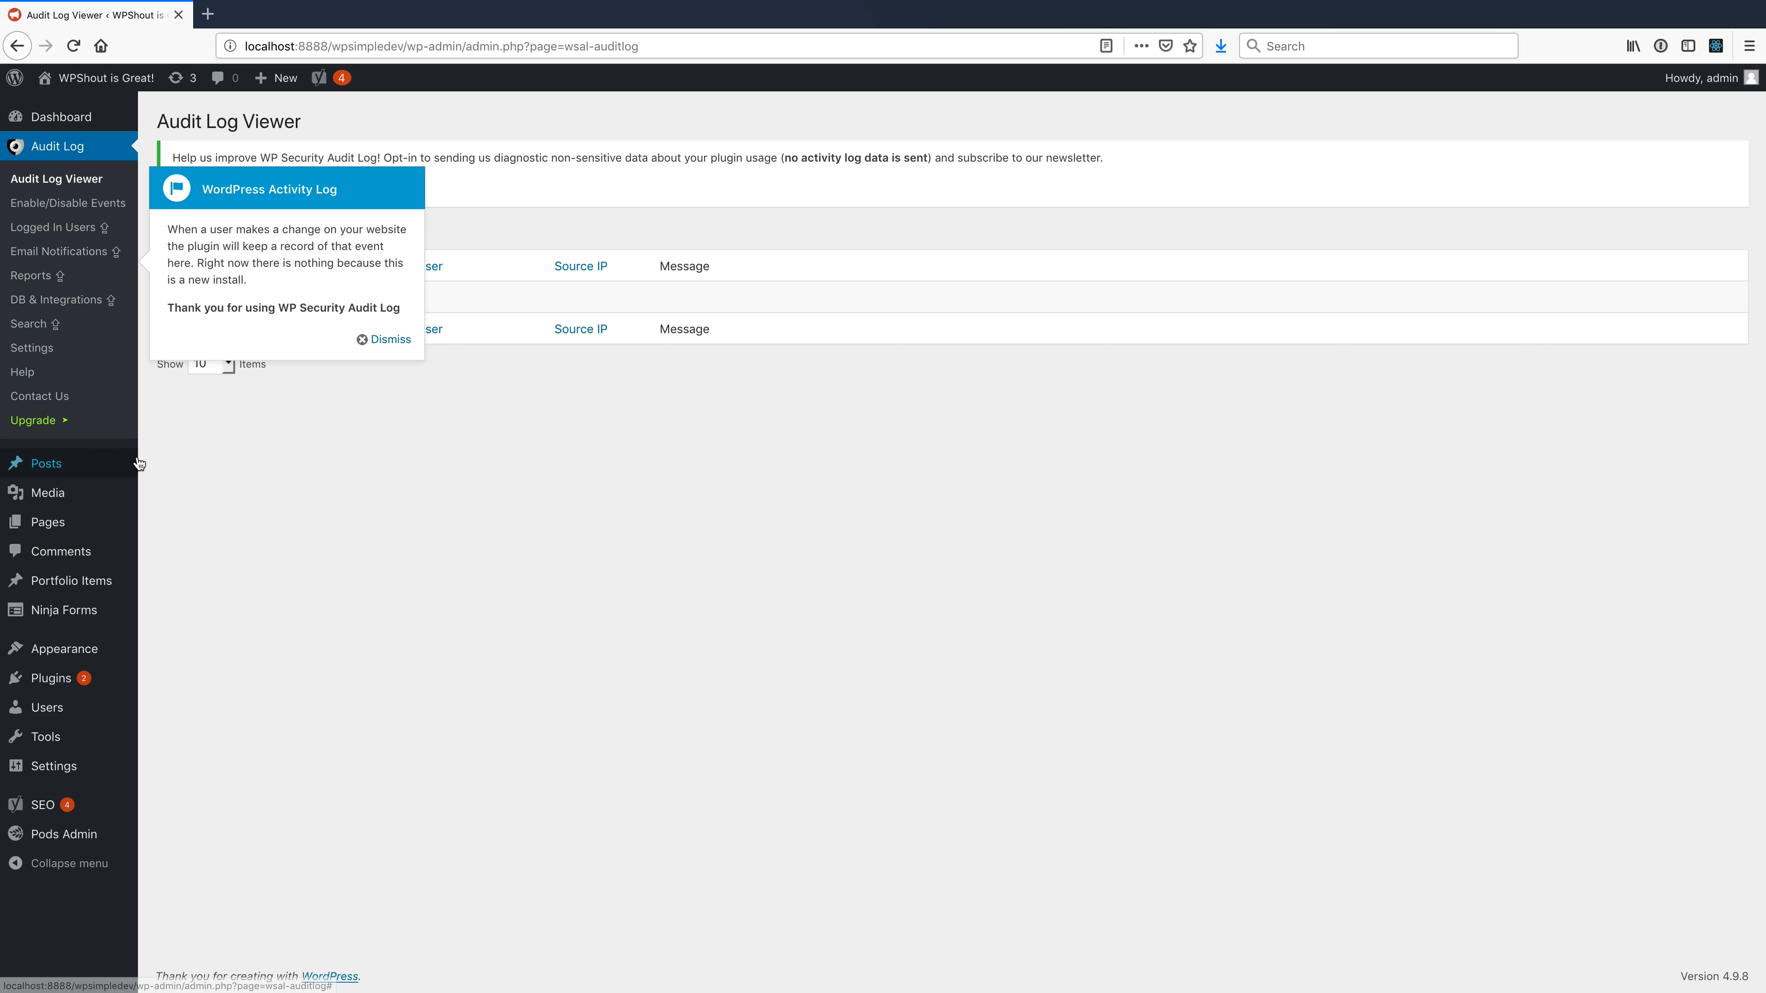
pyautogui.moveTo(51, 678)
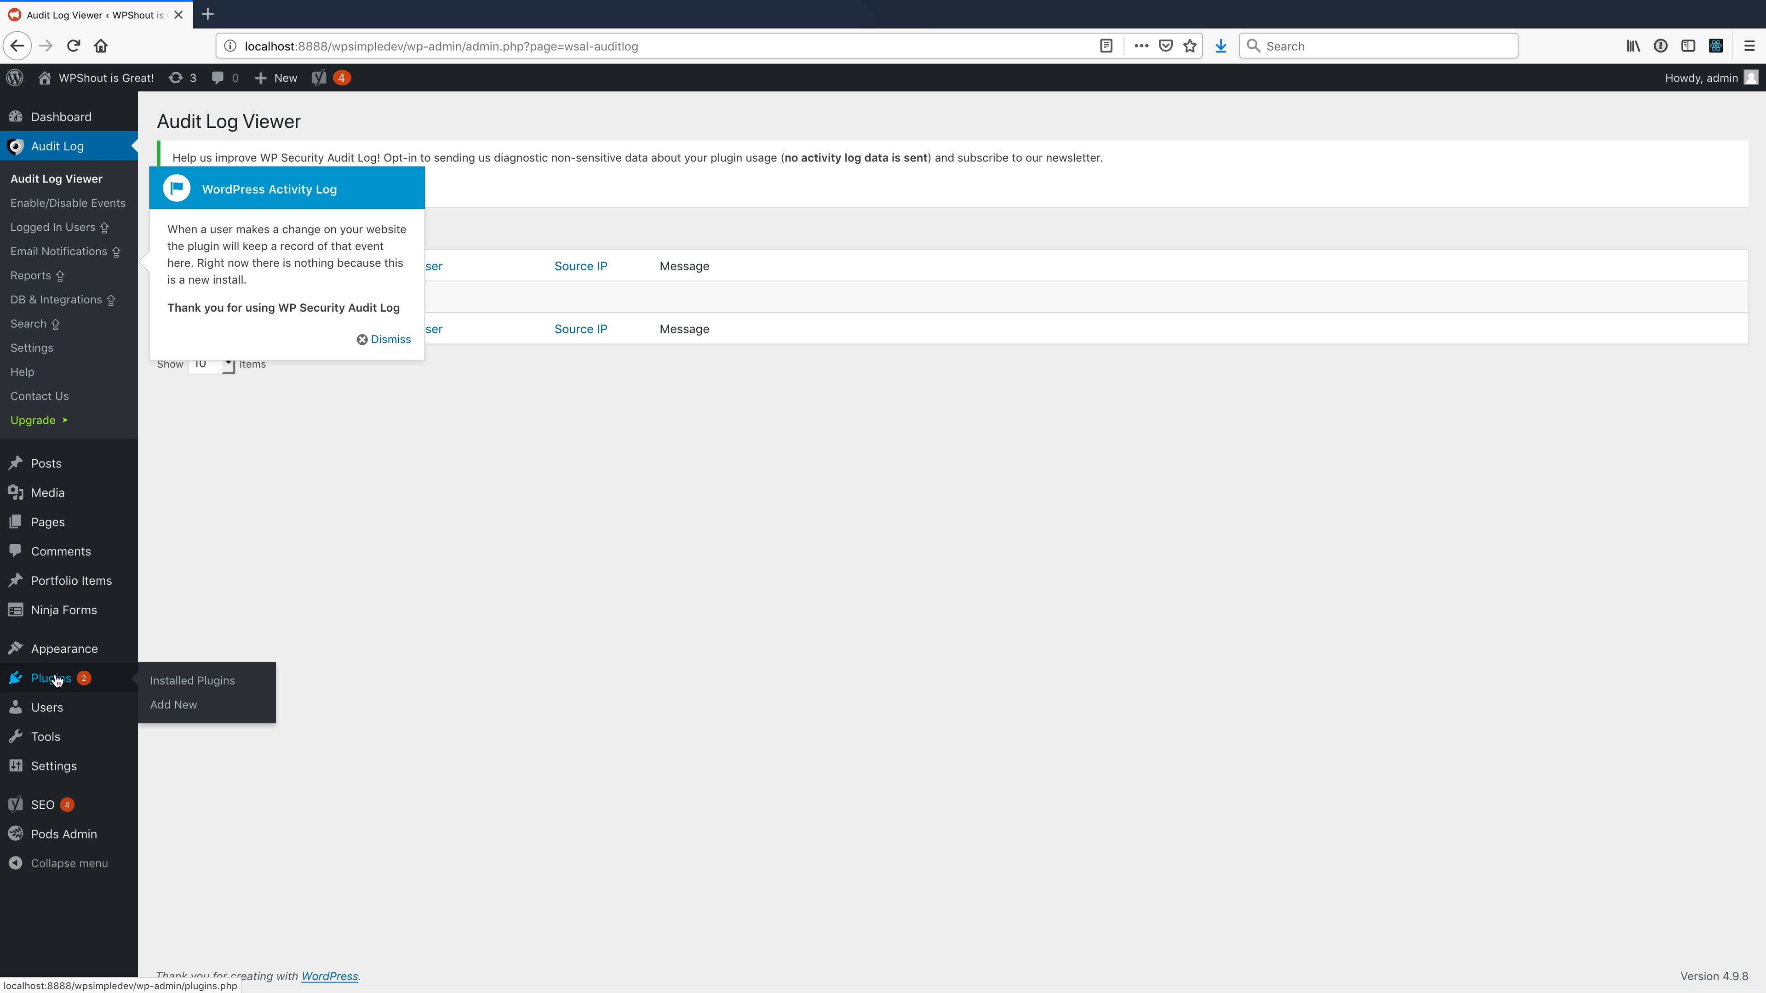
pyautogui.click(192, 681)
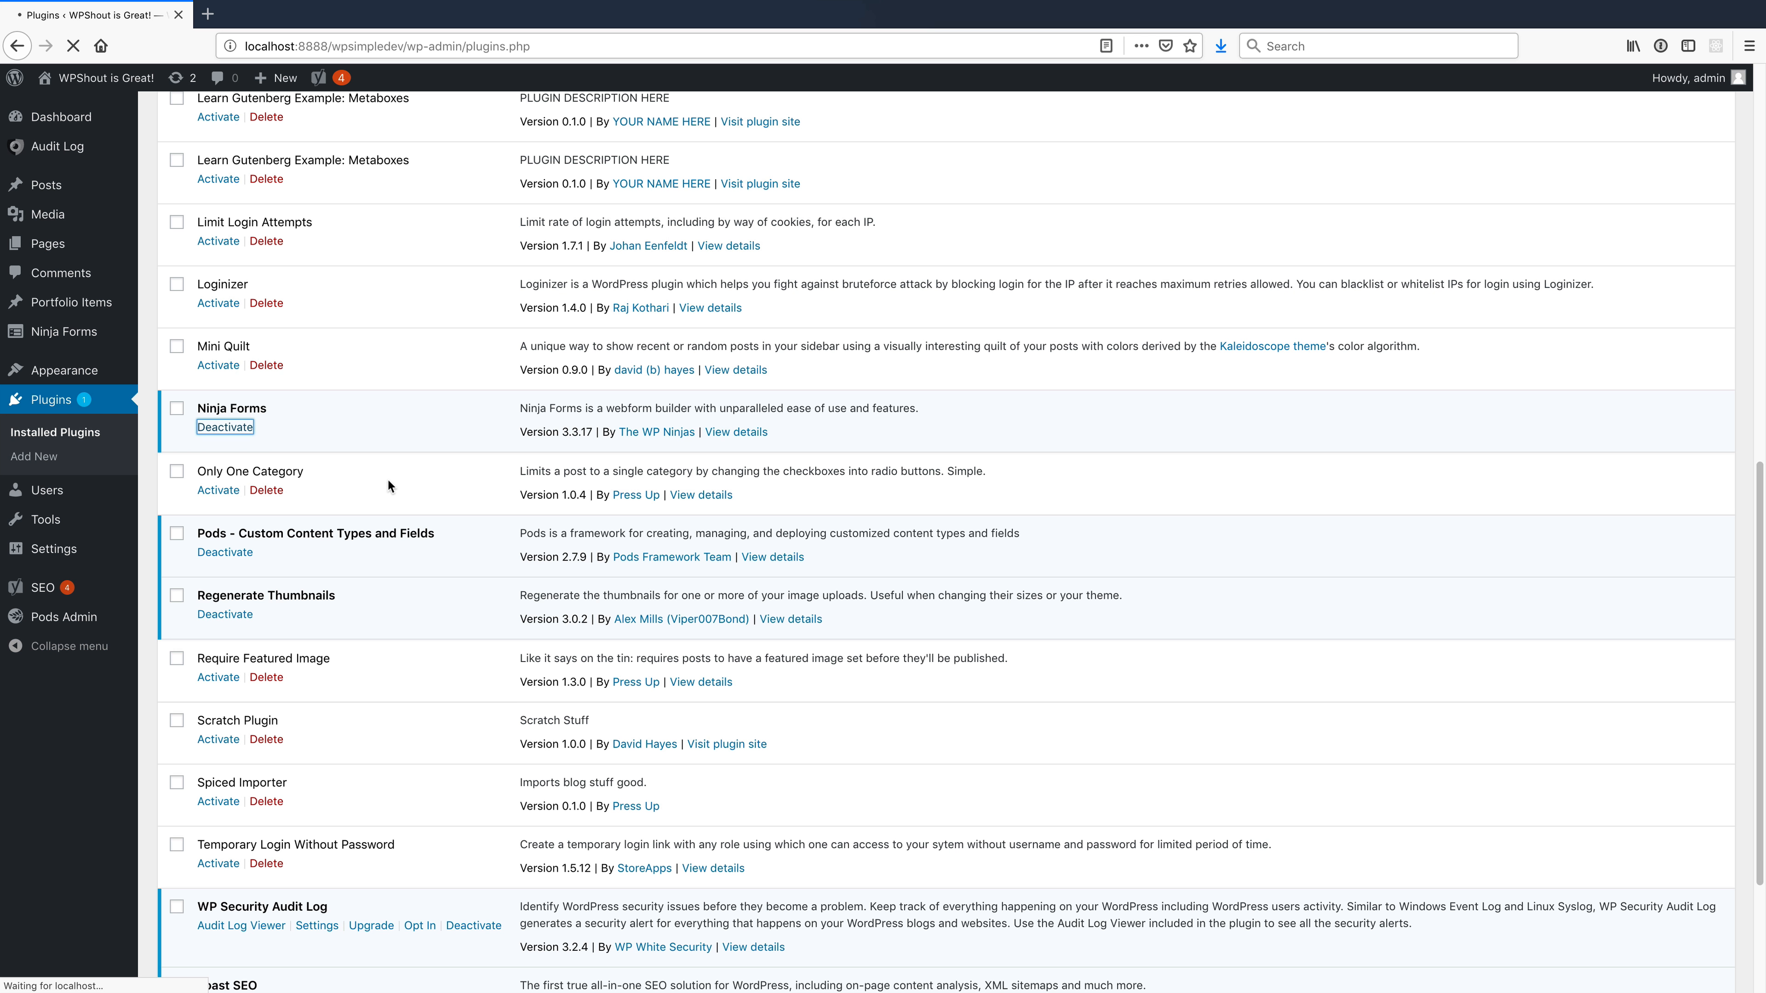
pyautogui.click(224, 427)
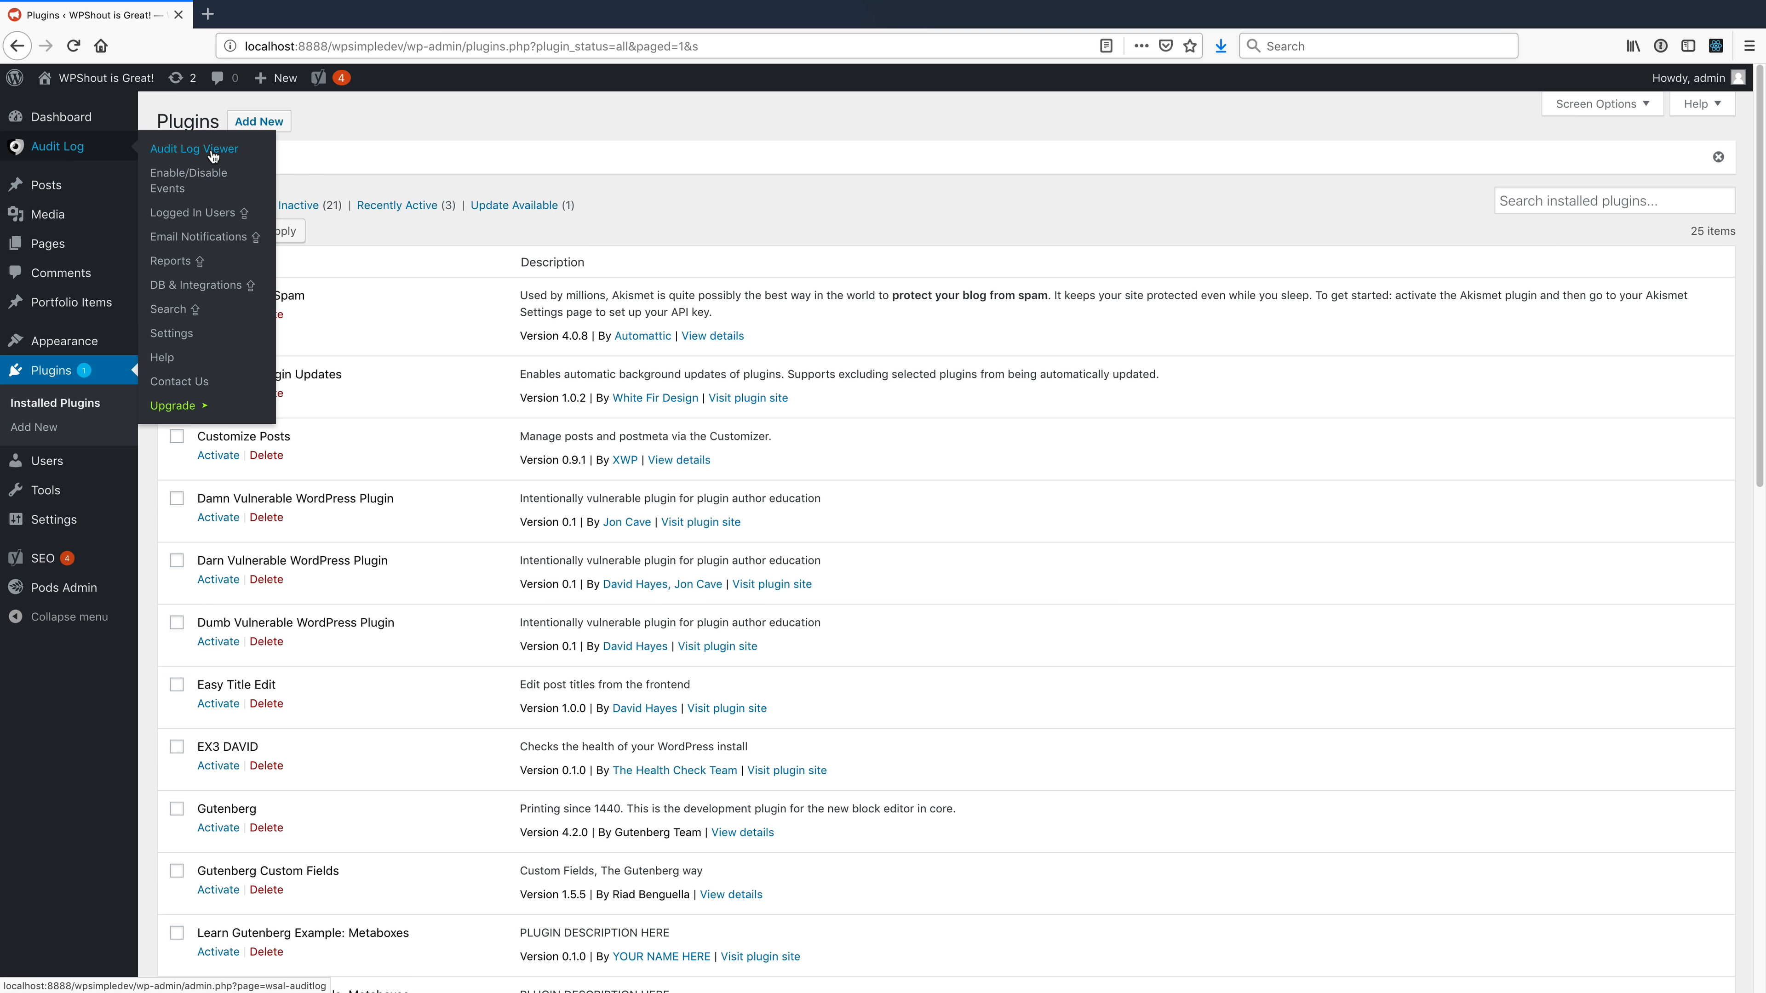
pyautogui.click(194, 149)
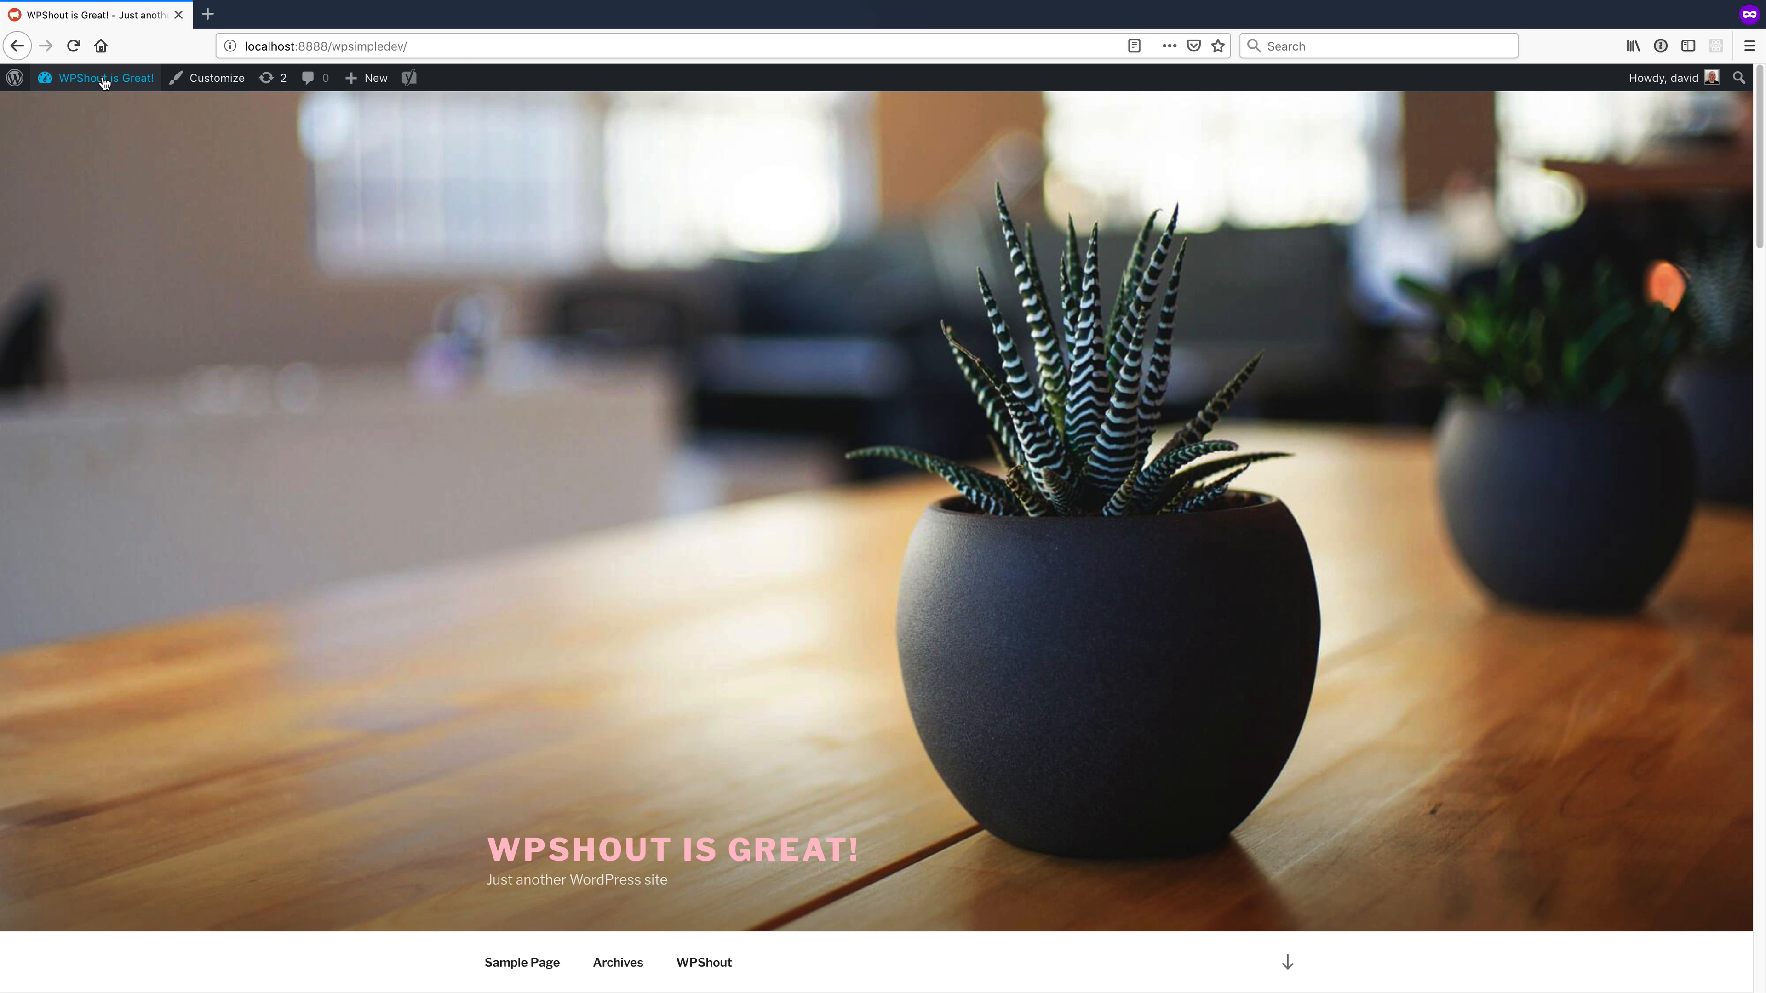
# - From the admin dashboard, deactivate the Yoast SEO plugin as the second user
pyautogui.click(106, 78)
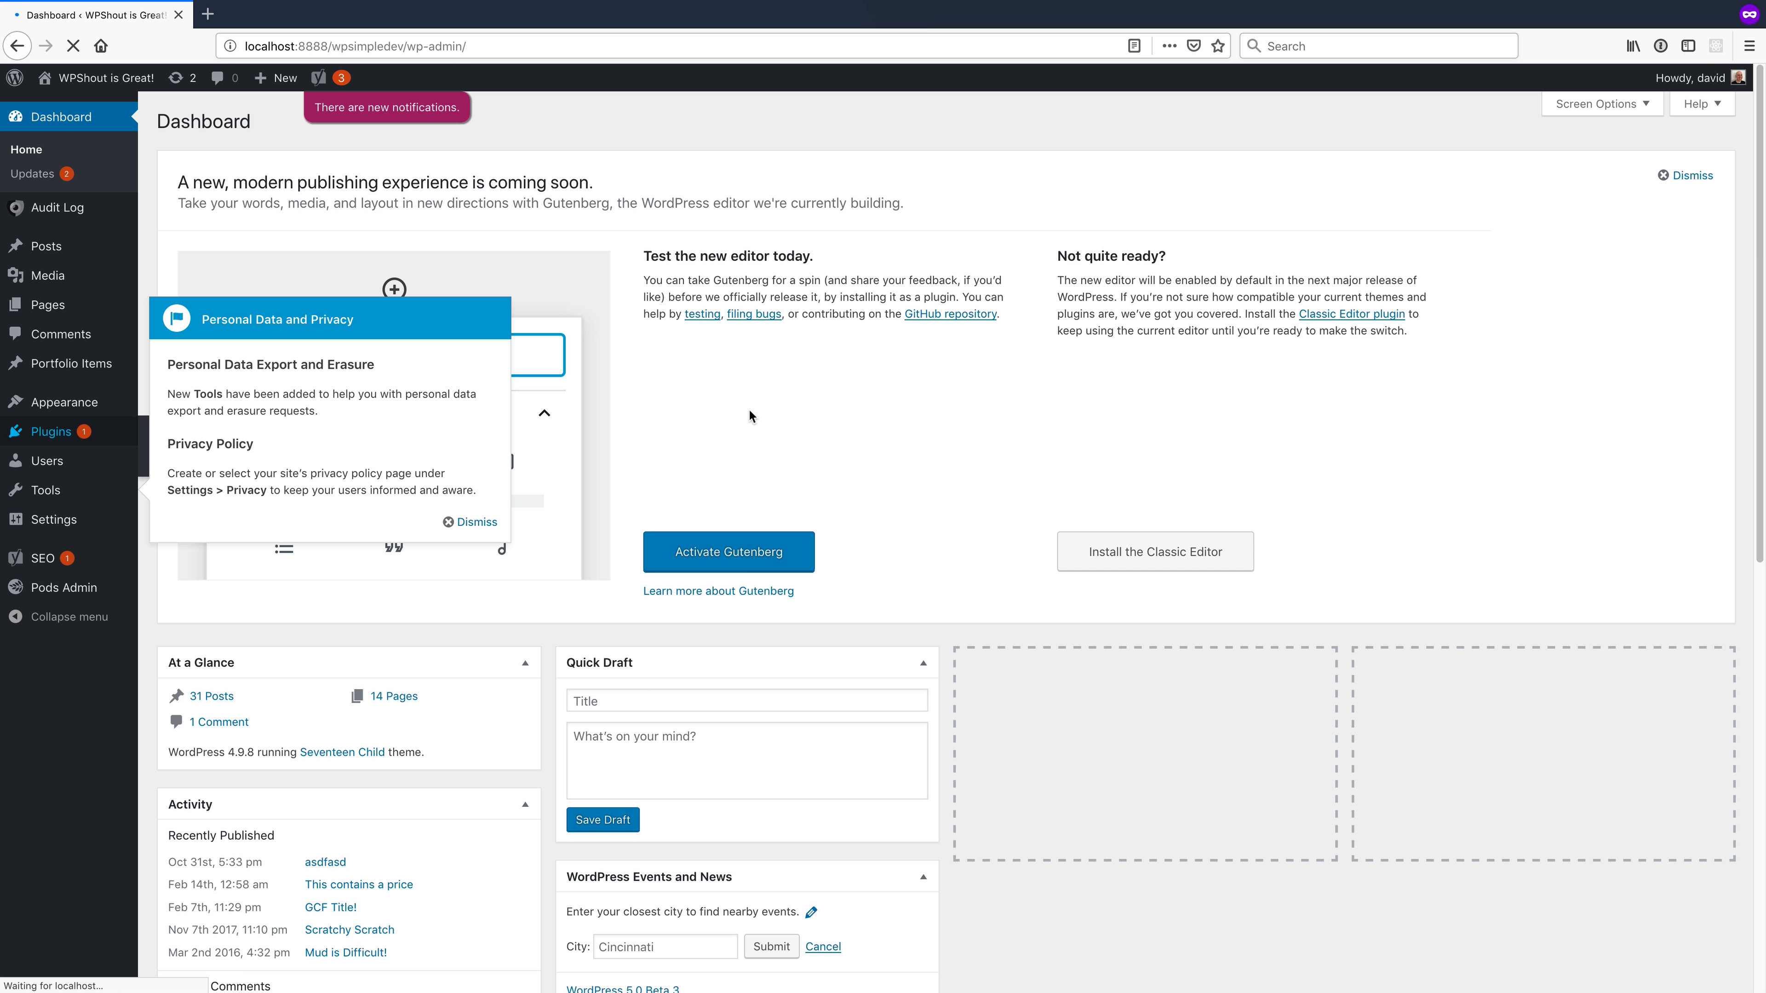
pyautogui.click(51, 431)
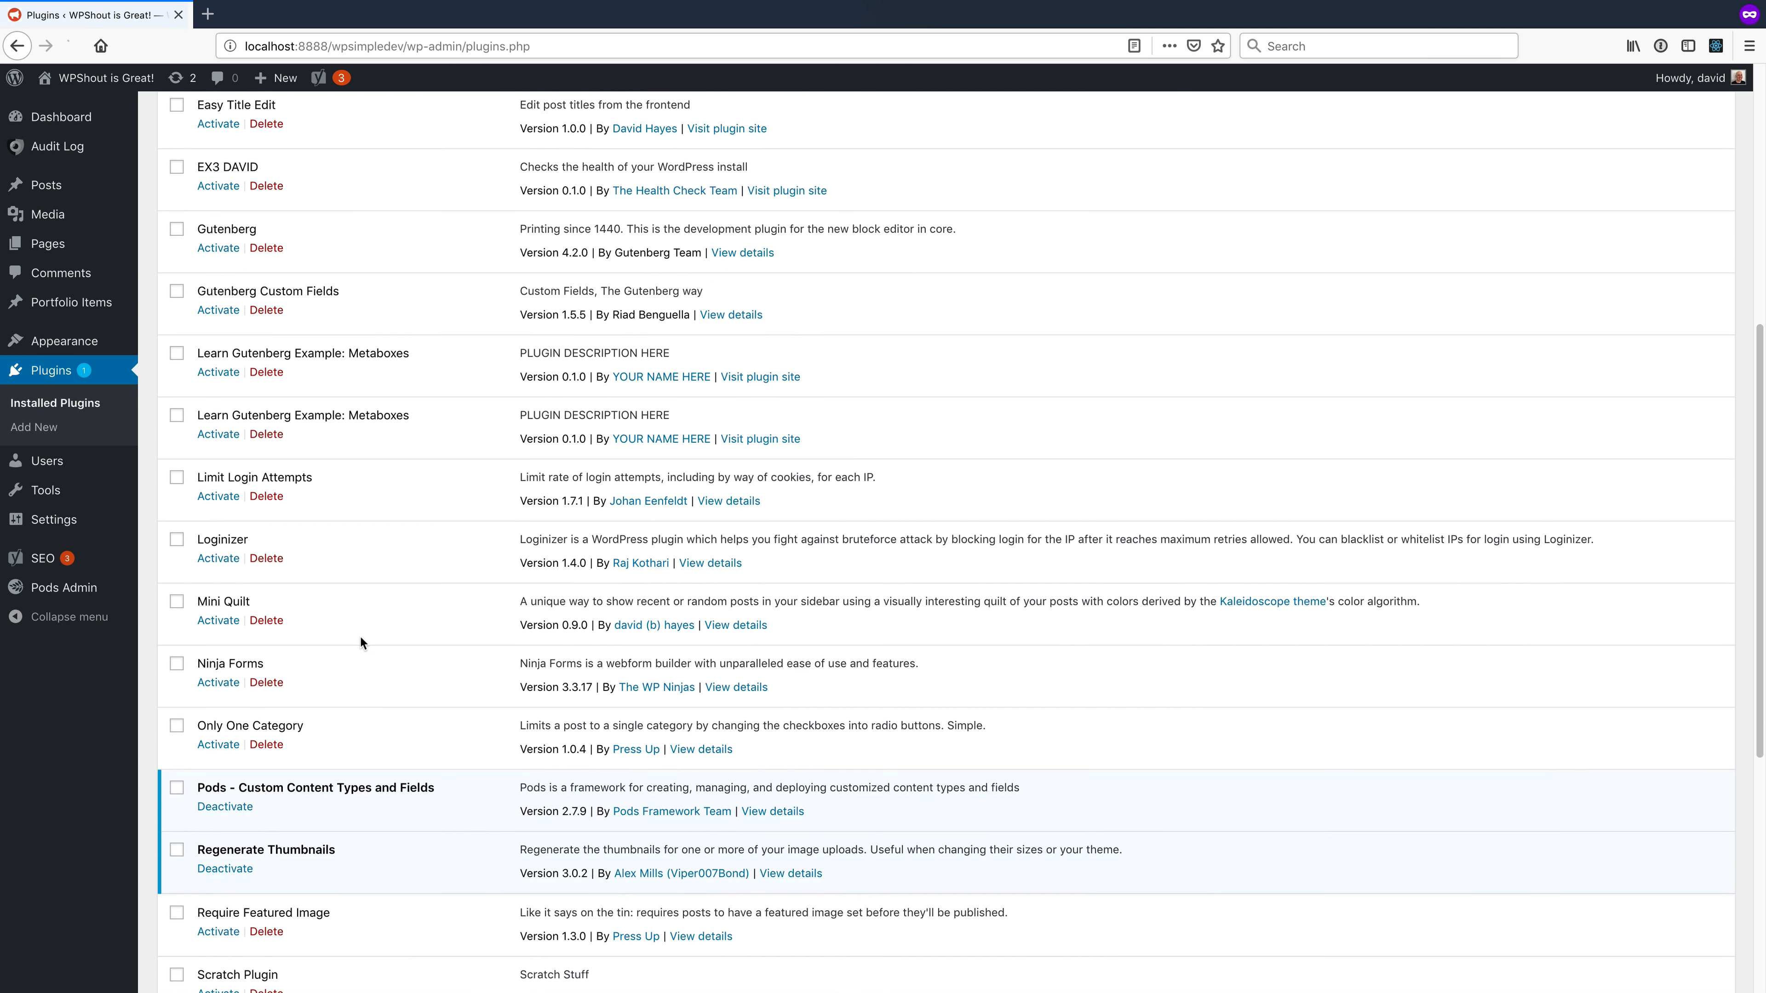
pyautogui.scroll(-3)
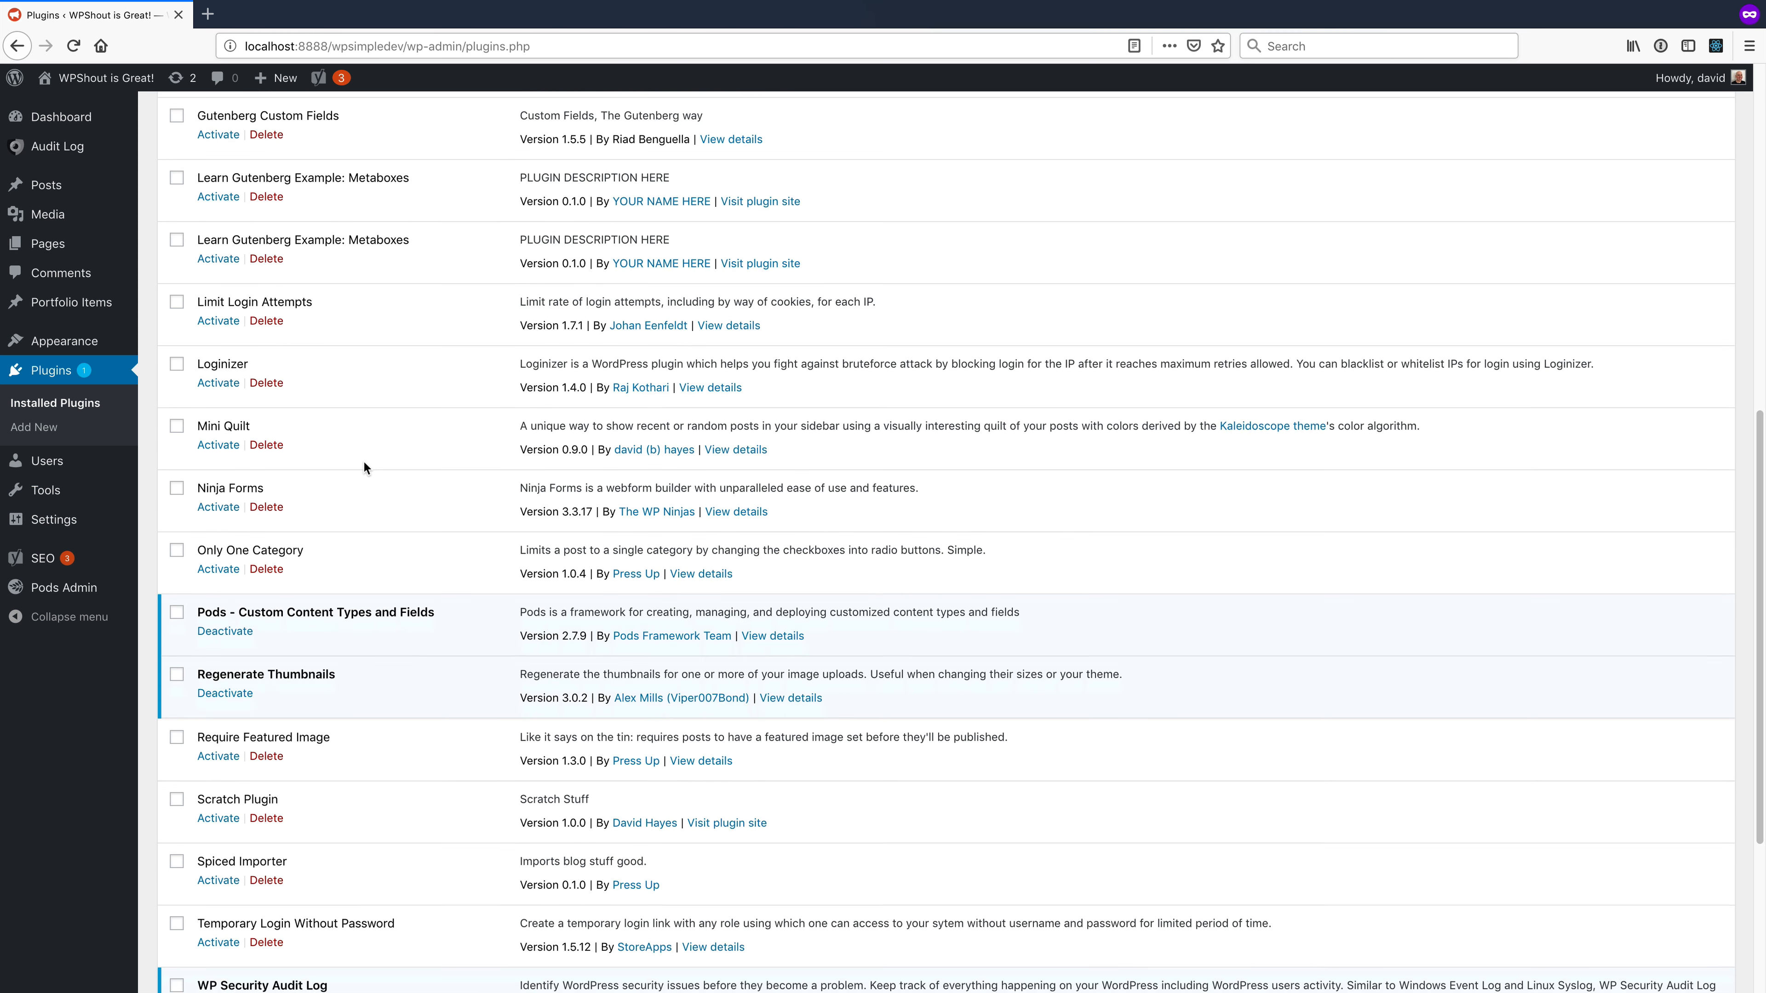
pyautogui.scroll(-3)
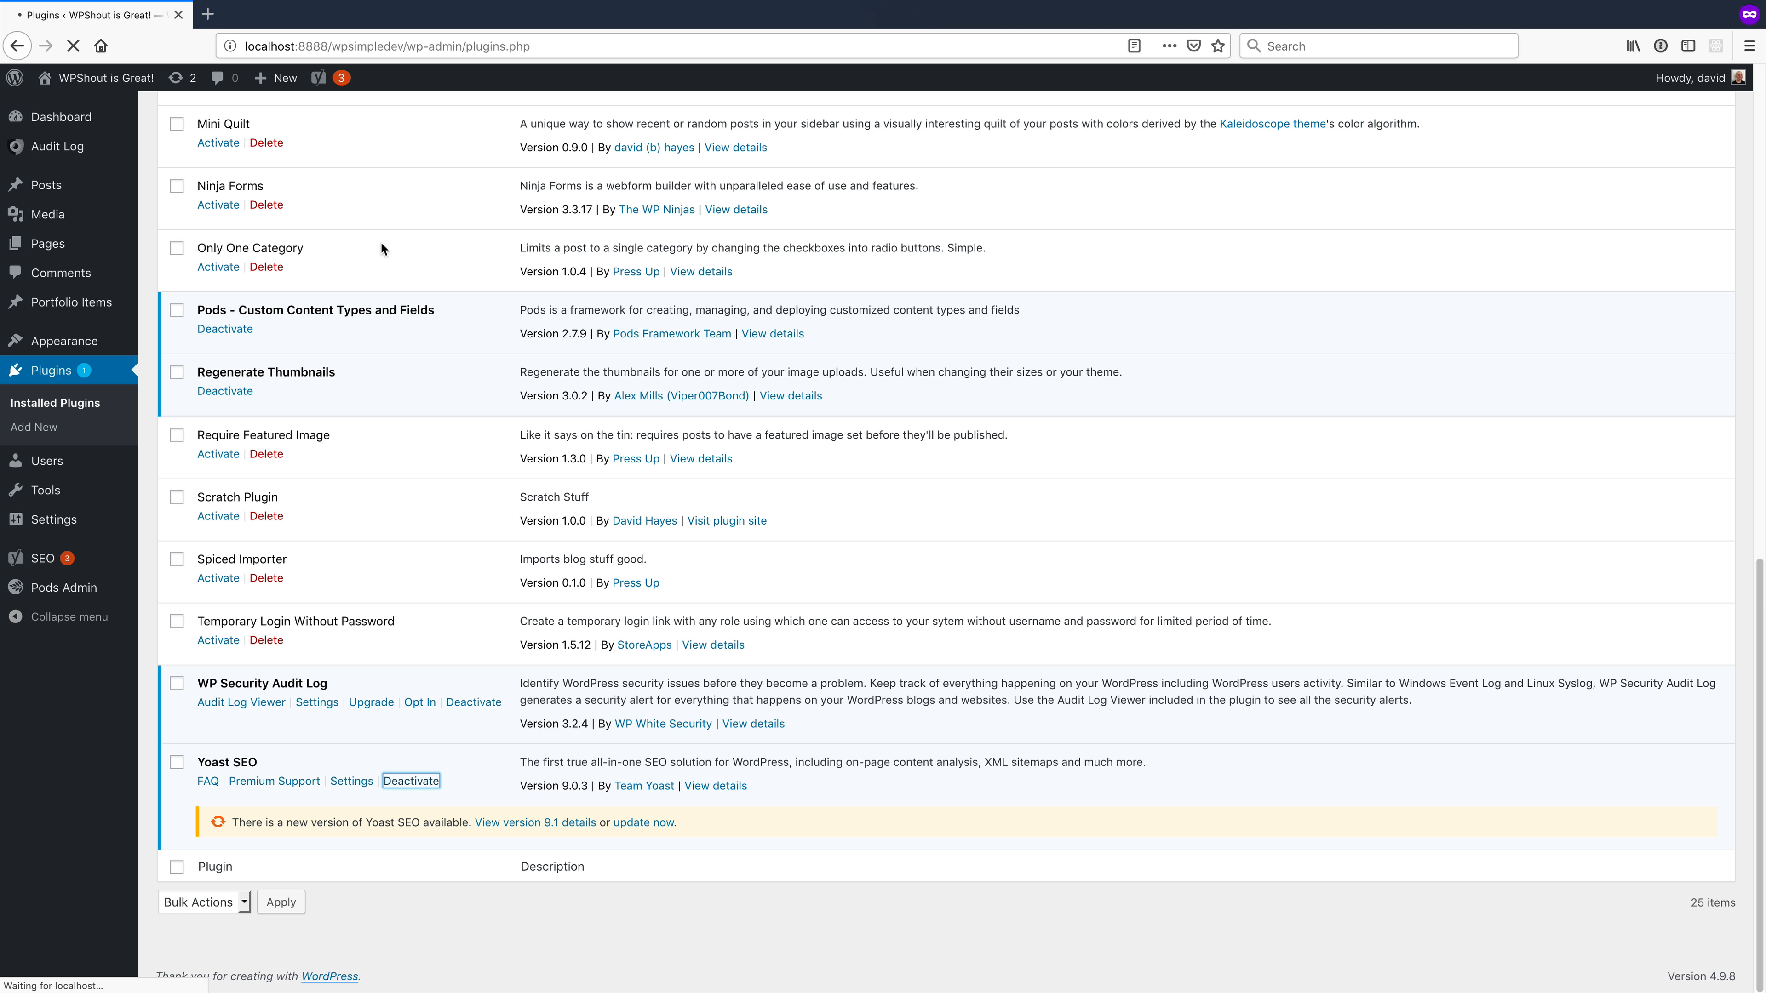
pyautogui.click(411, 781)
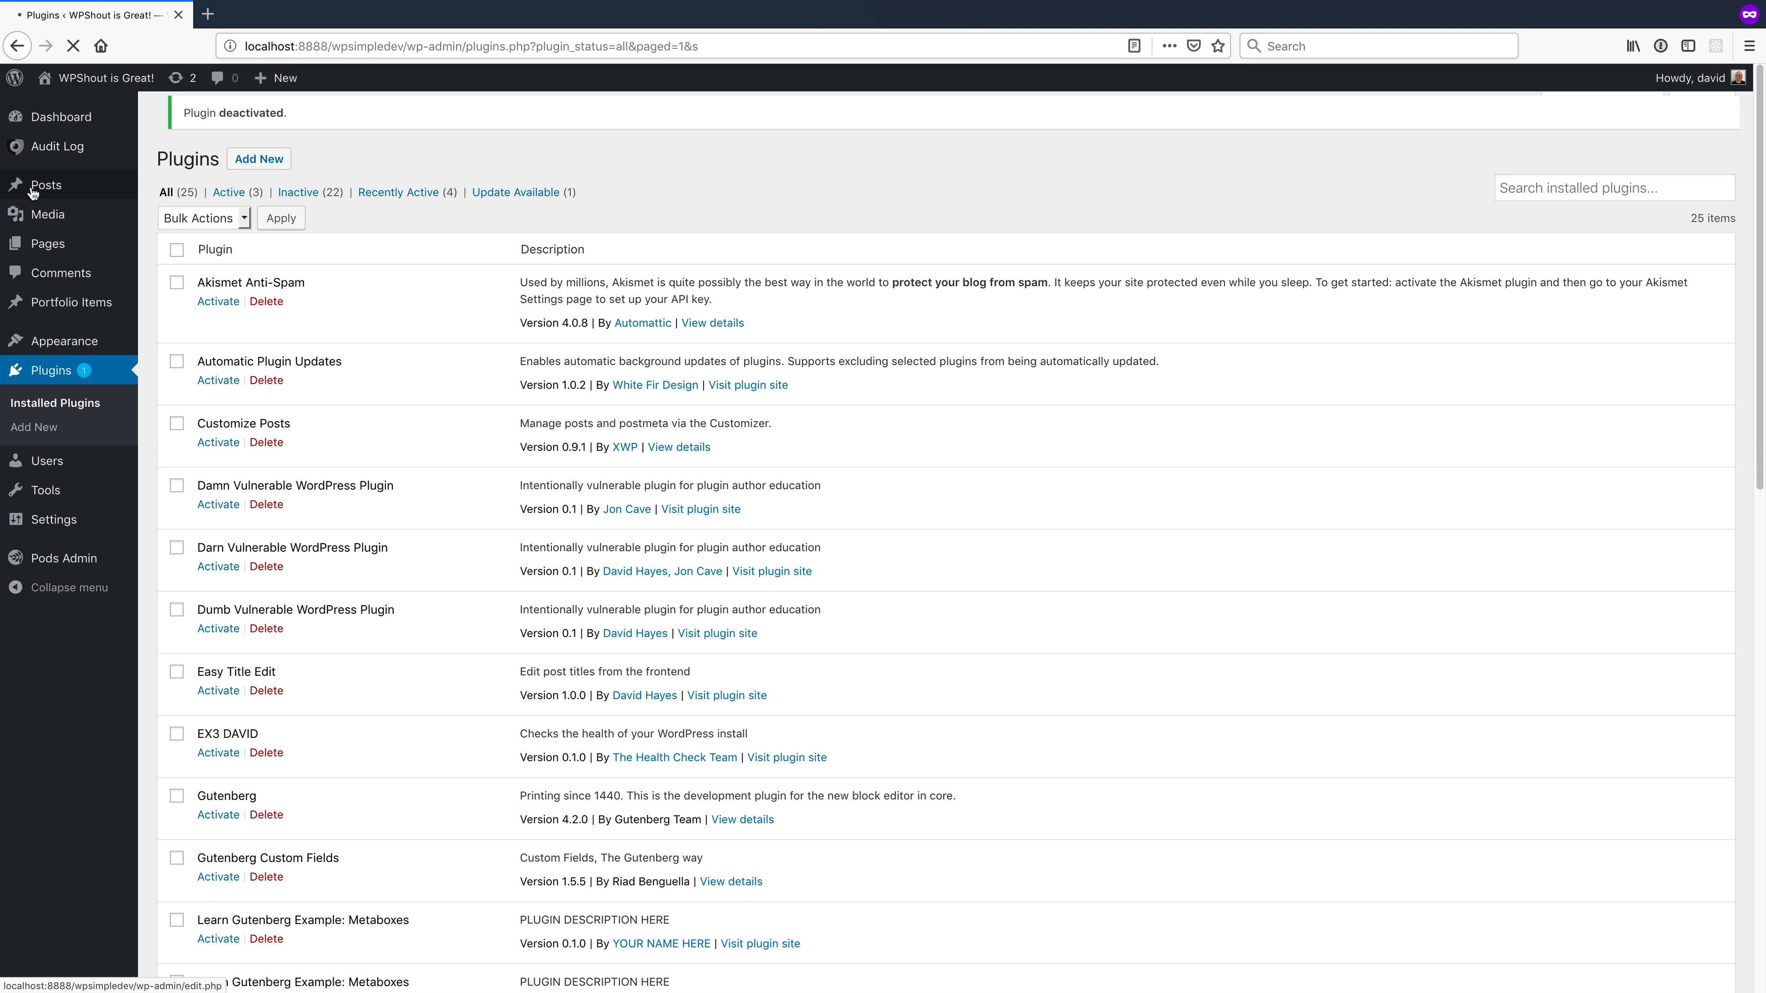
# - Create and publish a new post titled 'Security Risk!'
pyautogui.click(46, 185)
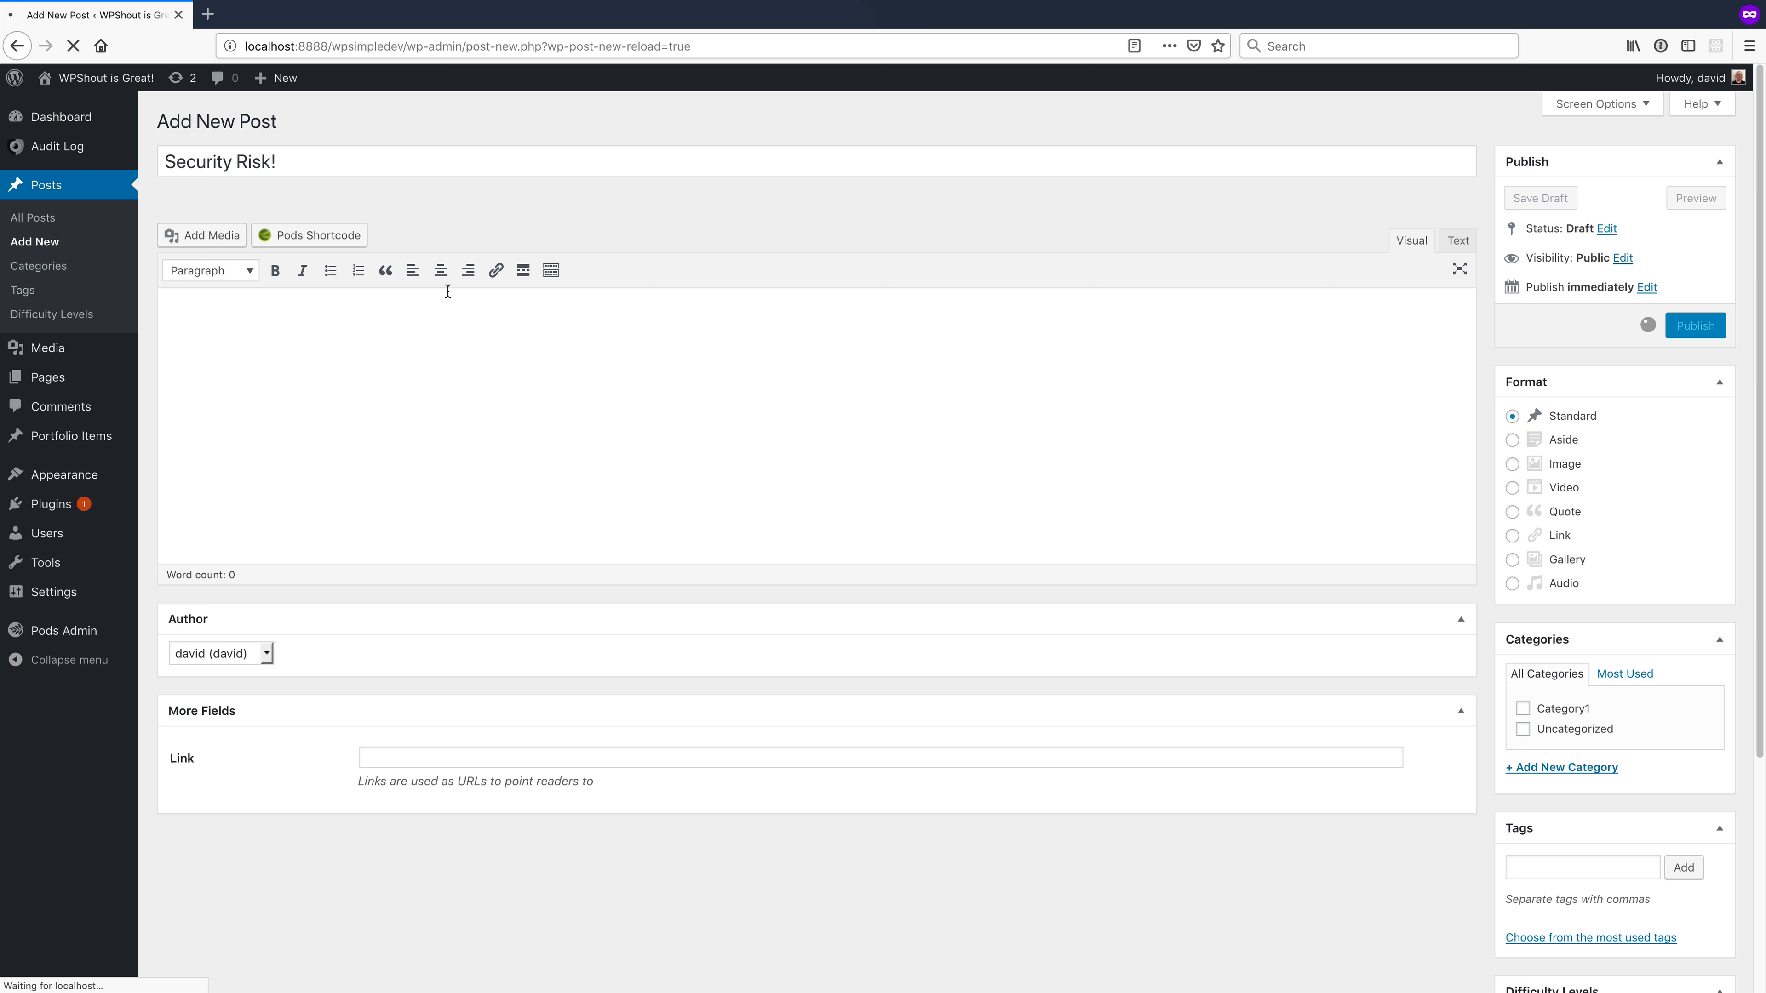
pyautogui.click(57, 146)
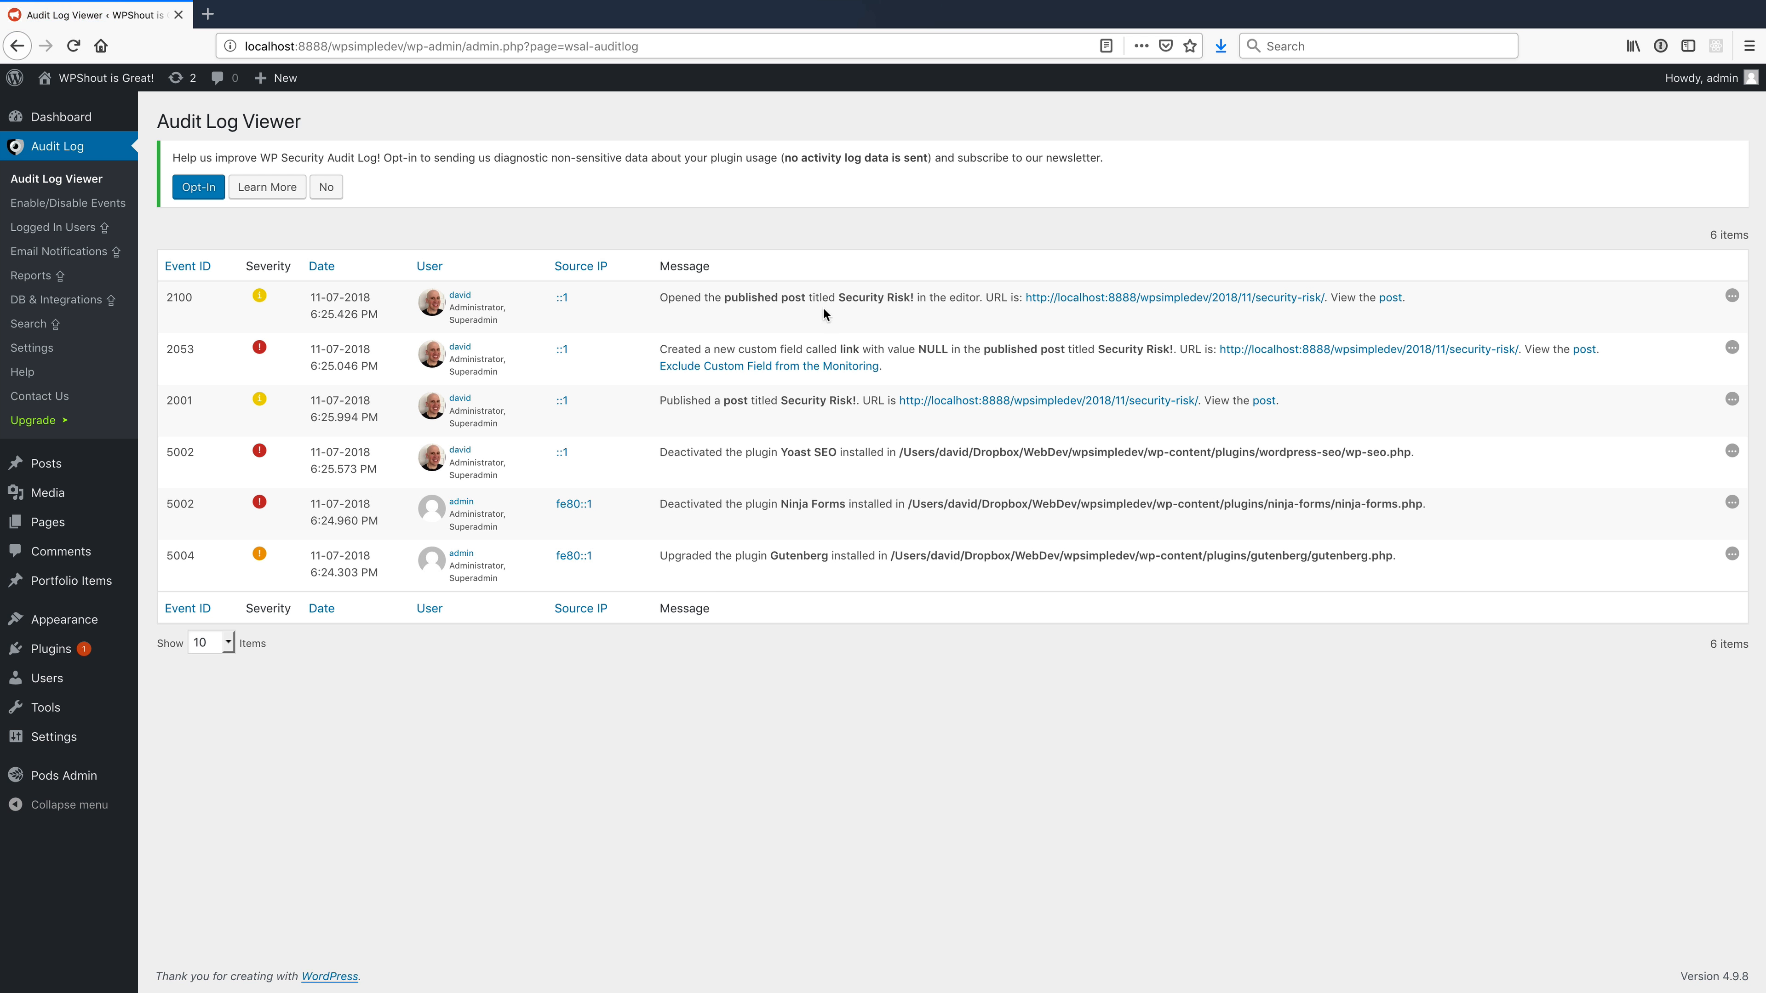
pyautogui.moveTo(753, 381)
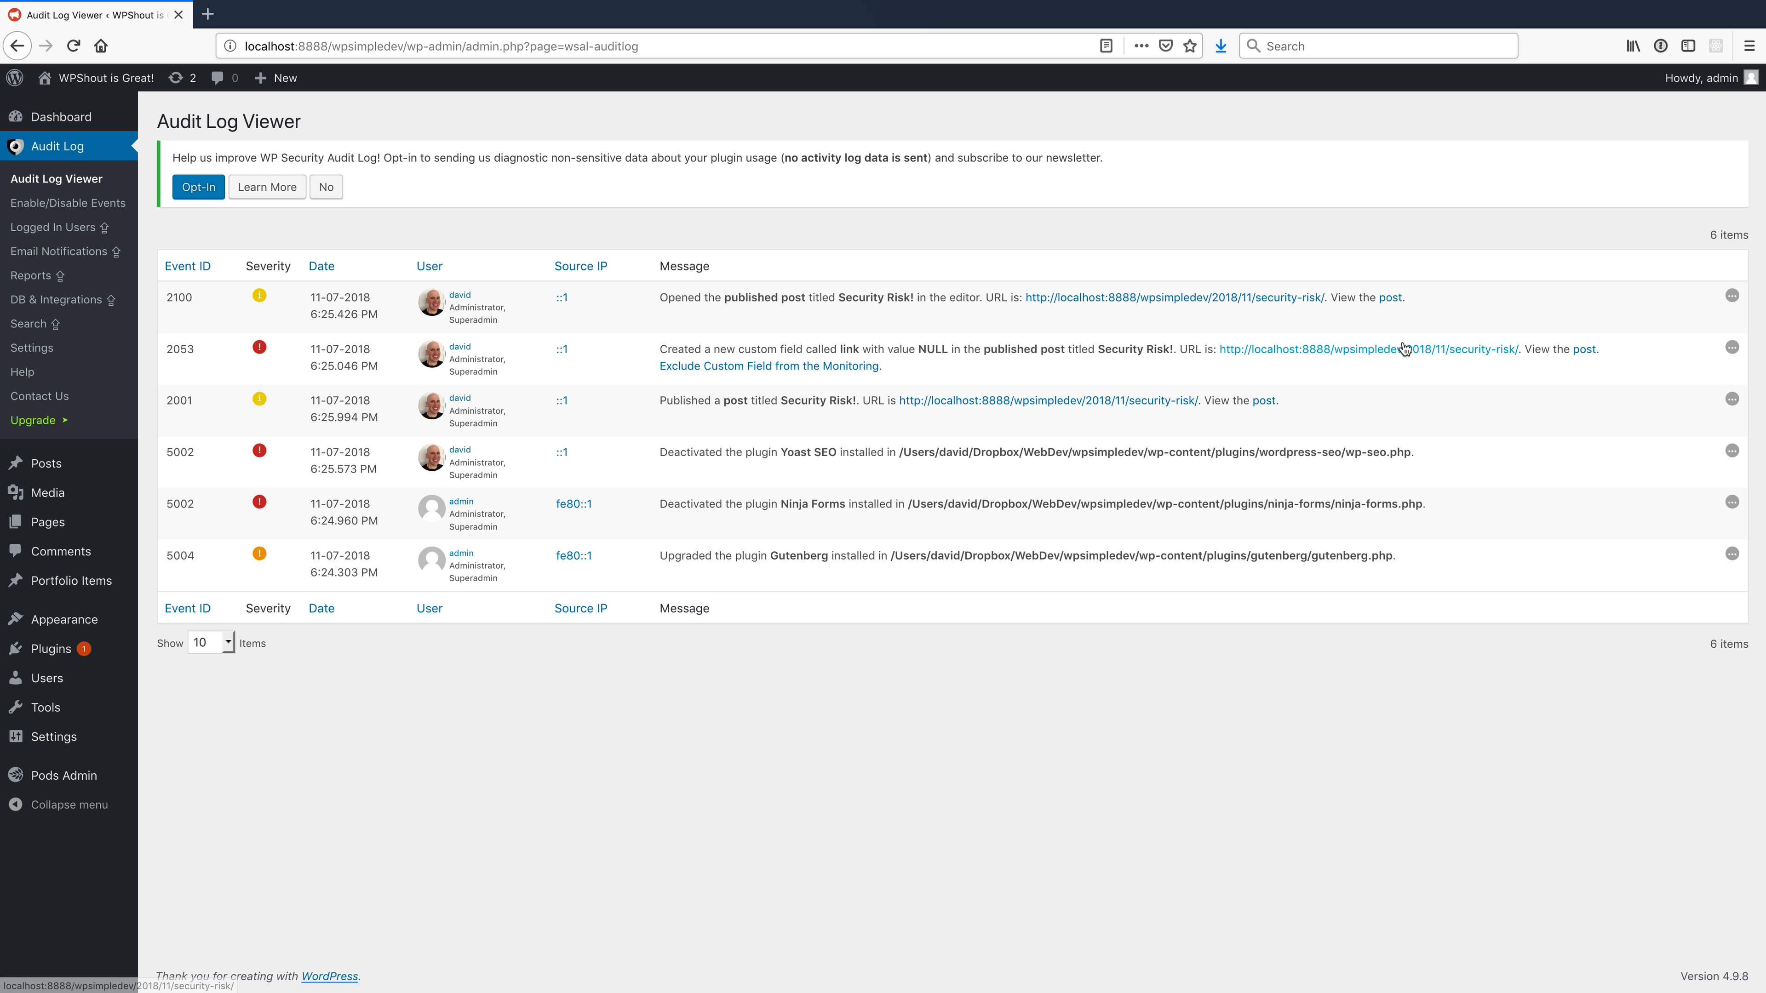
pyautogui.moveTo(802, 458)
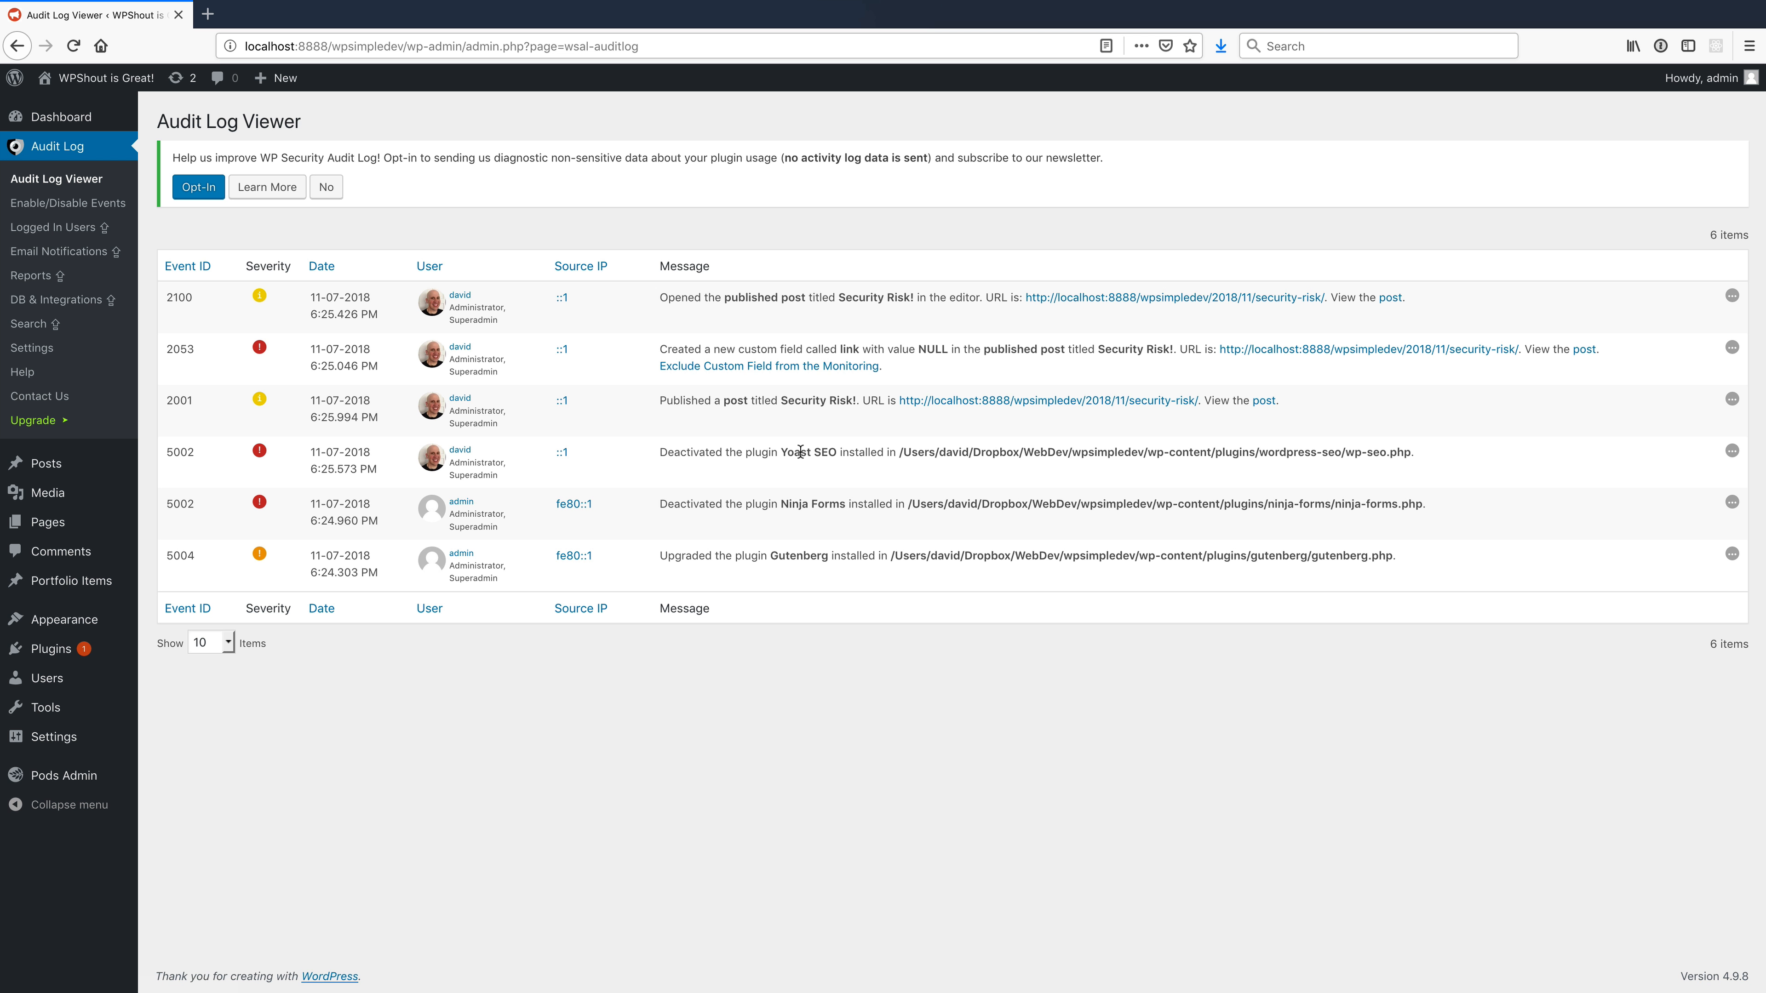
pyautogui.moveTo(259, 347)
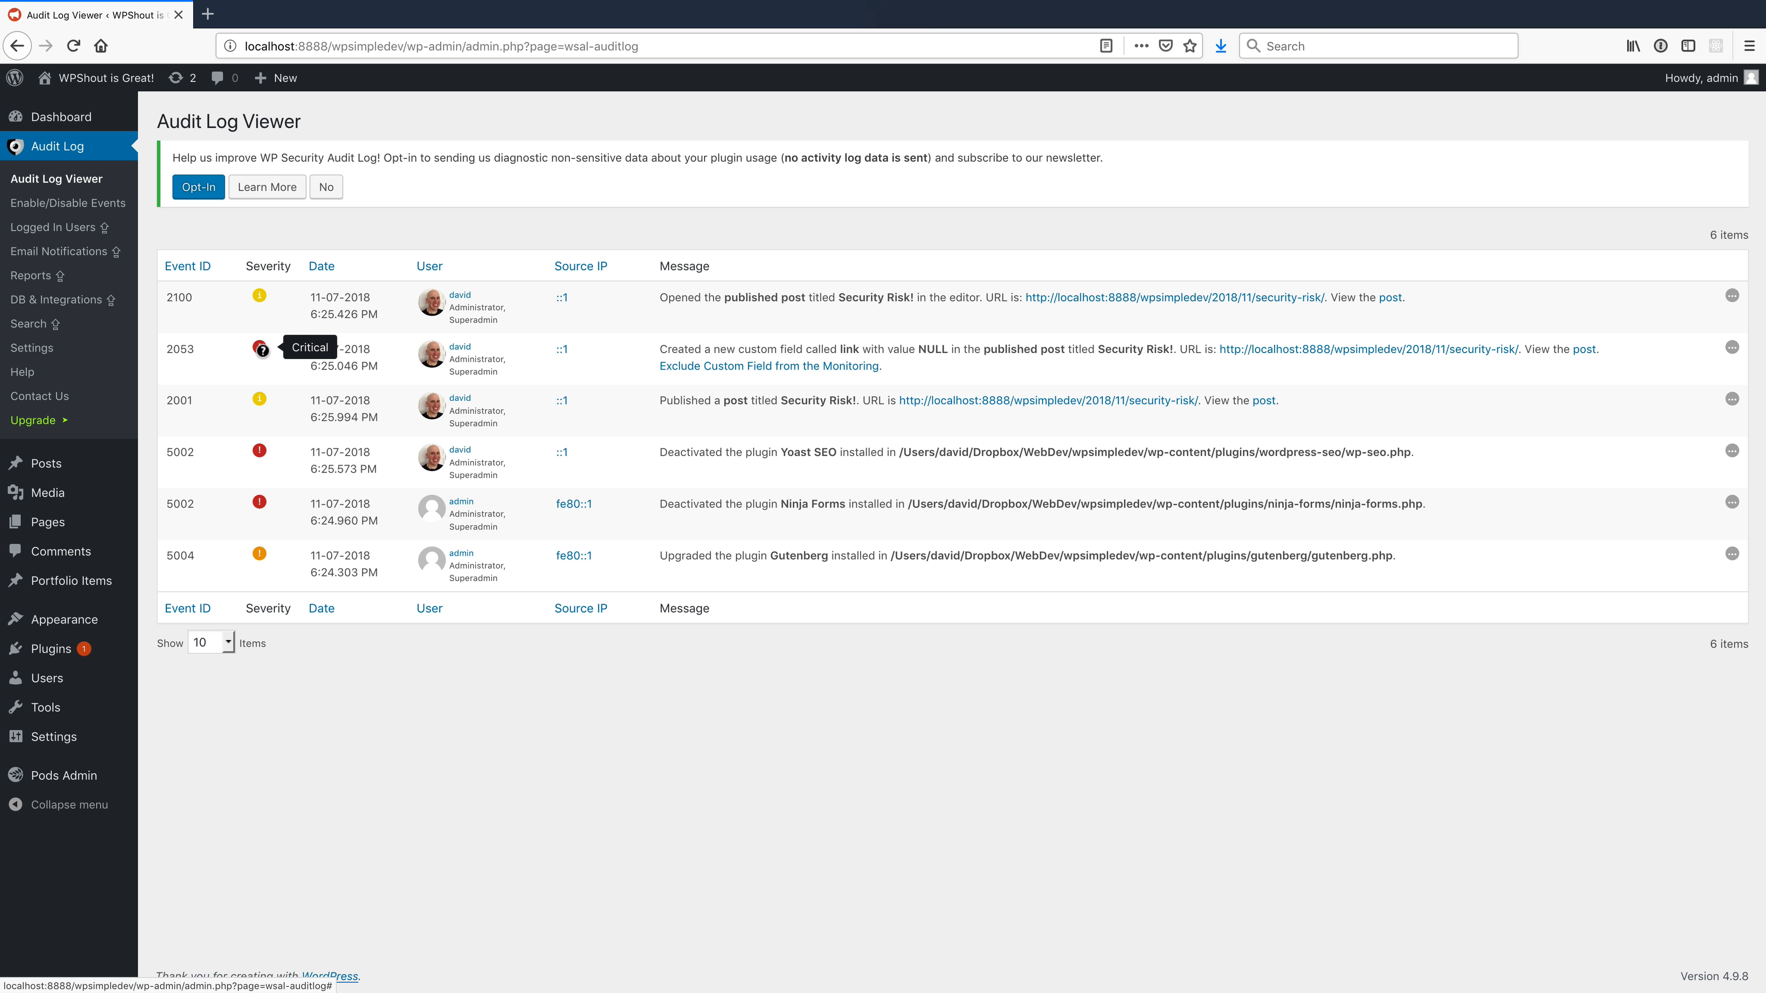
pyautogui.moveTo(259, 398)
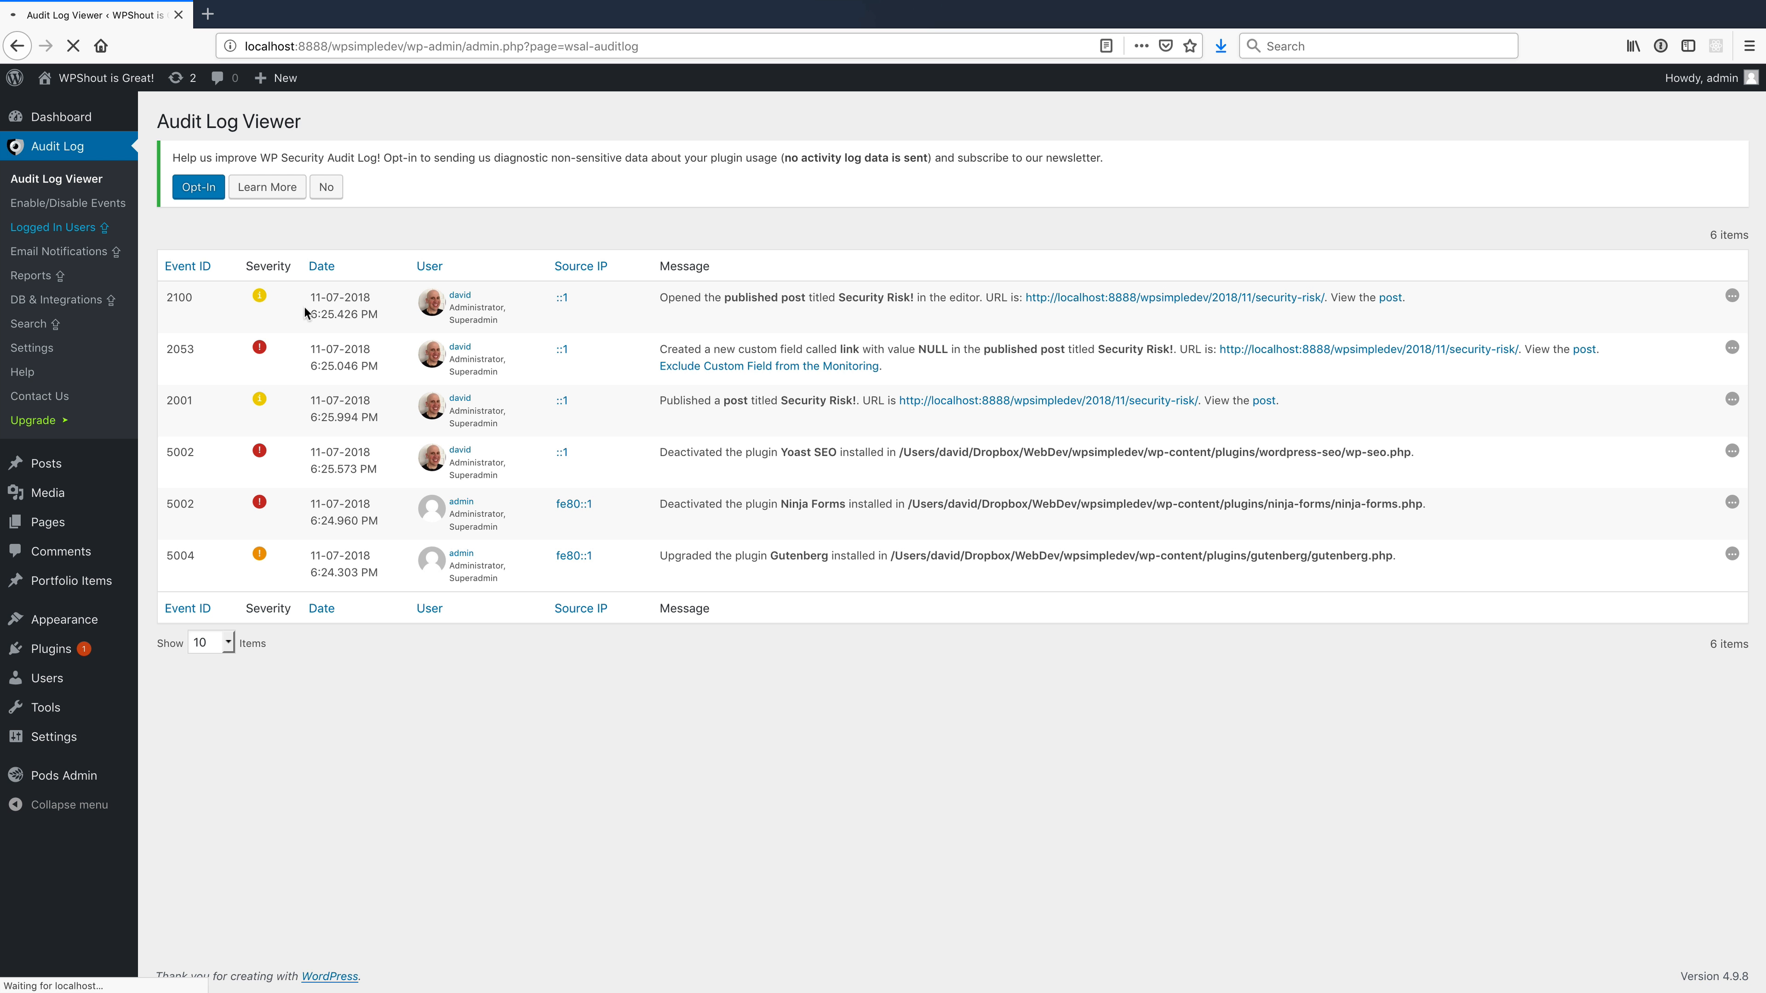
# - View the Logged In Users page with the User Sessions Management add-on description
pyautogui.click(54, 226)
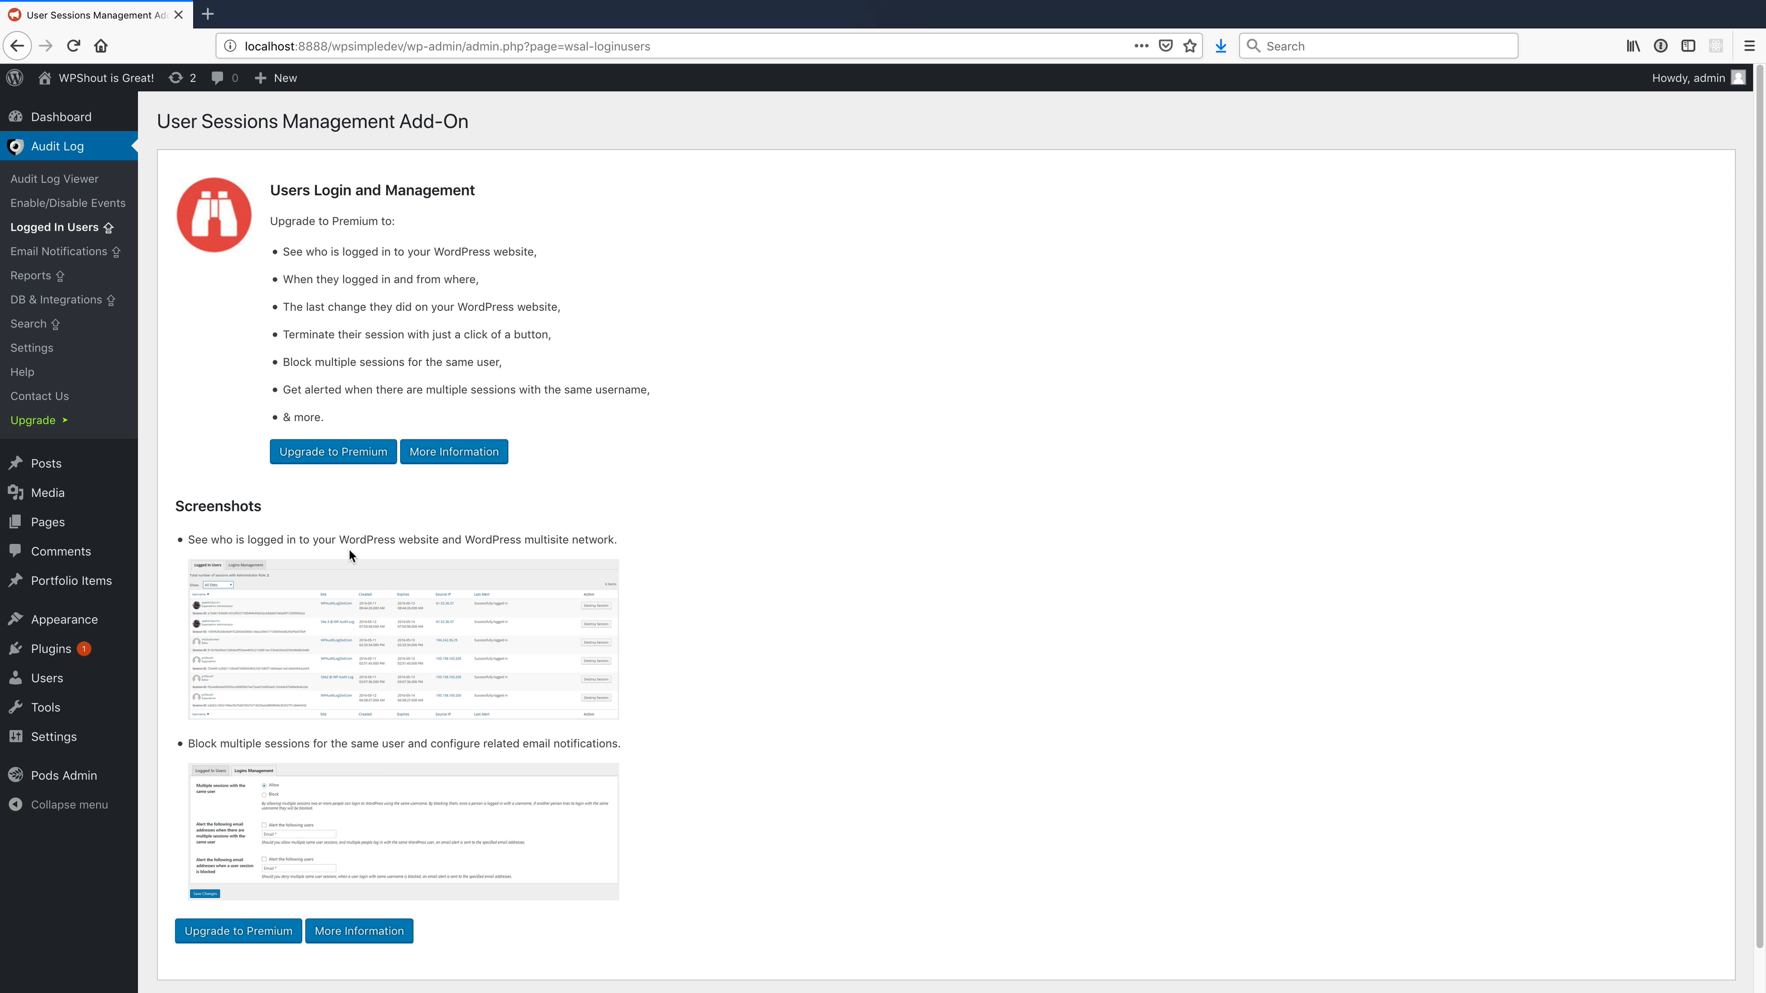
pyautogui.moveTo(212, 377)
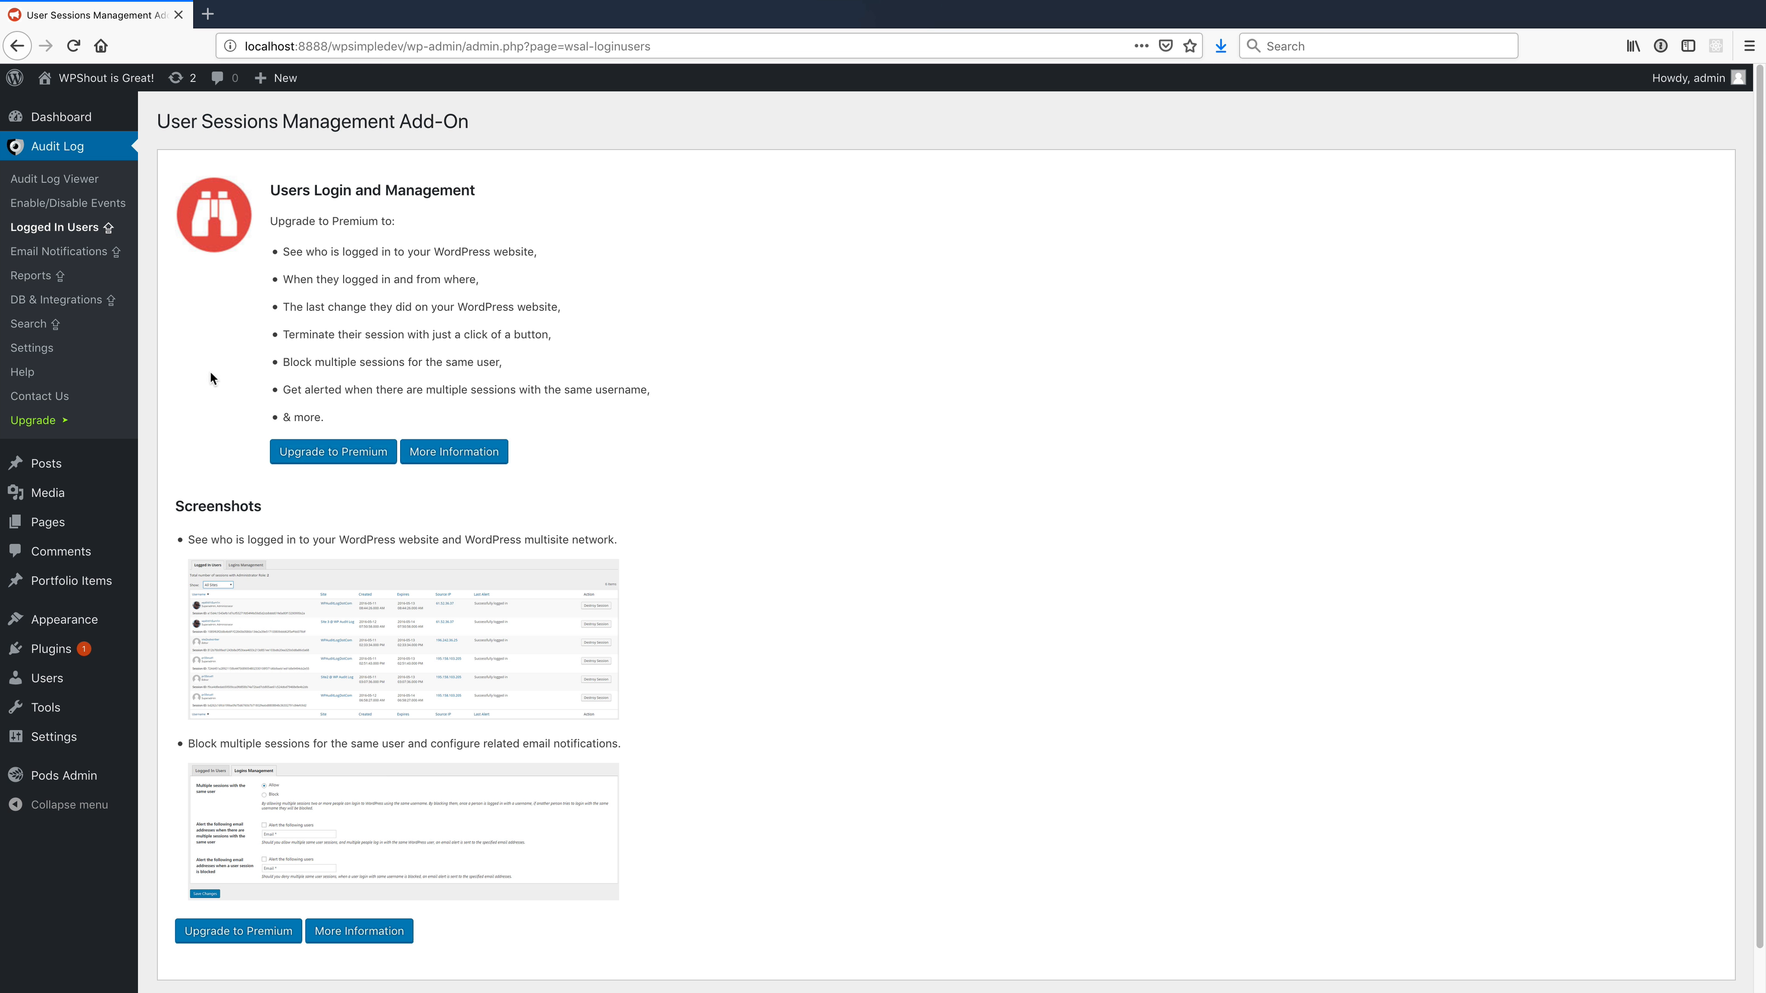
pyautogui.moveTo(348, 558)
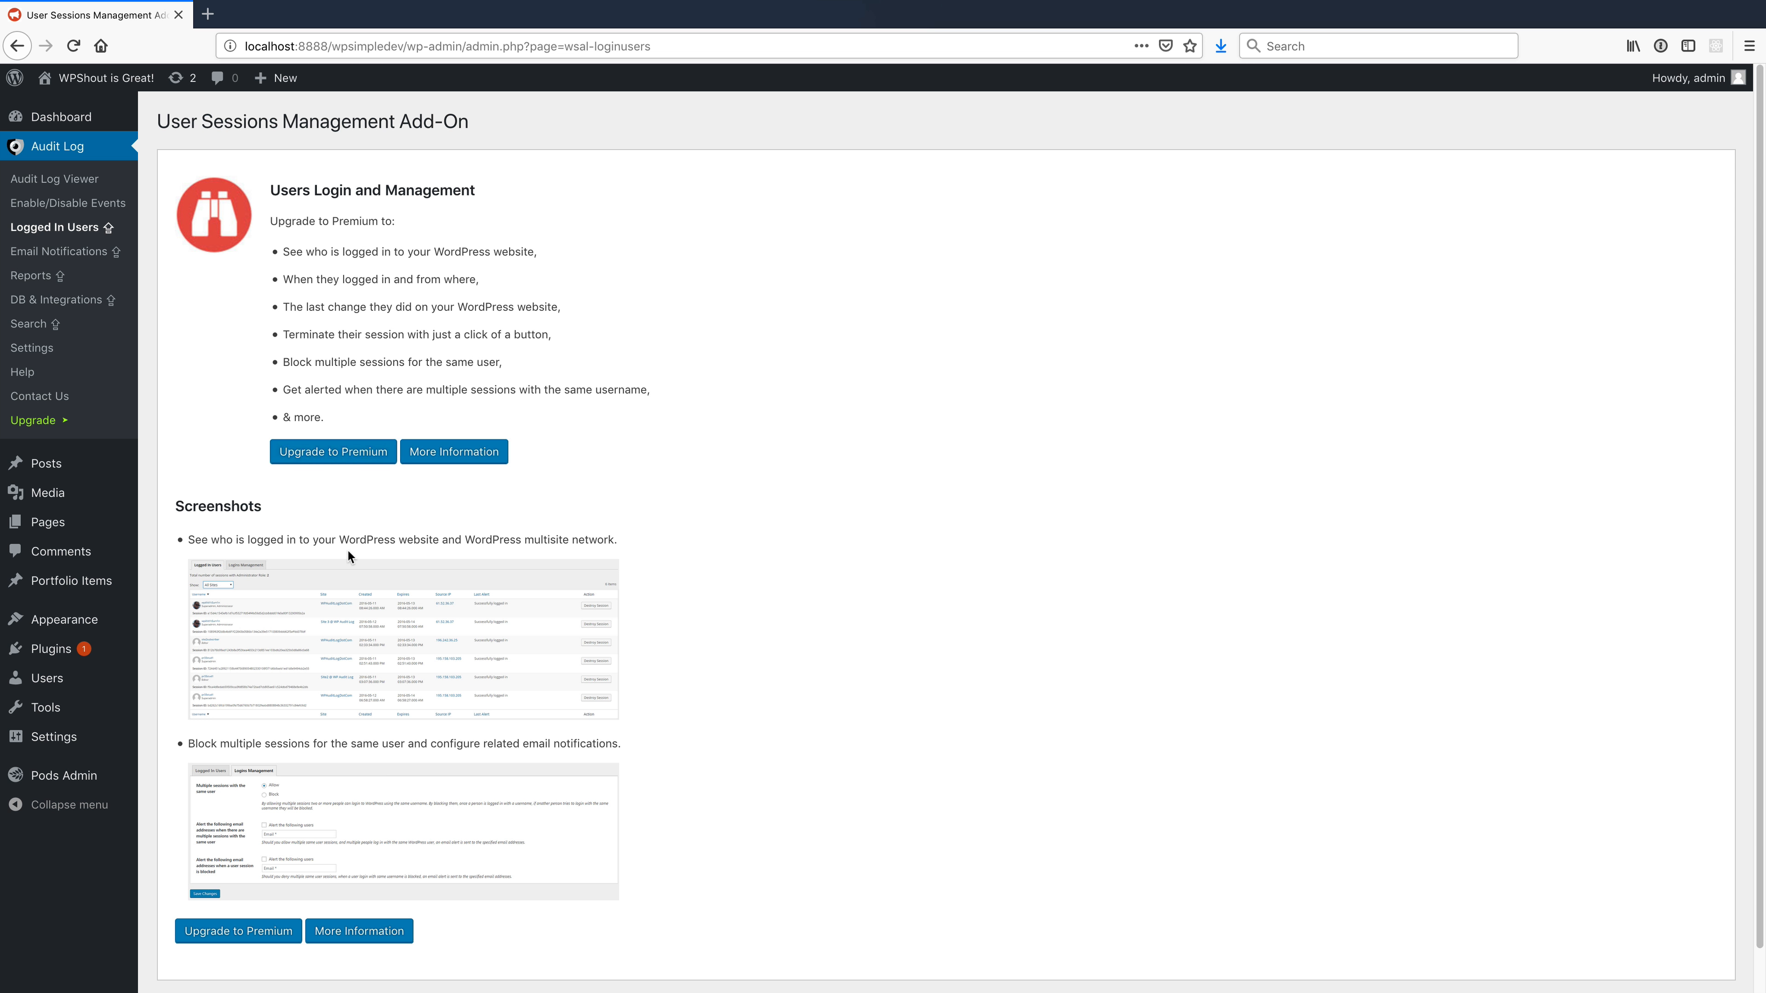
pyautogui.moveTo(73, 263)
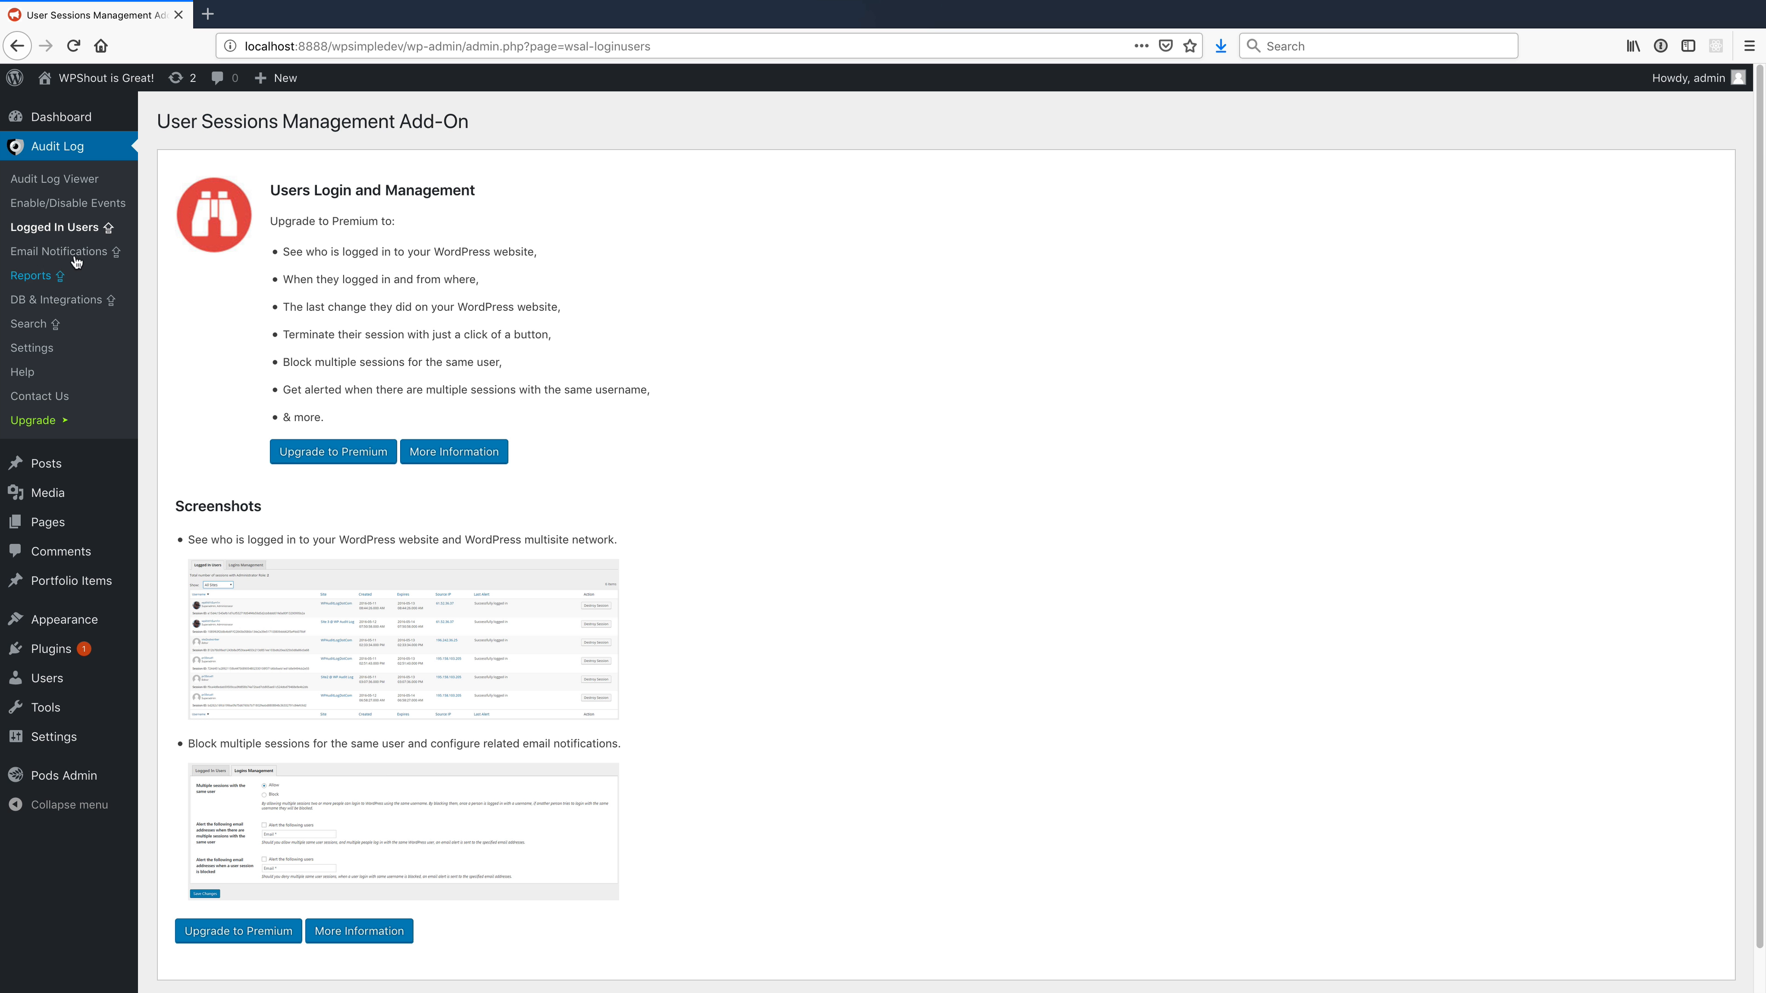
pyautogui.moveTo(52, 297)
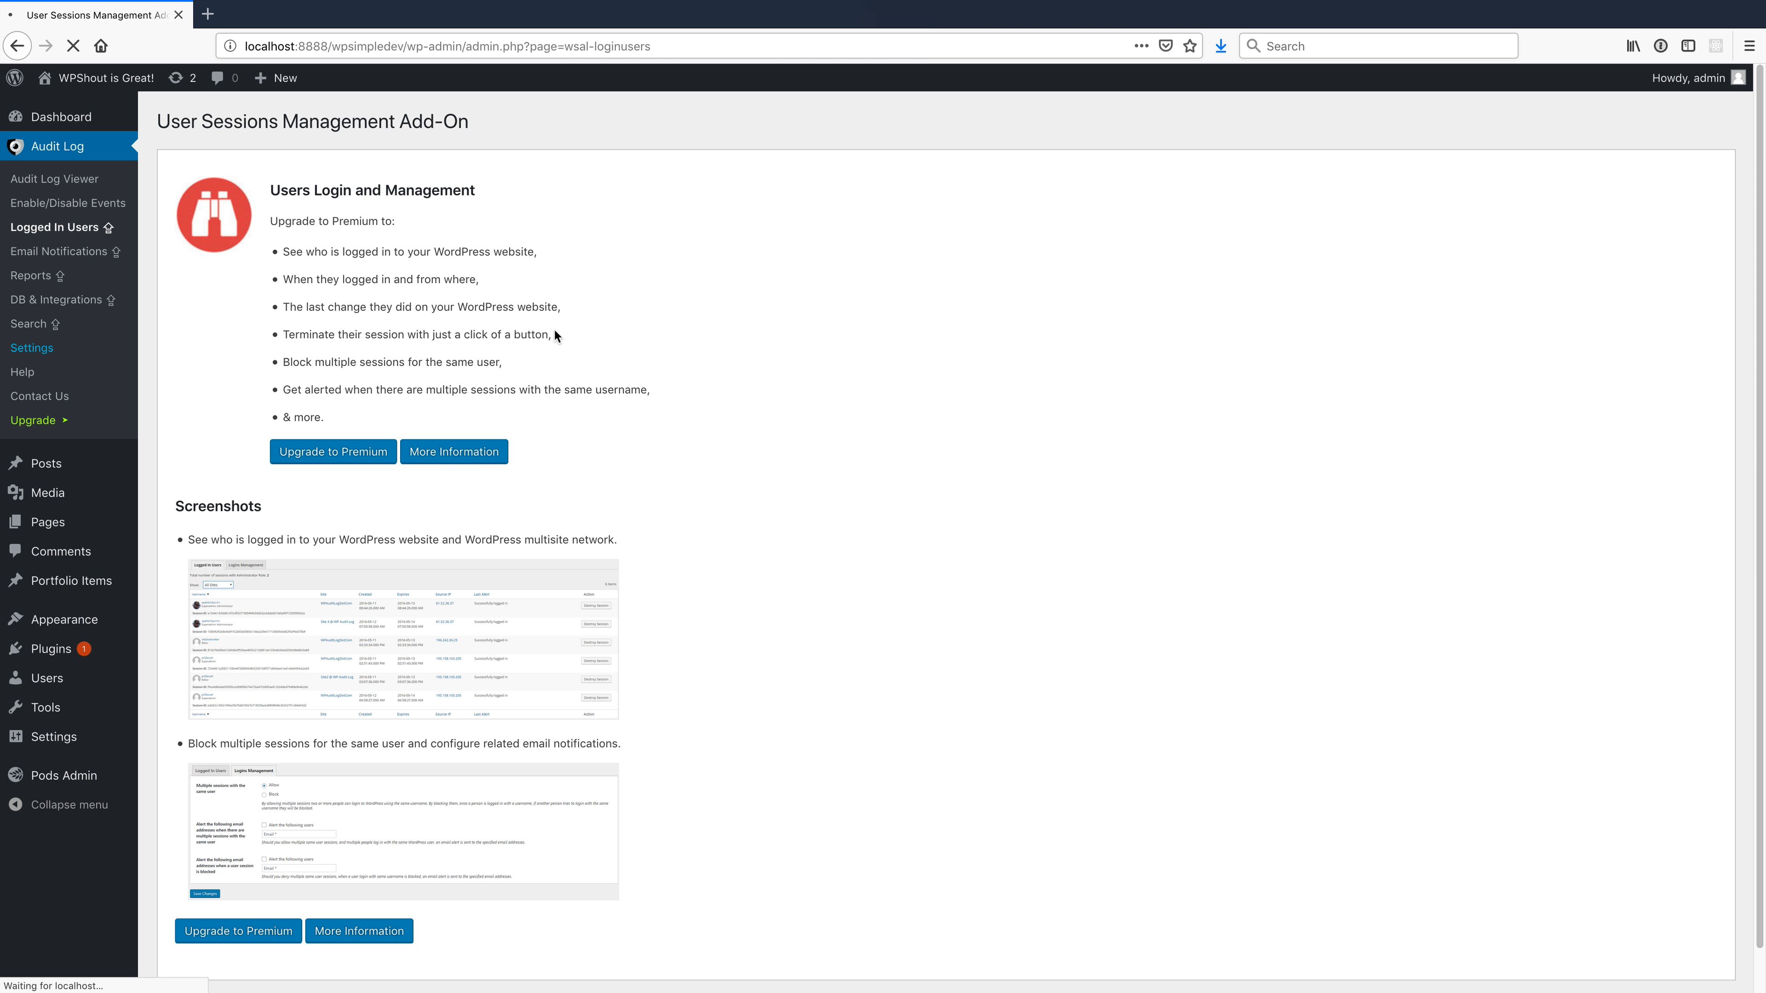
# - View the audit log Settings page on its General tab
pyautogui.click(31, 348)
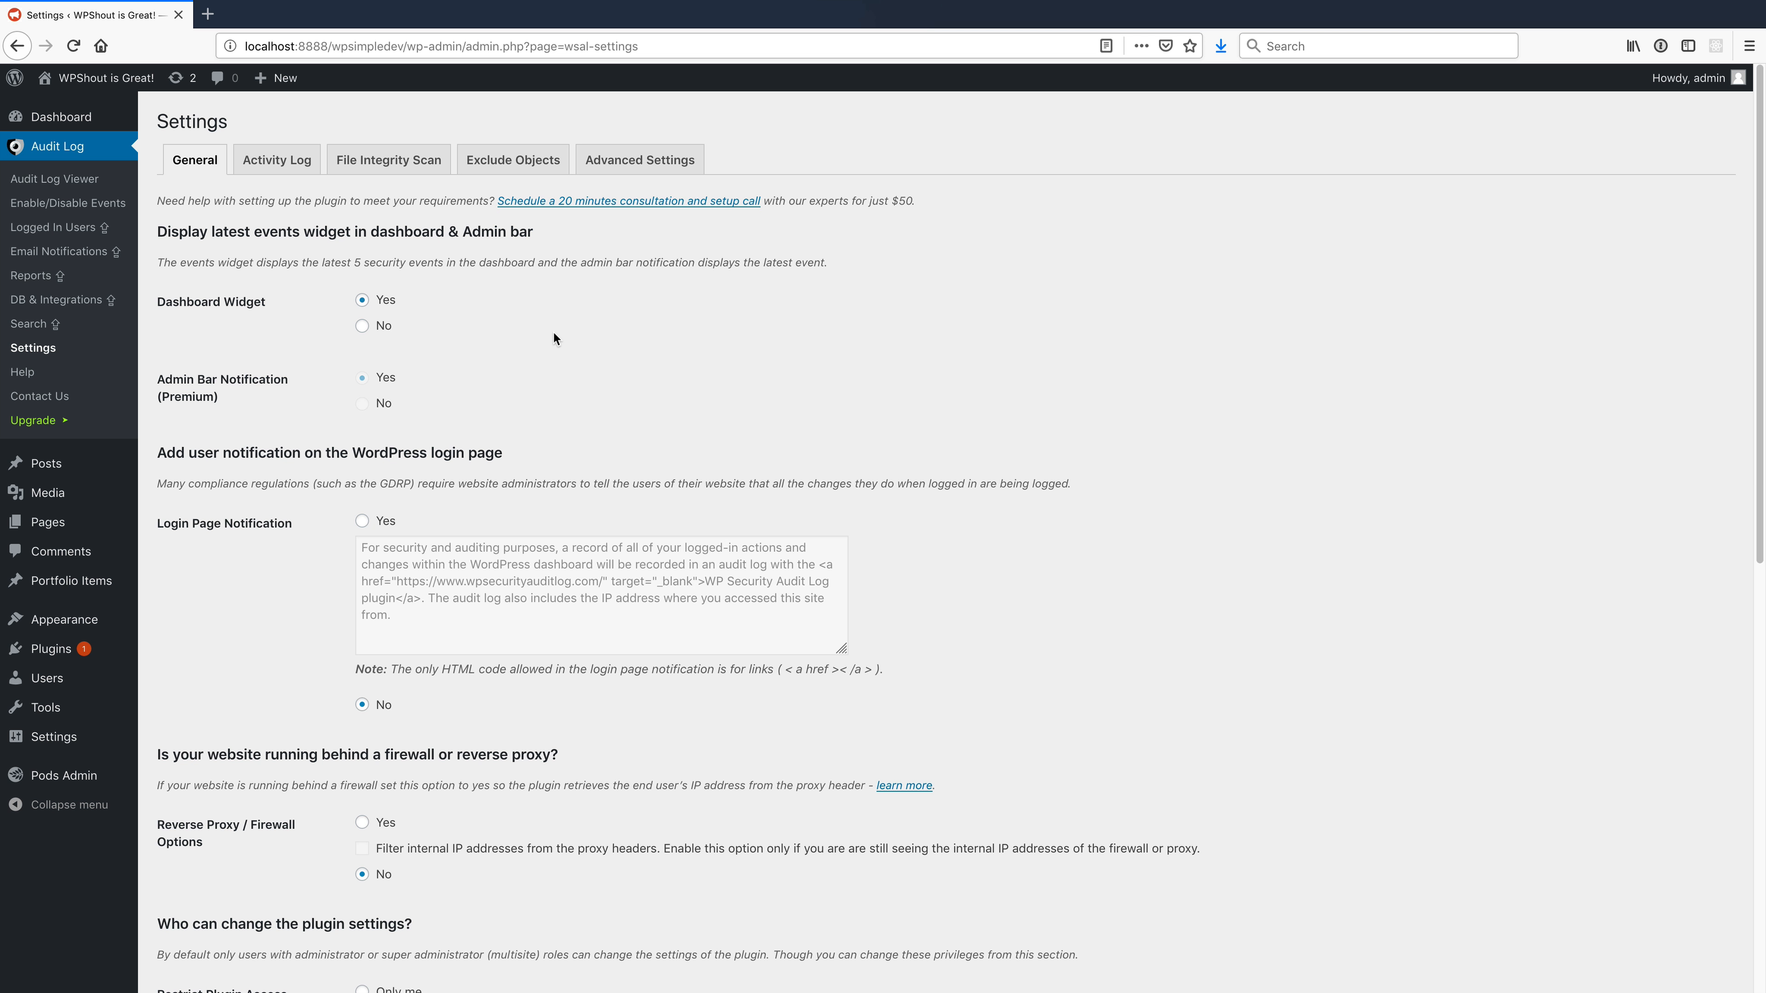
pyautogui.moveTo(993, 525)
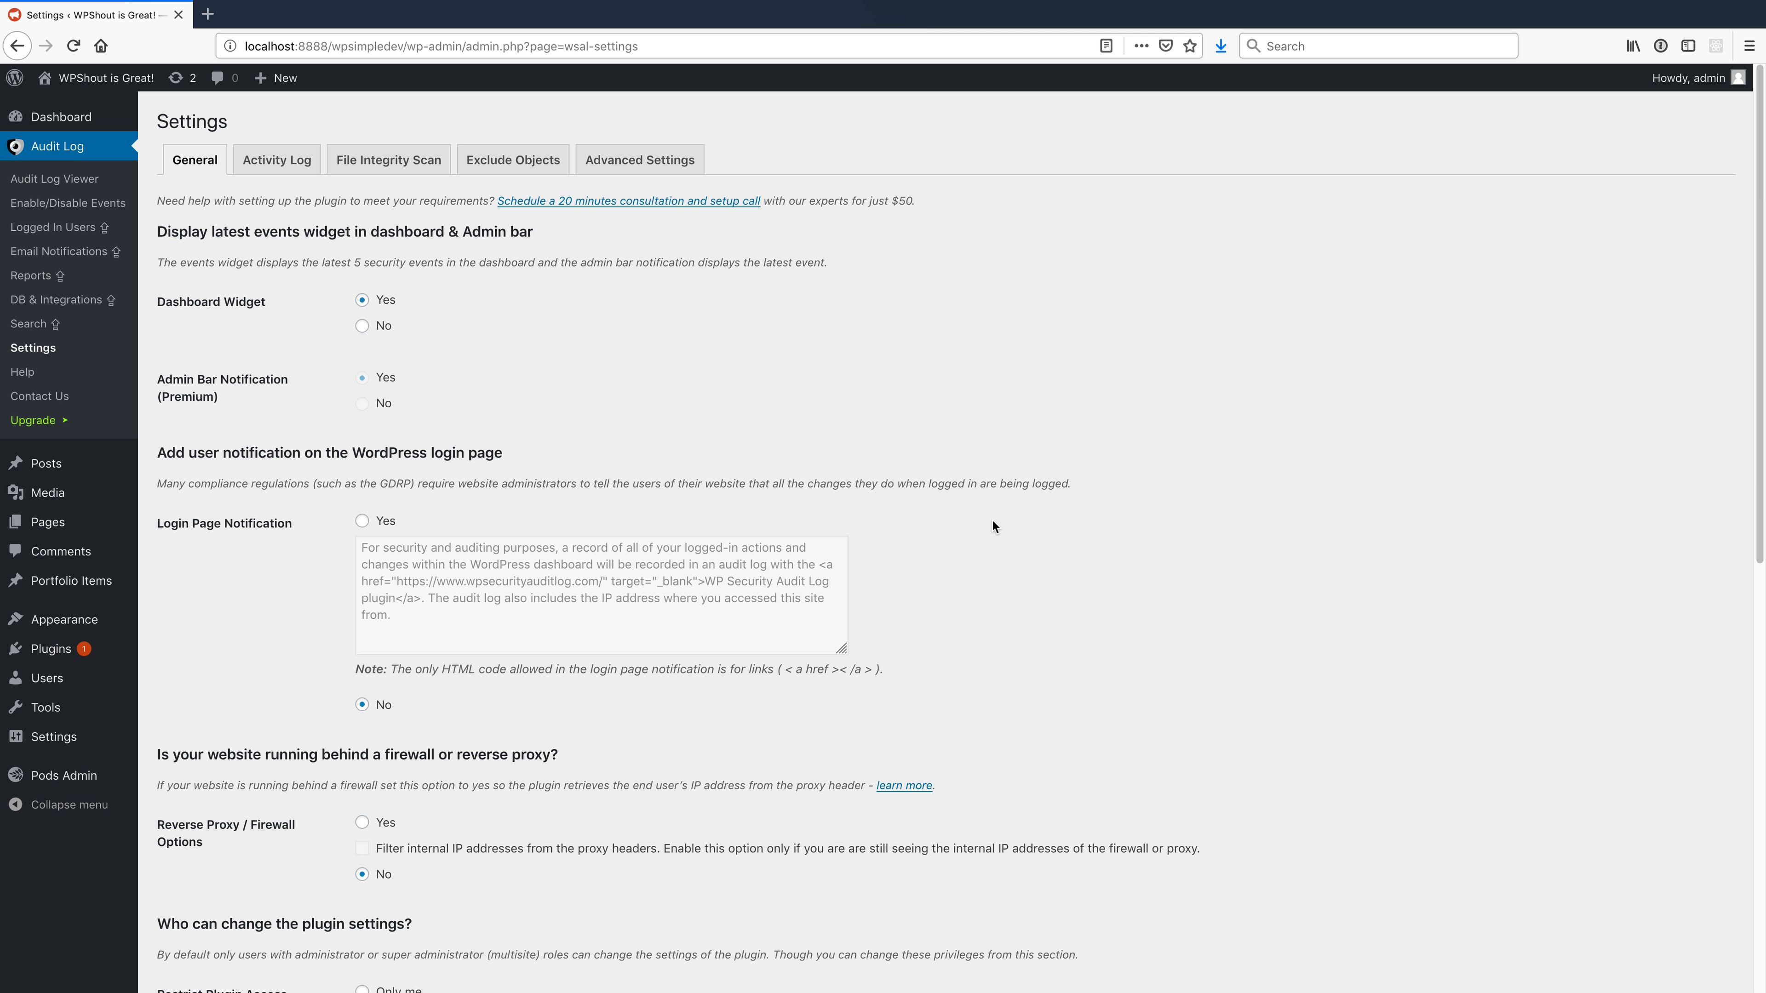